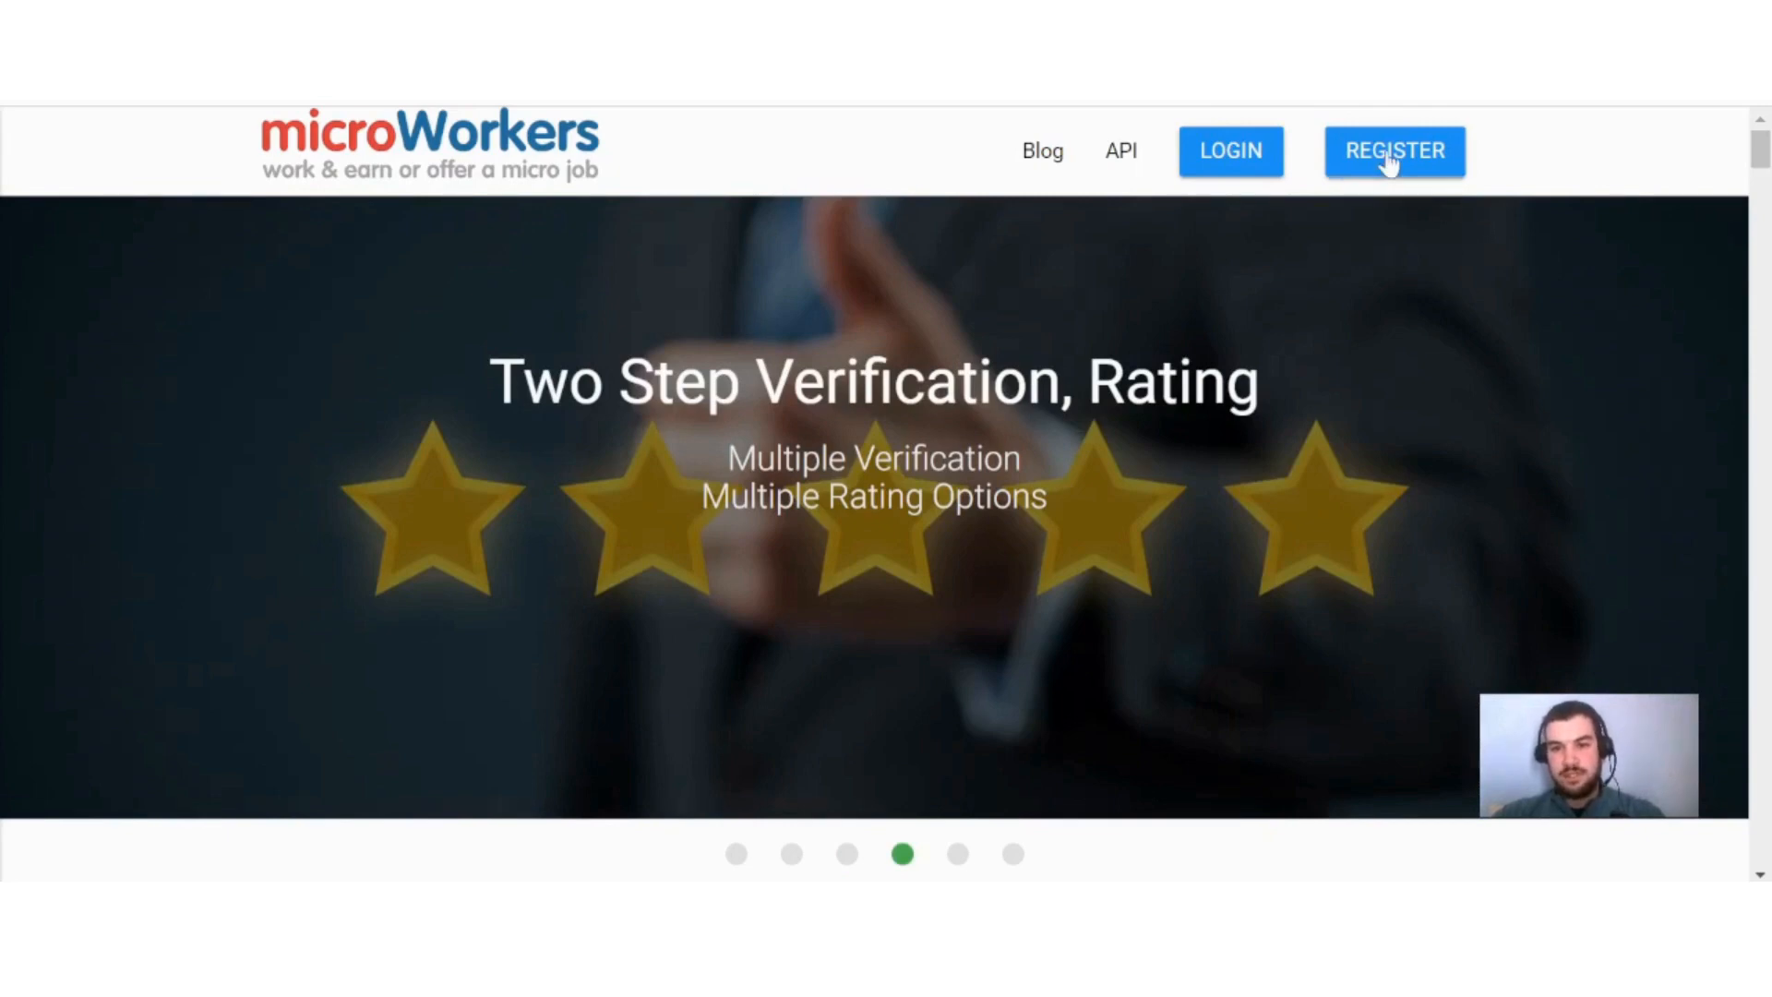
- Open the Microworkers REGISTER signup form for a new account
left_click(1394, 150)
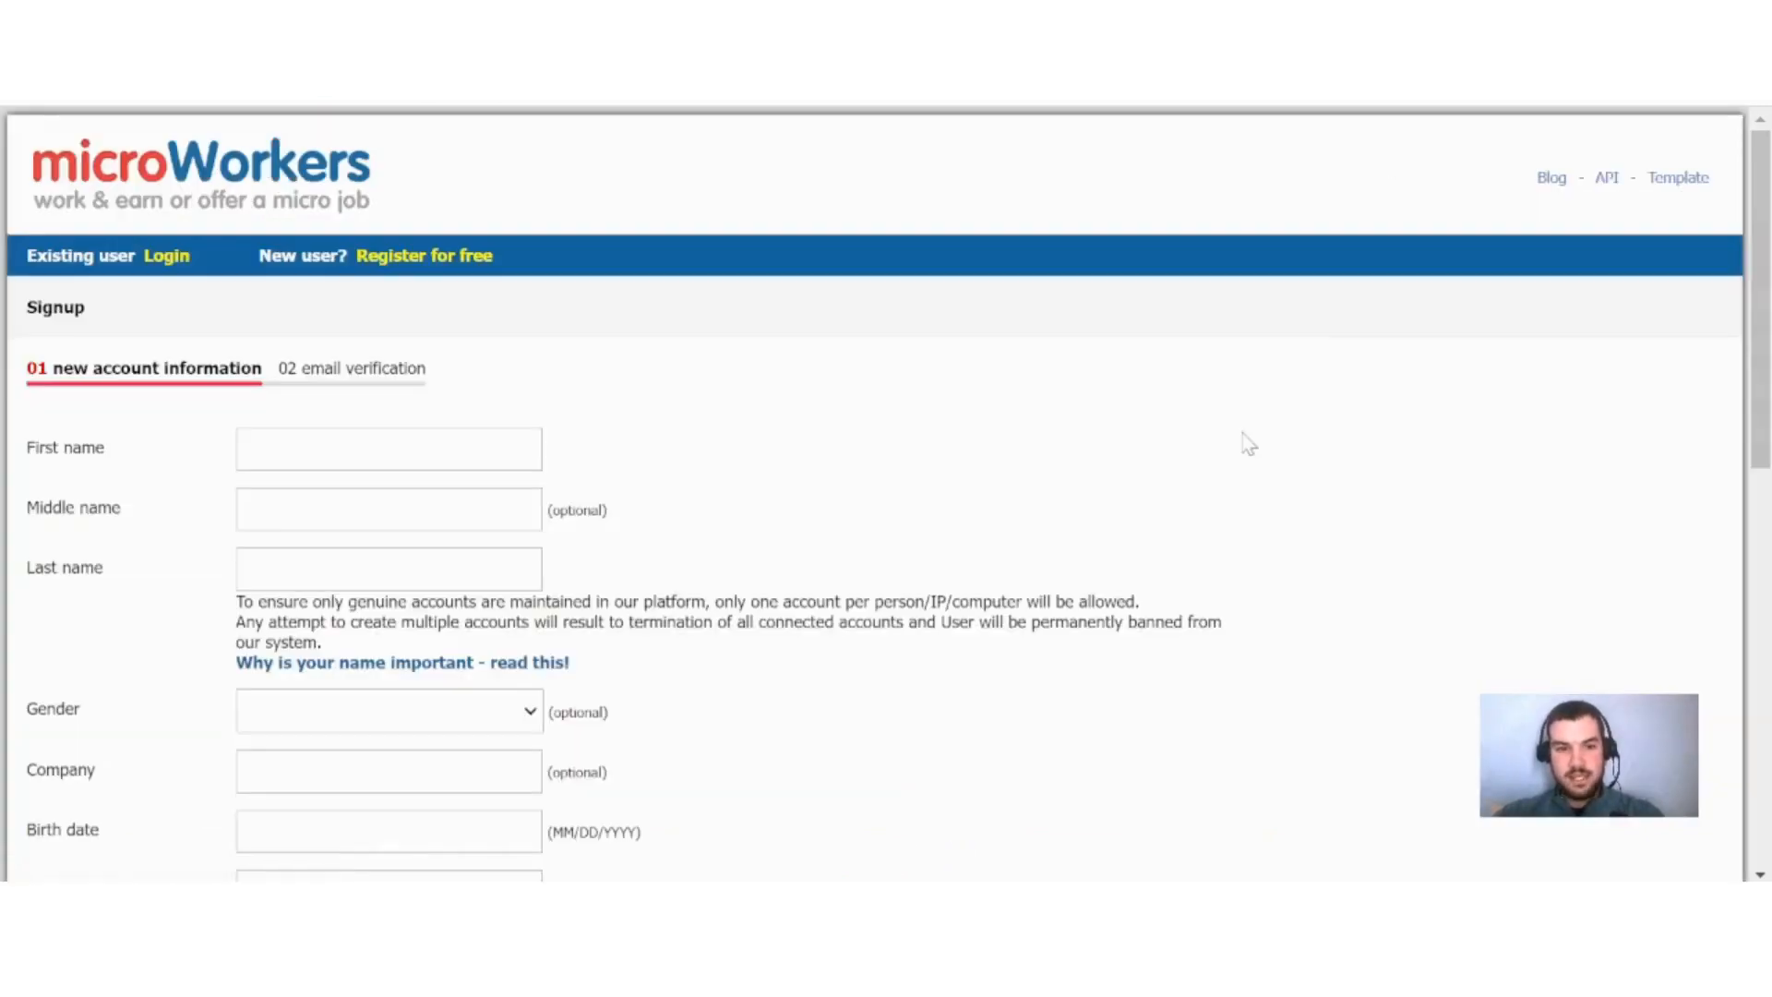
scroll("down", 3)
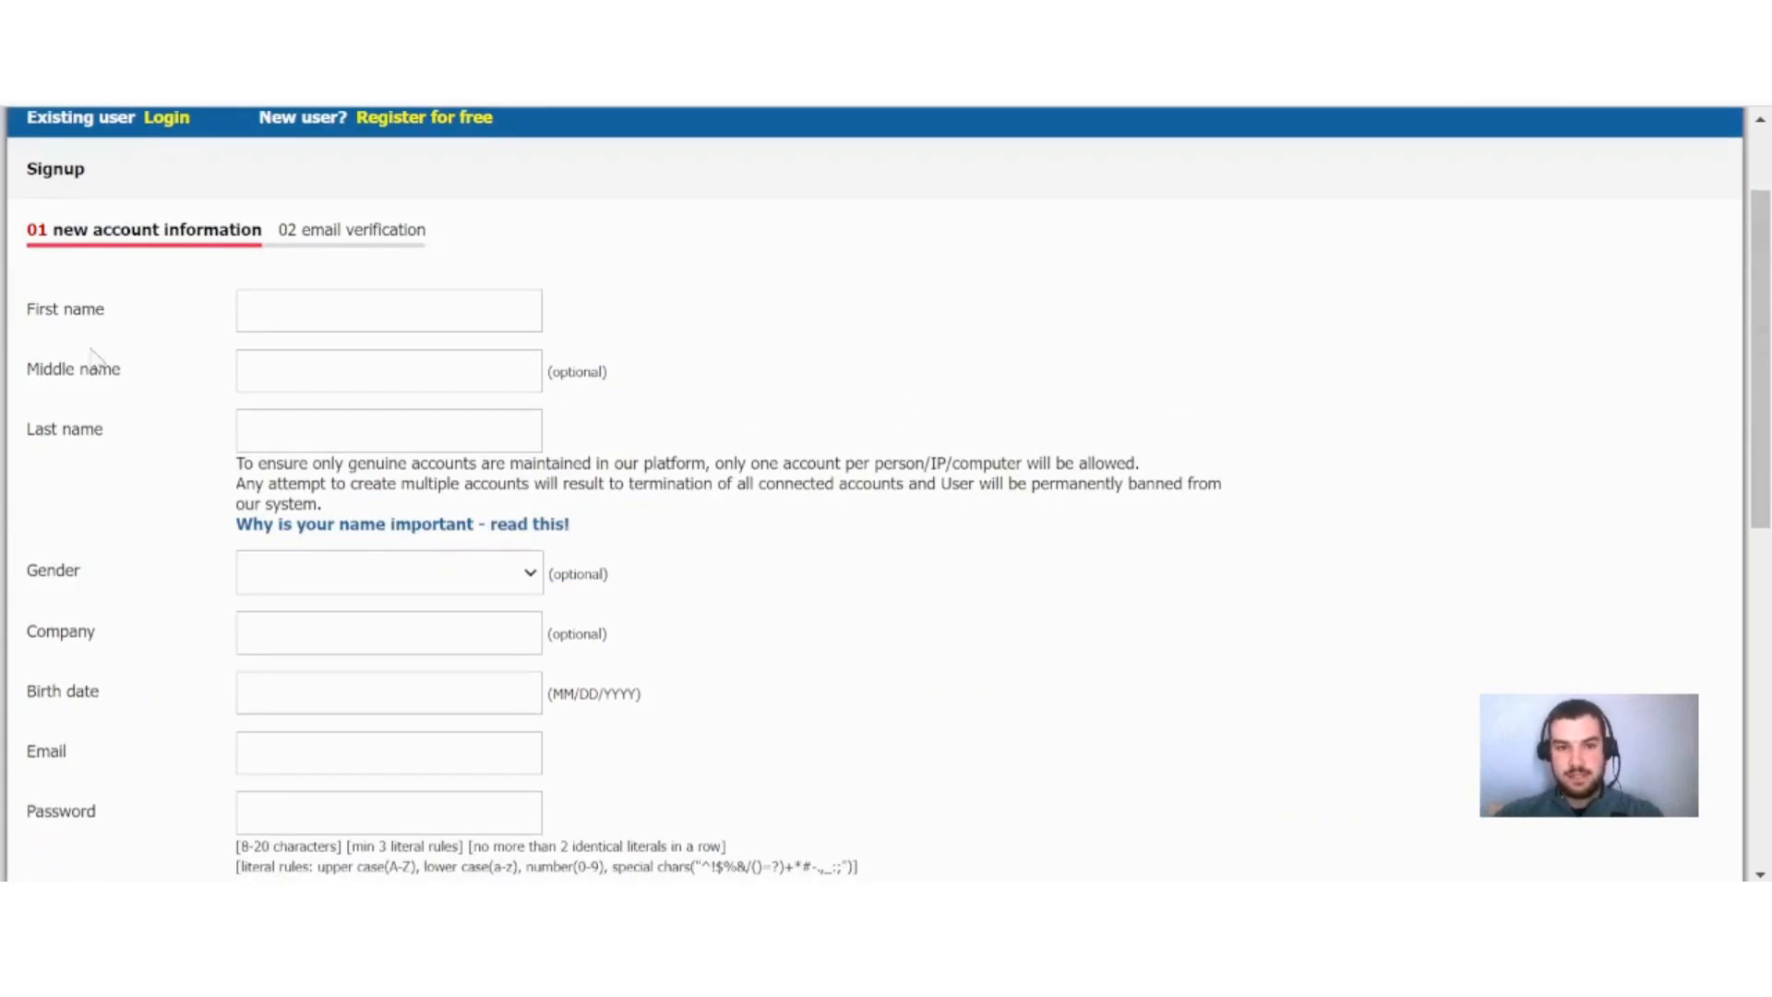
scroll("down", 3)
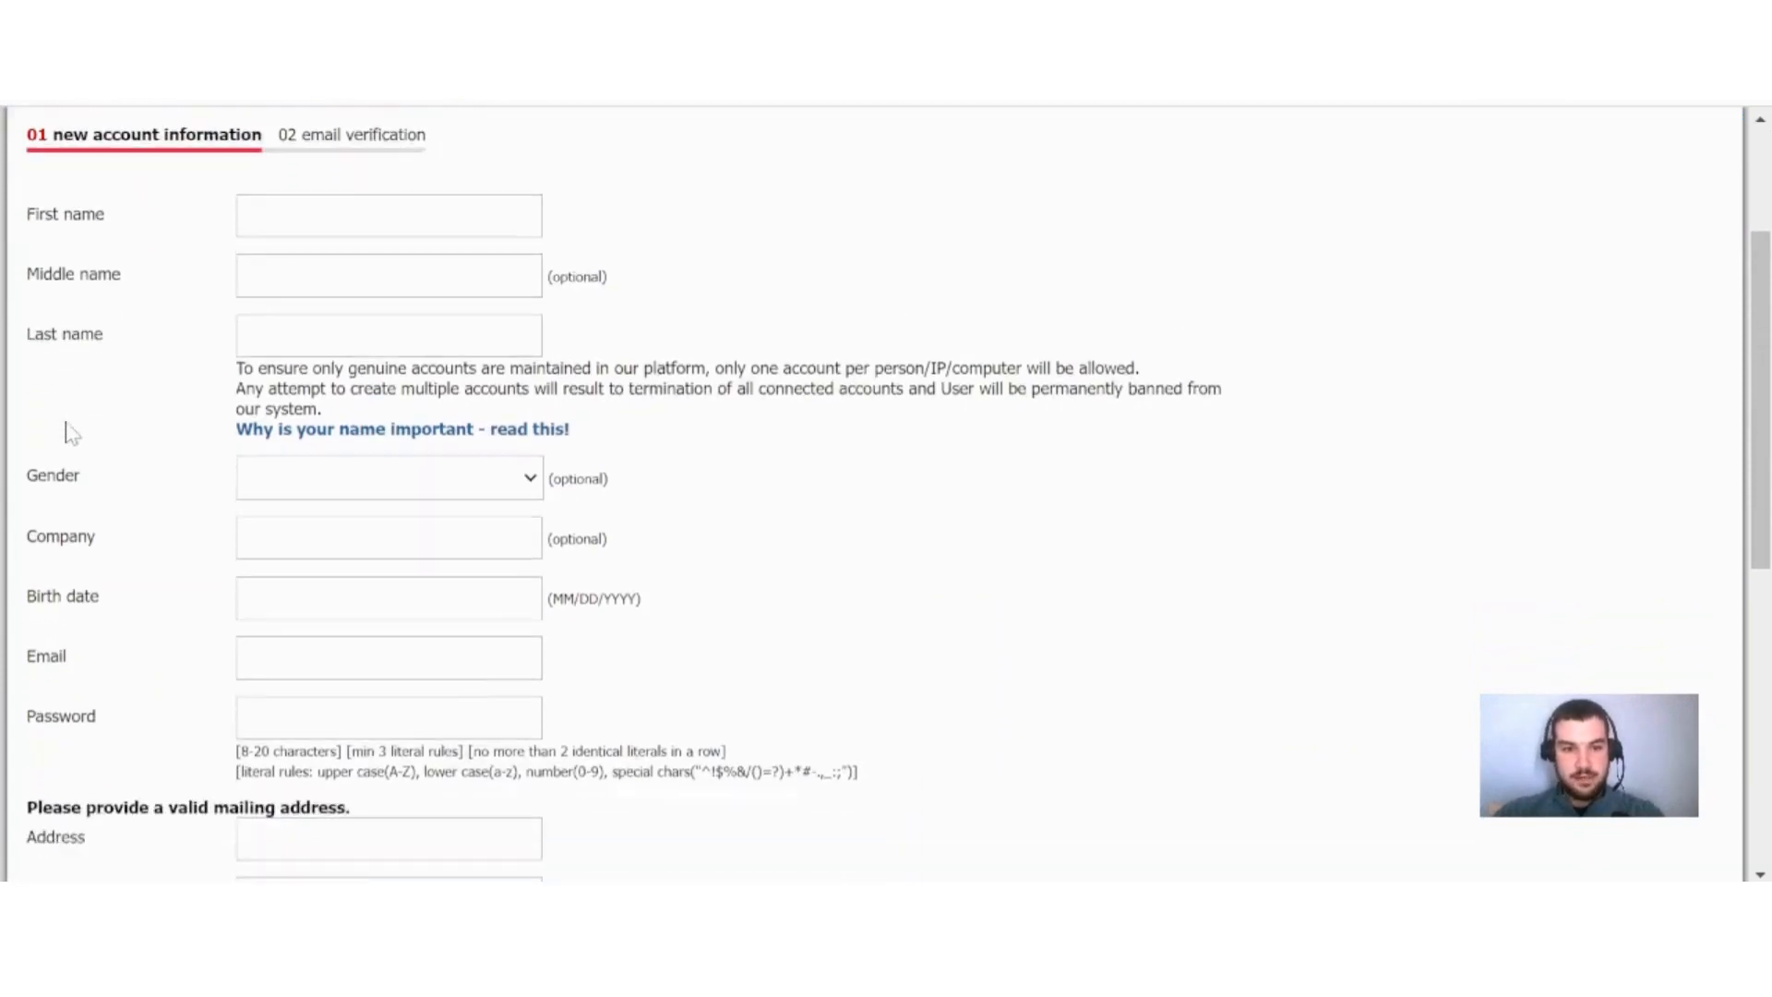
scroll("down", 3)
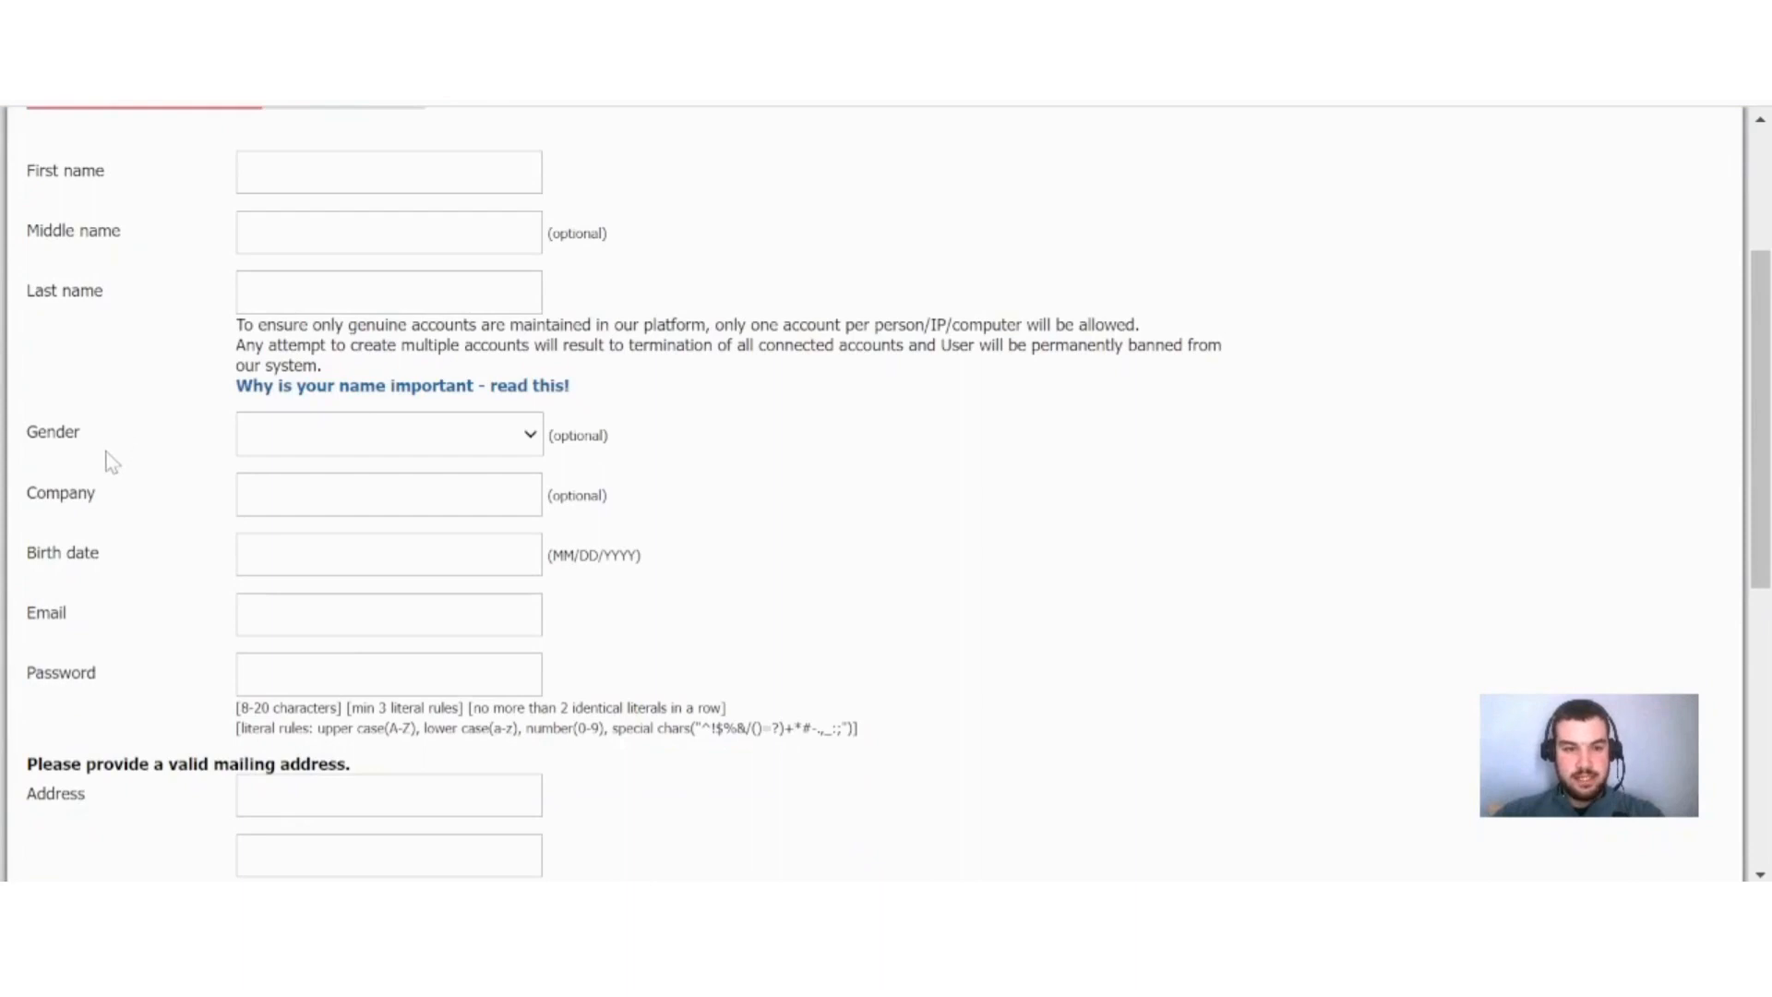
mouse_move(96, 507)
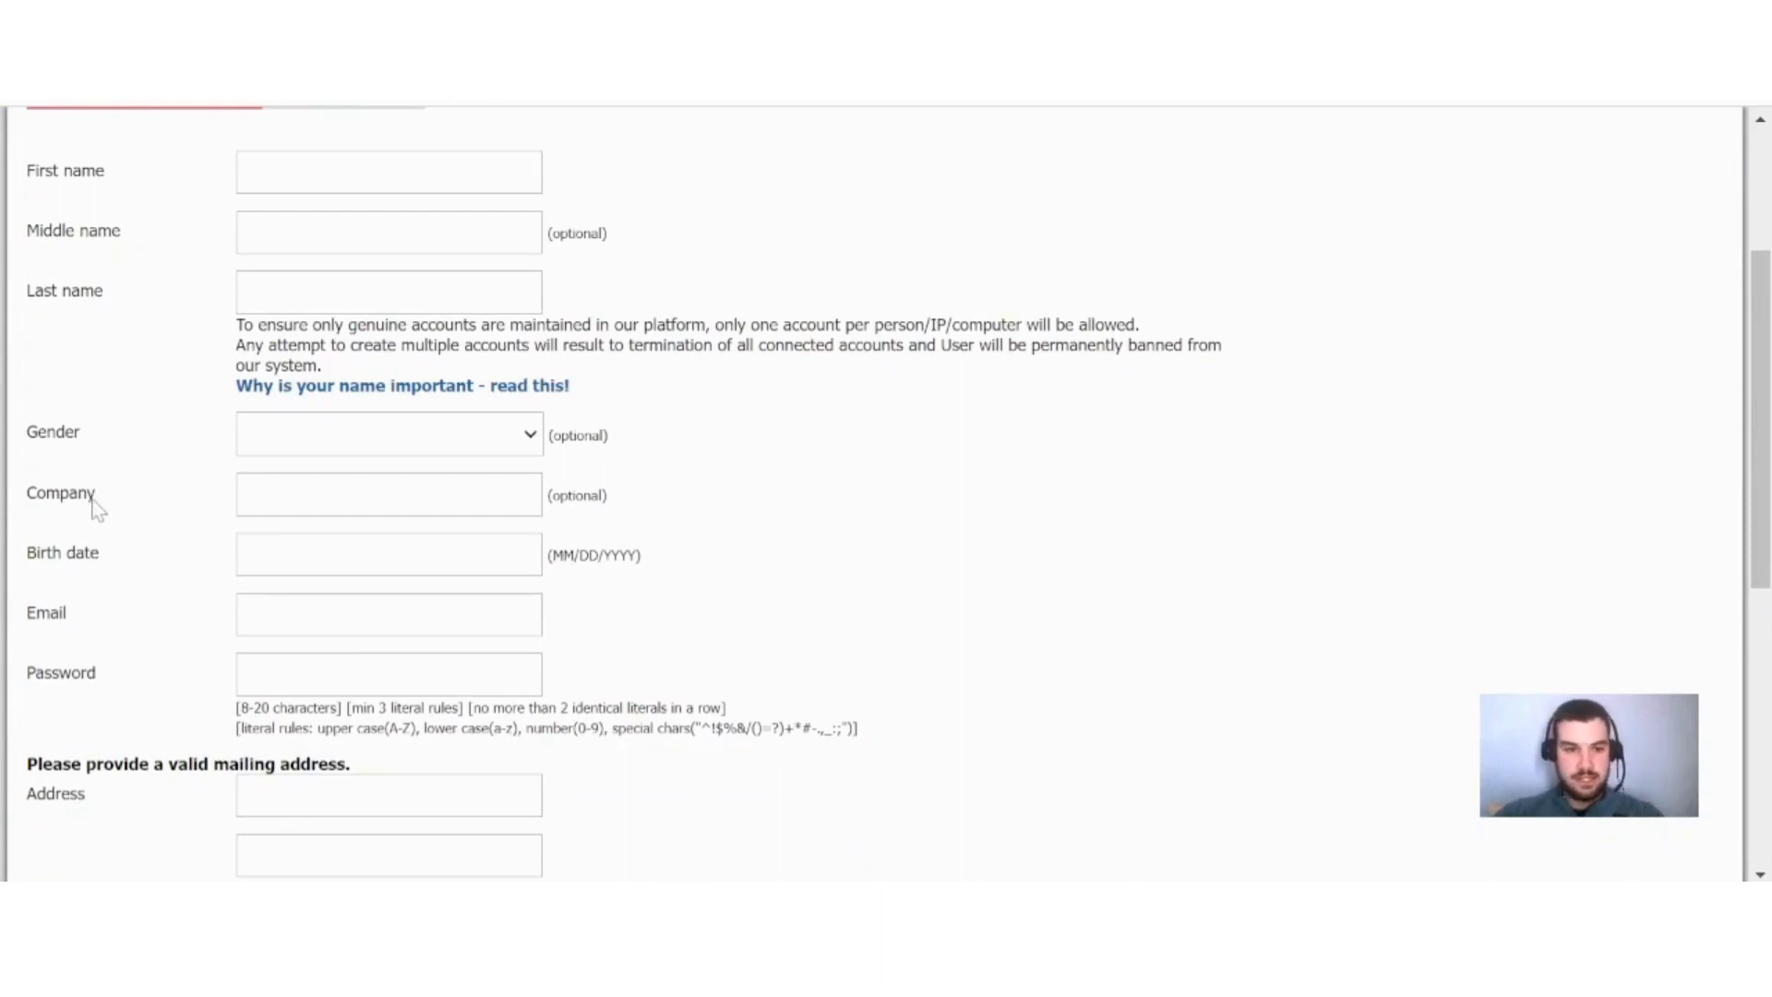
mouse_move(74, 582)
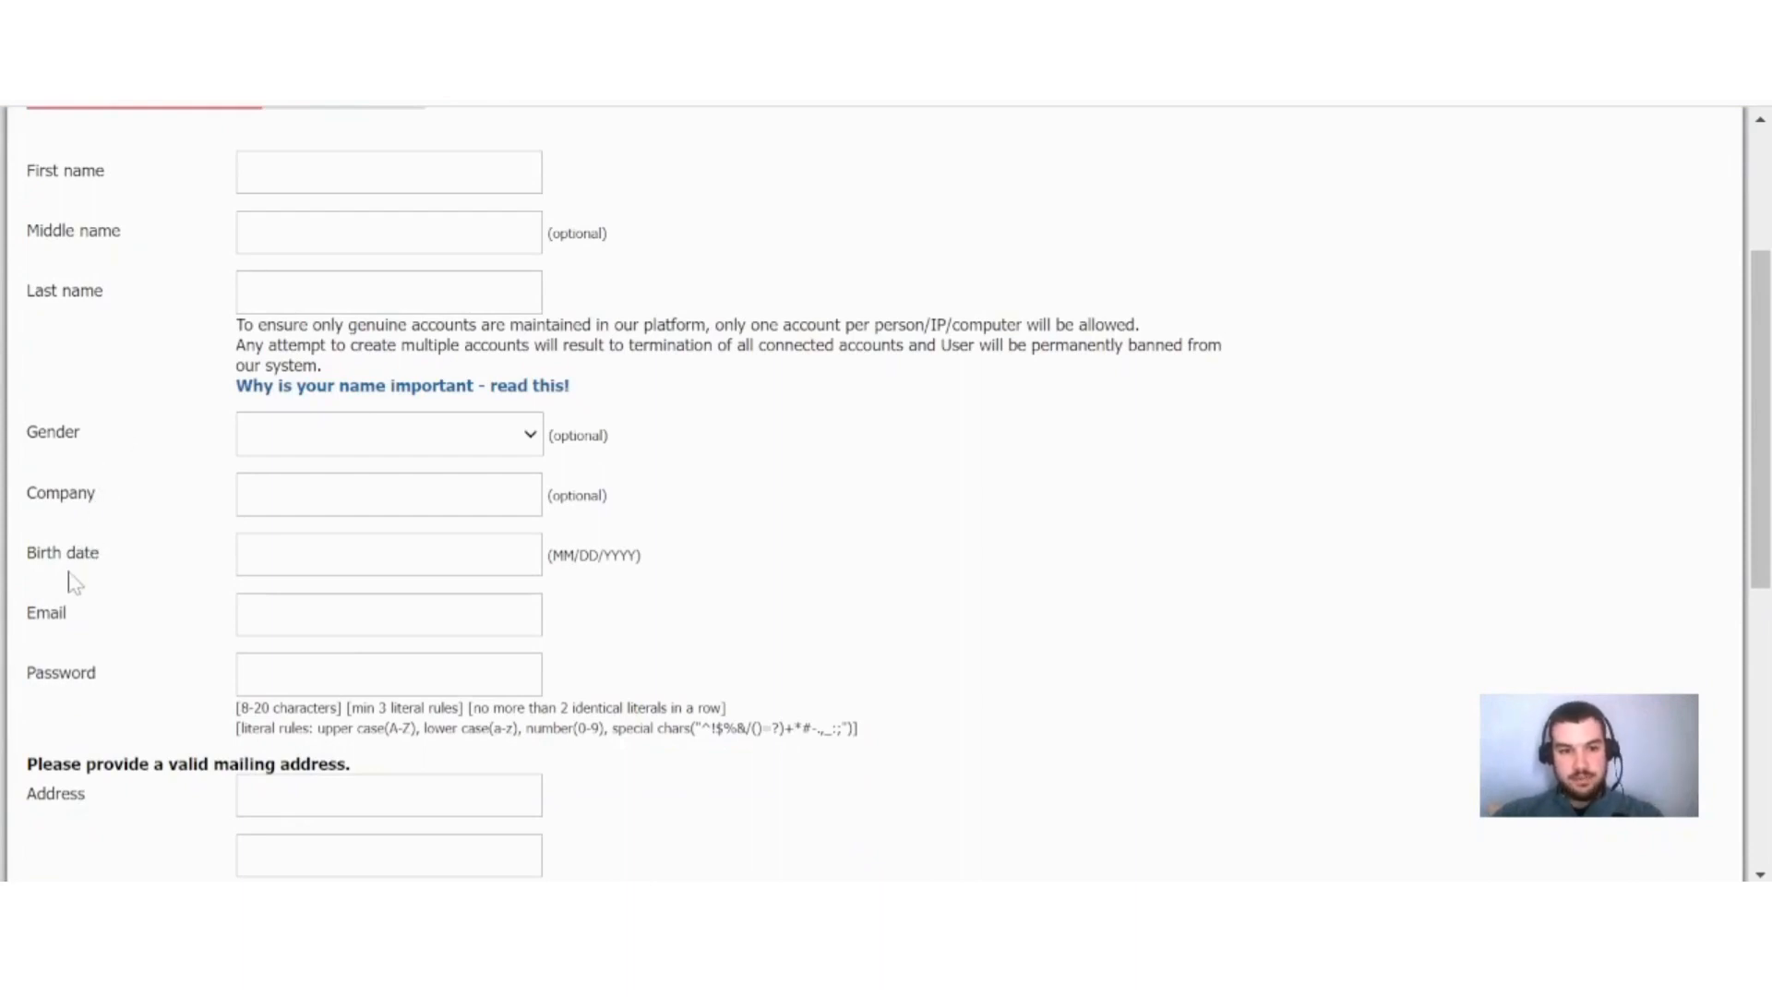
mouse_move(155, 742)
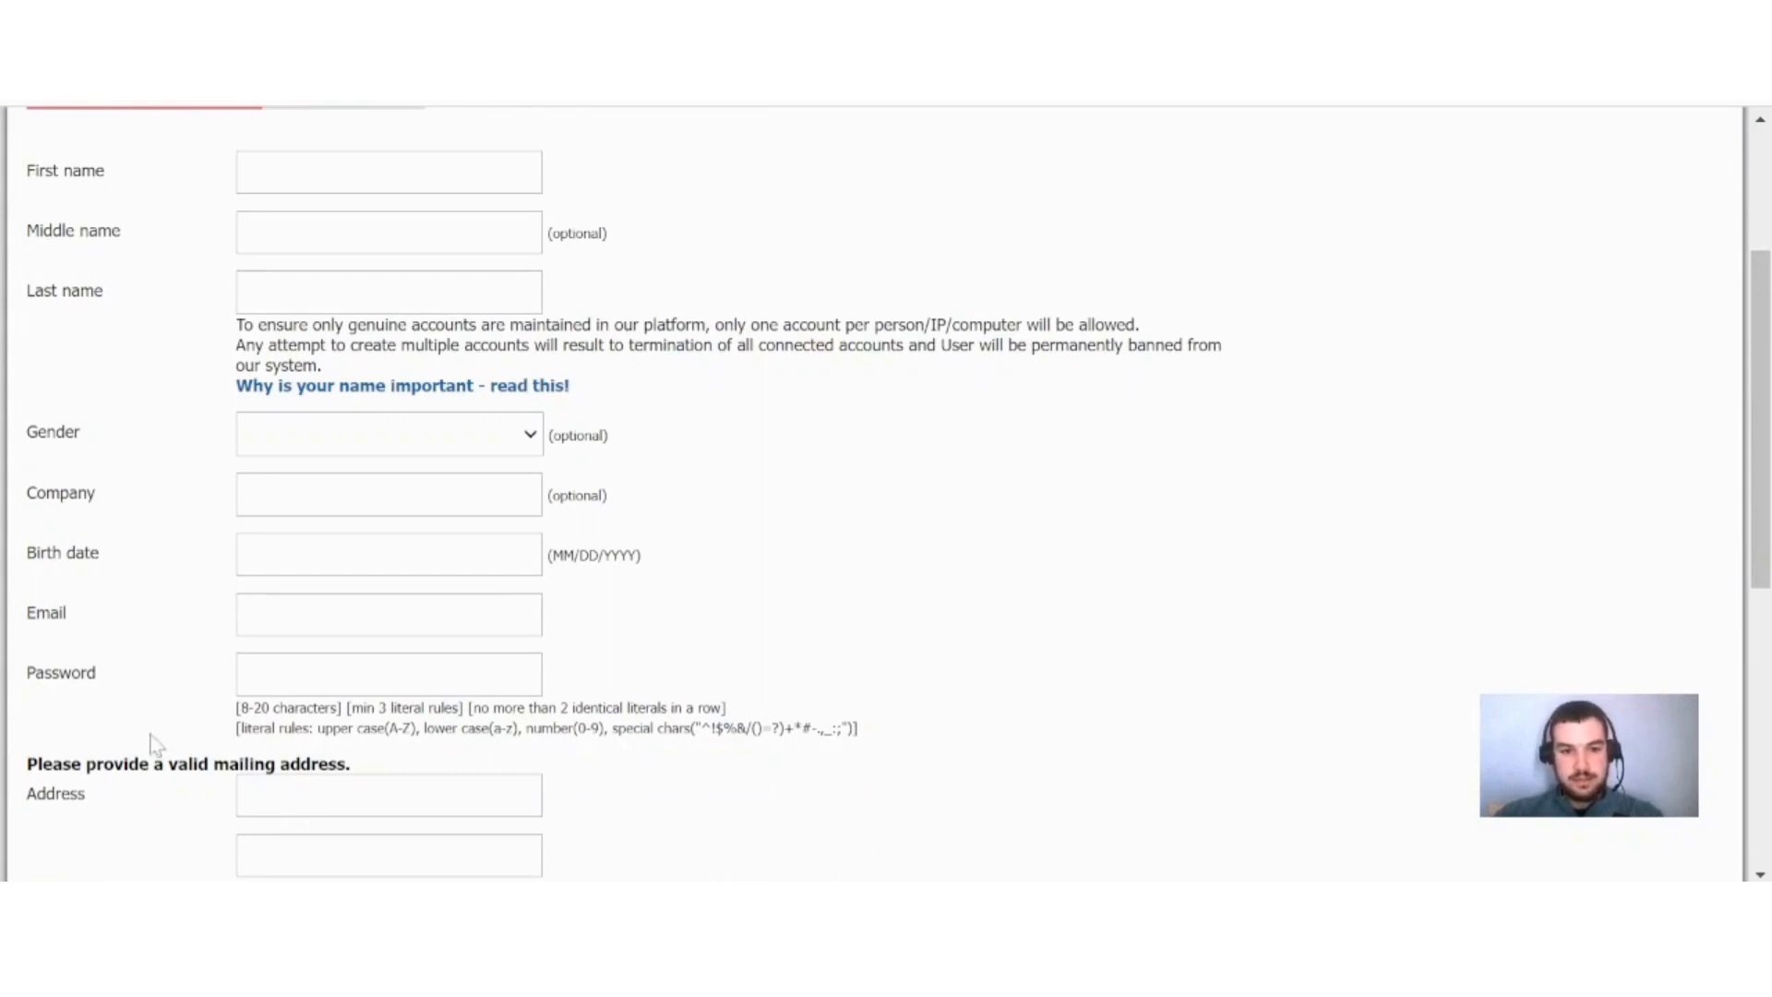
scroll("down", 3)
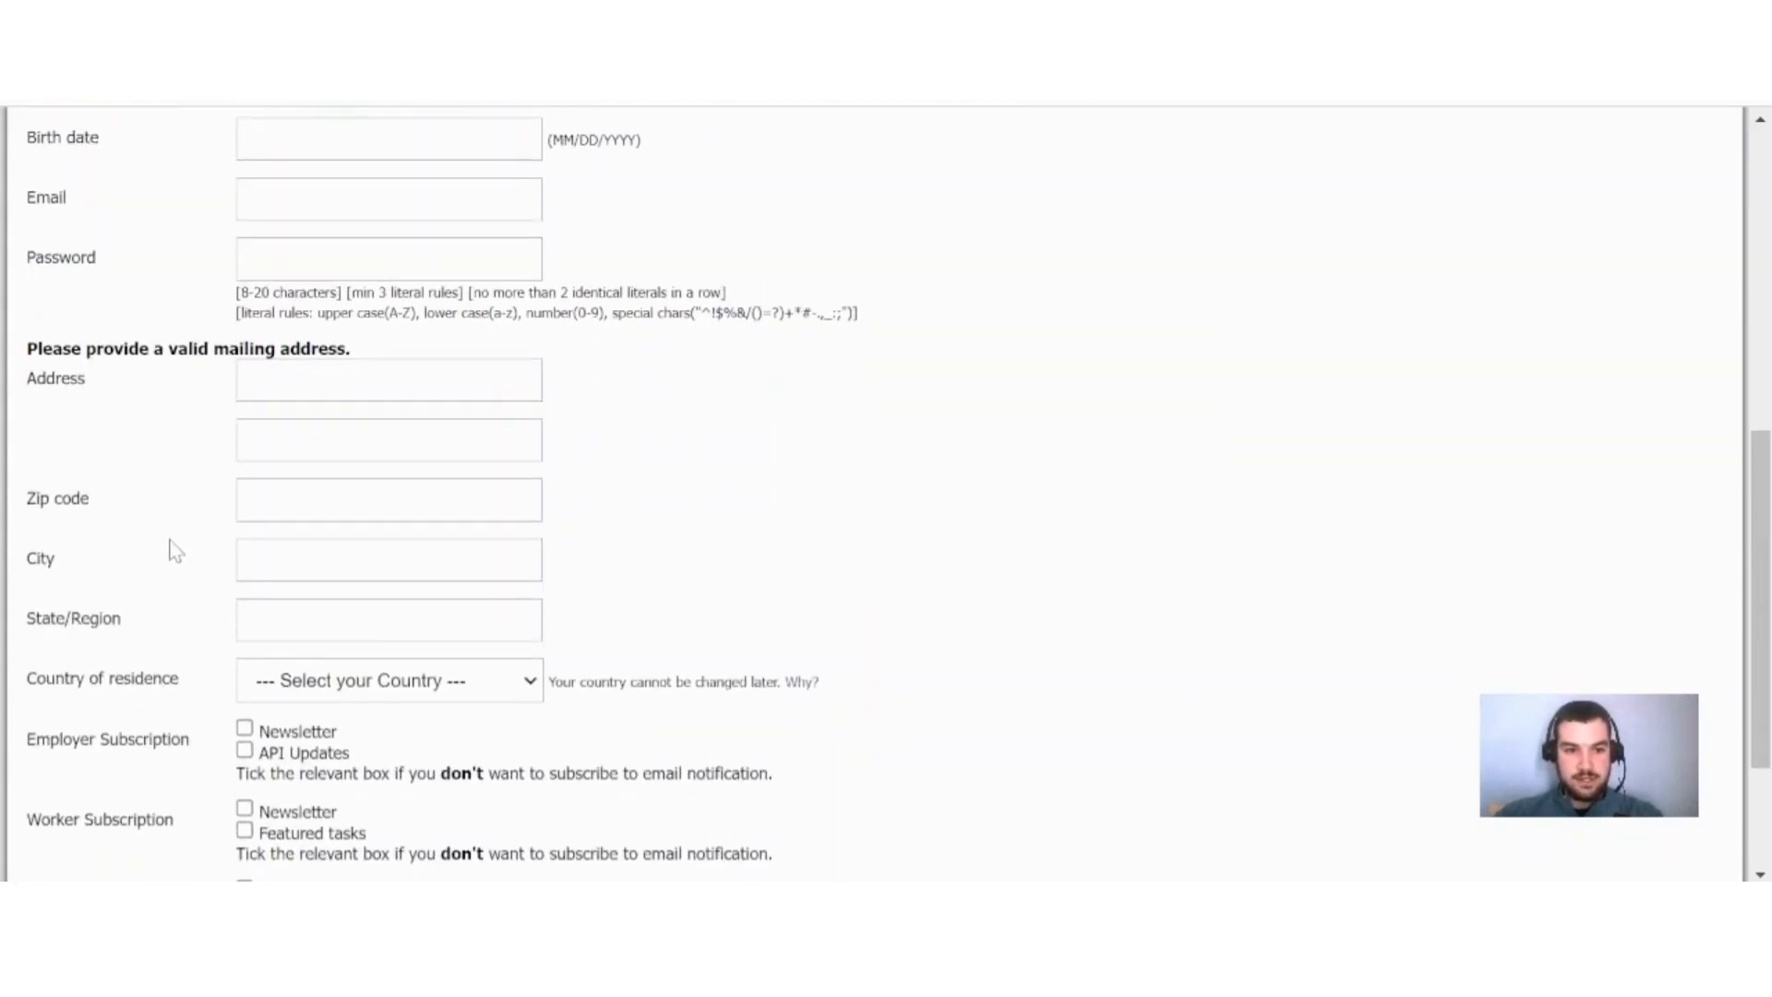
scroll("down", 3)
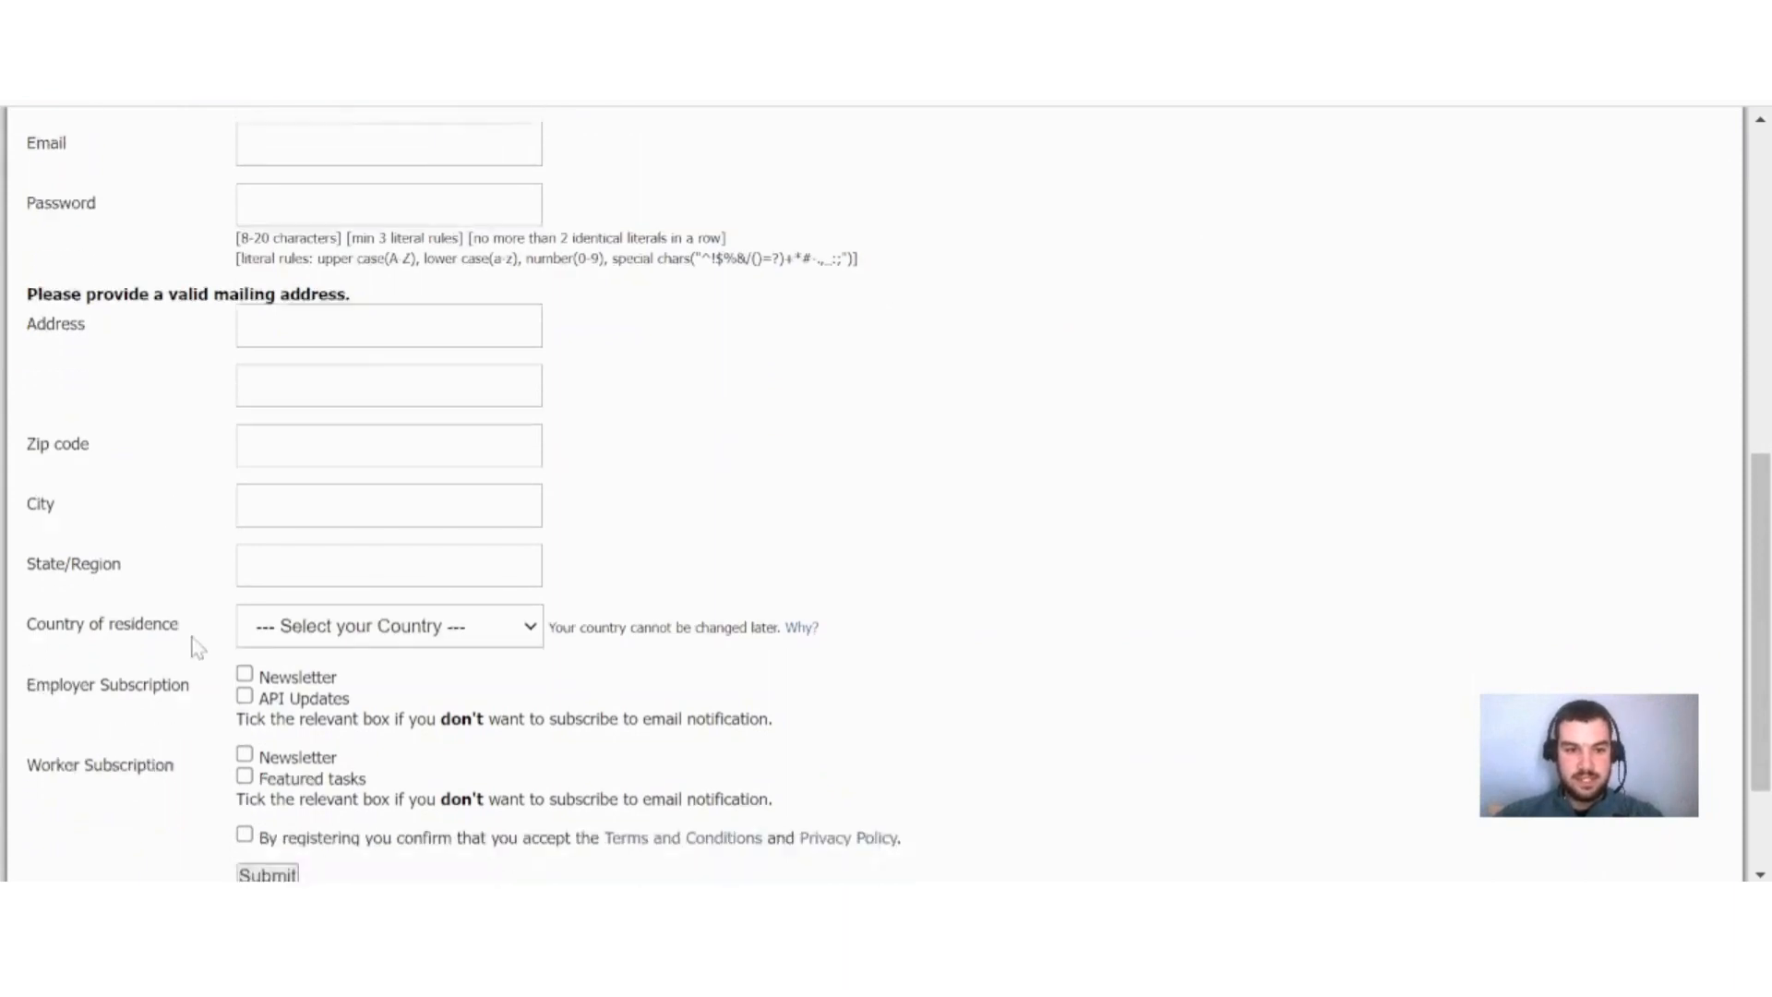
scroll("down", 3)
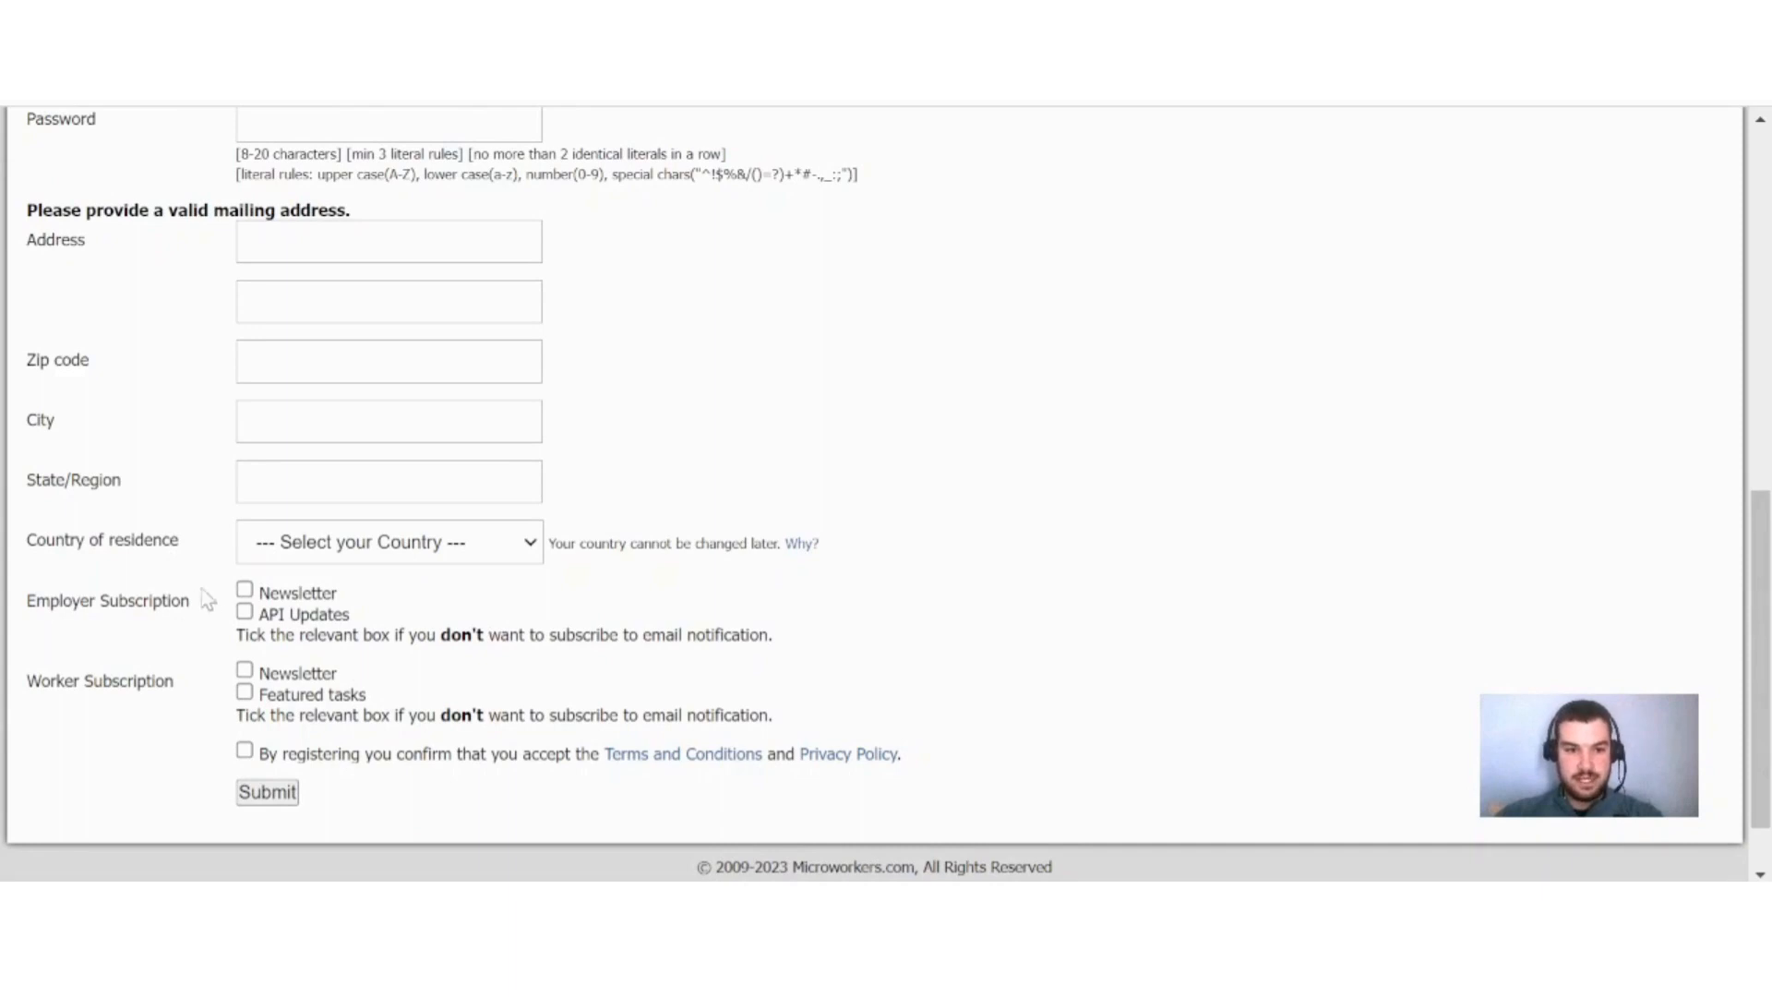
mouse_move(122, 698)
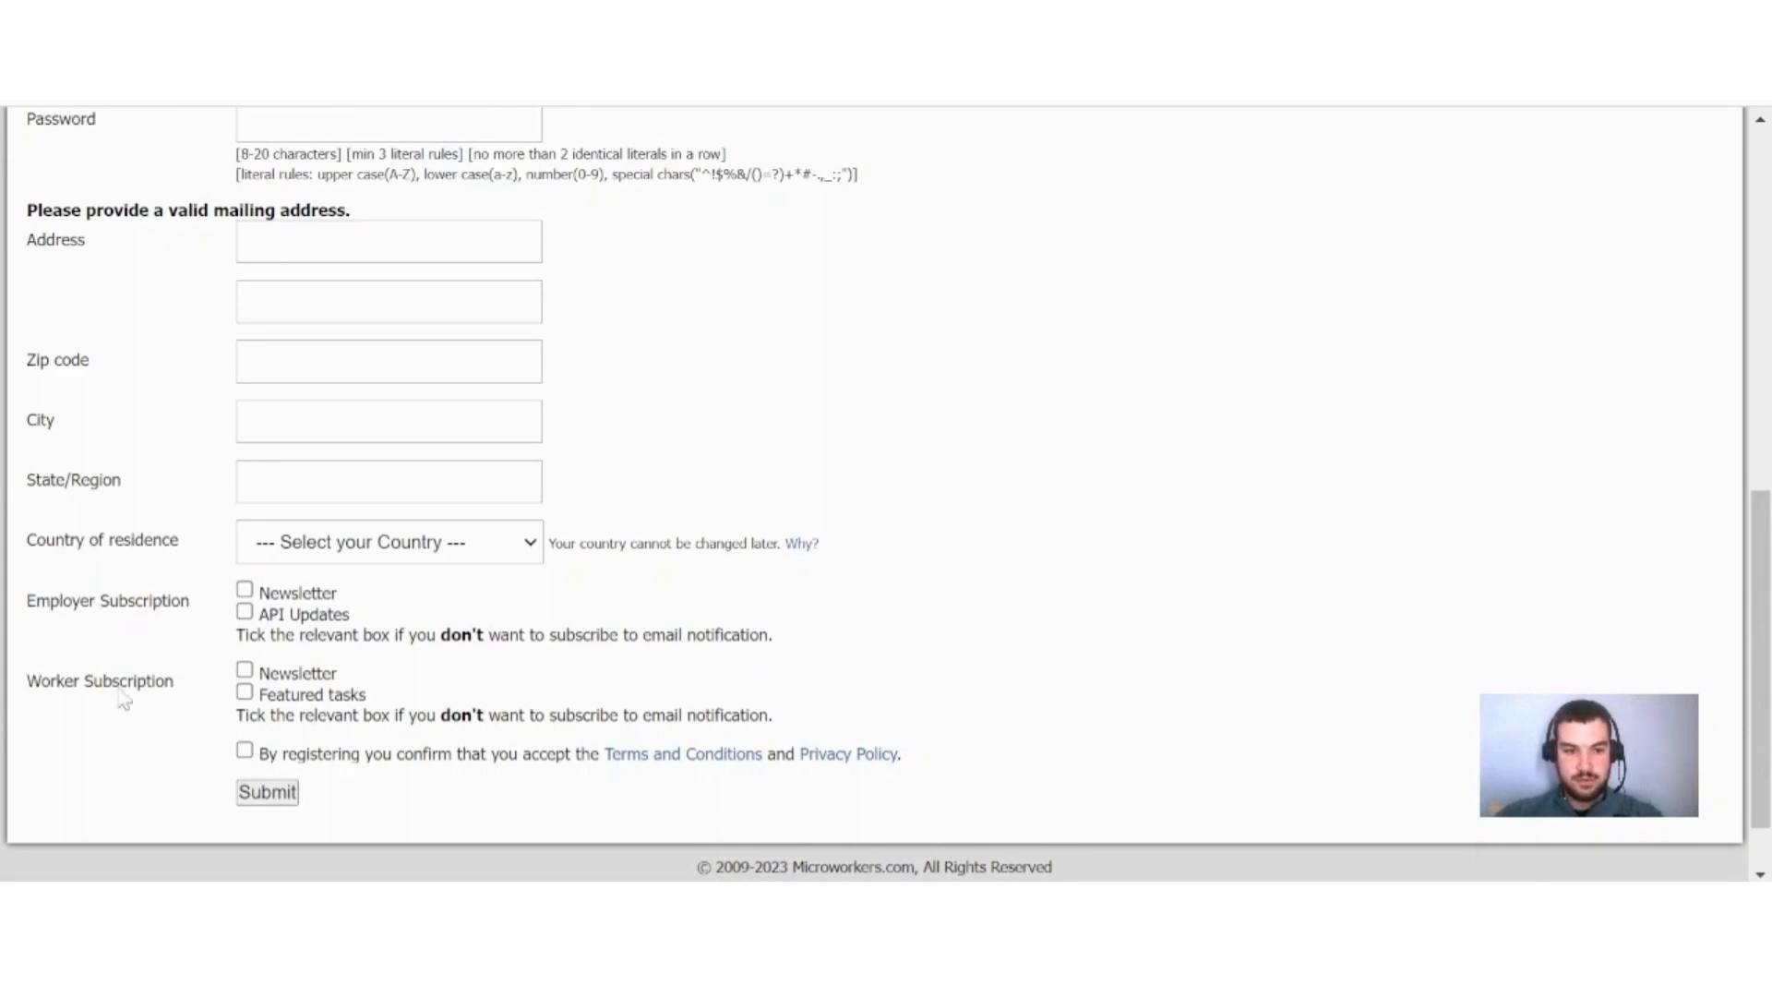
mouse_move(210, 729)
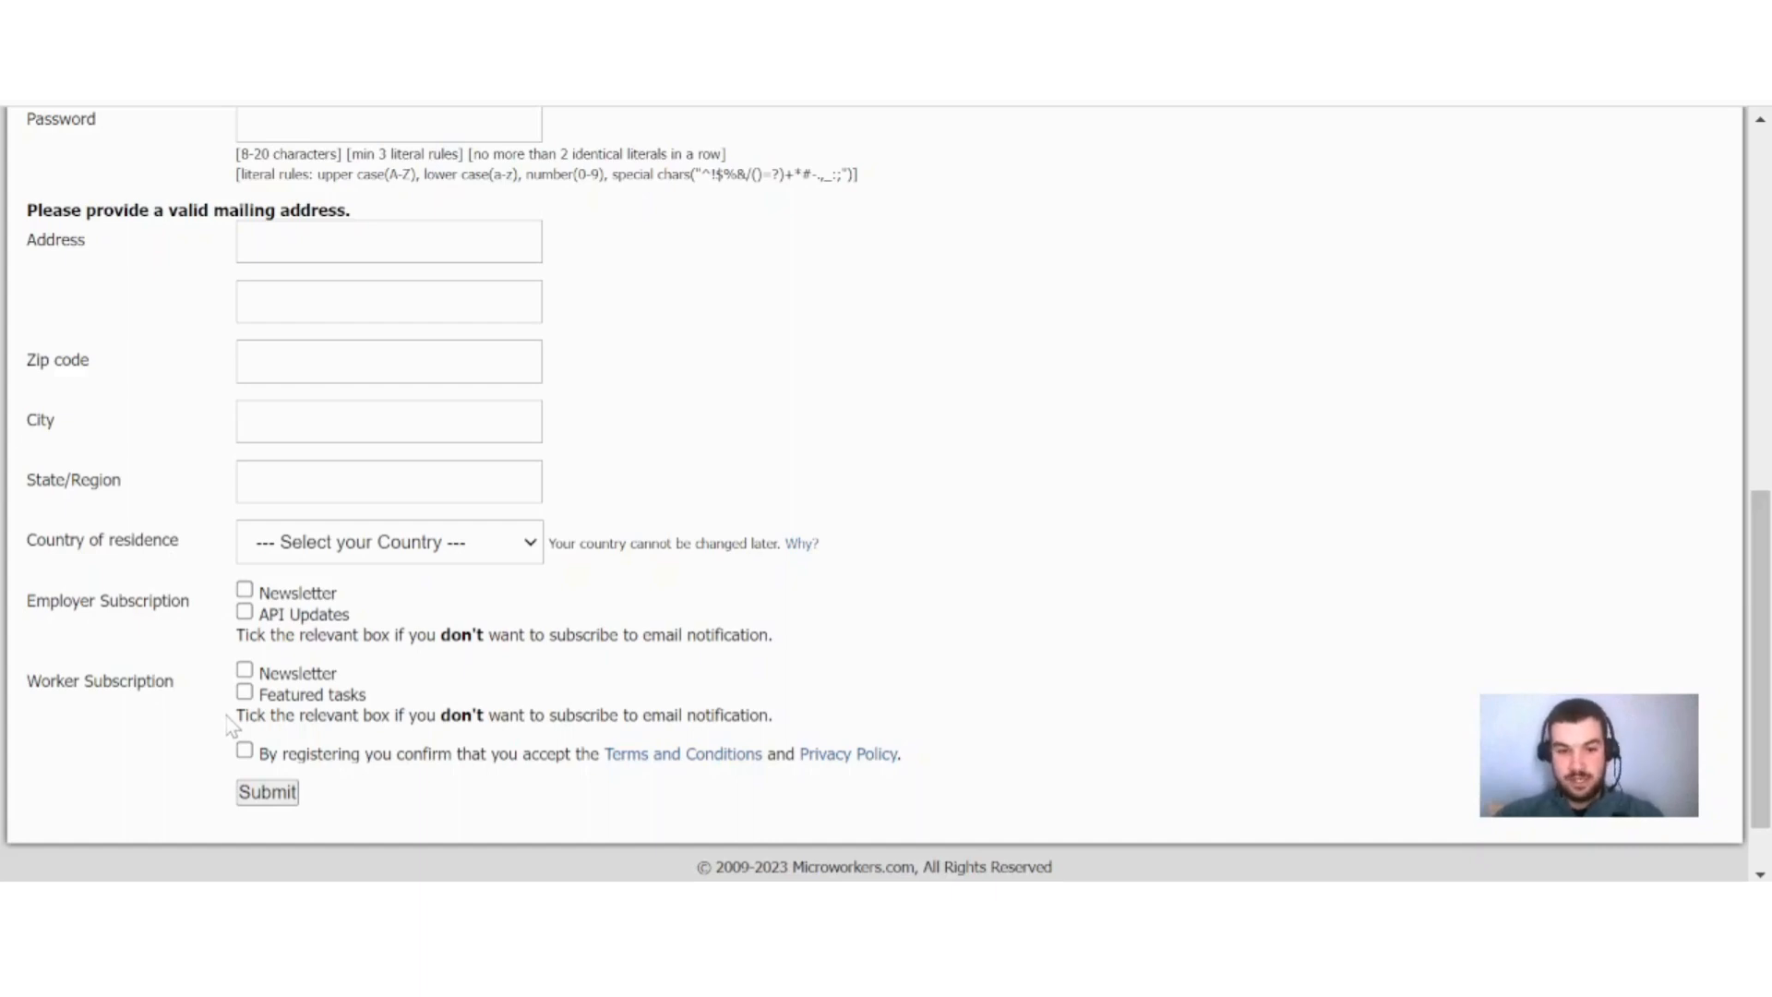
mouse_move(198, 706)
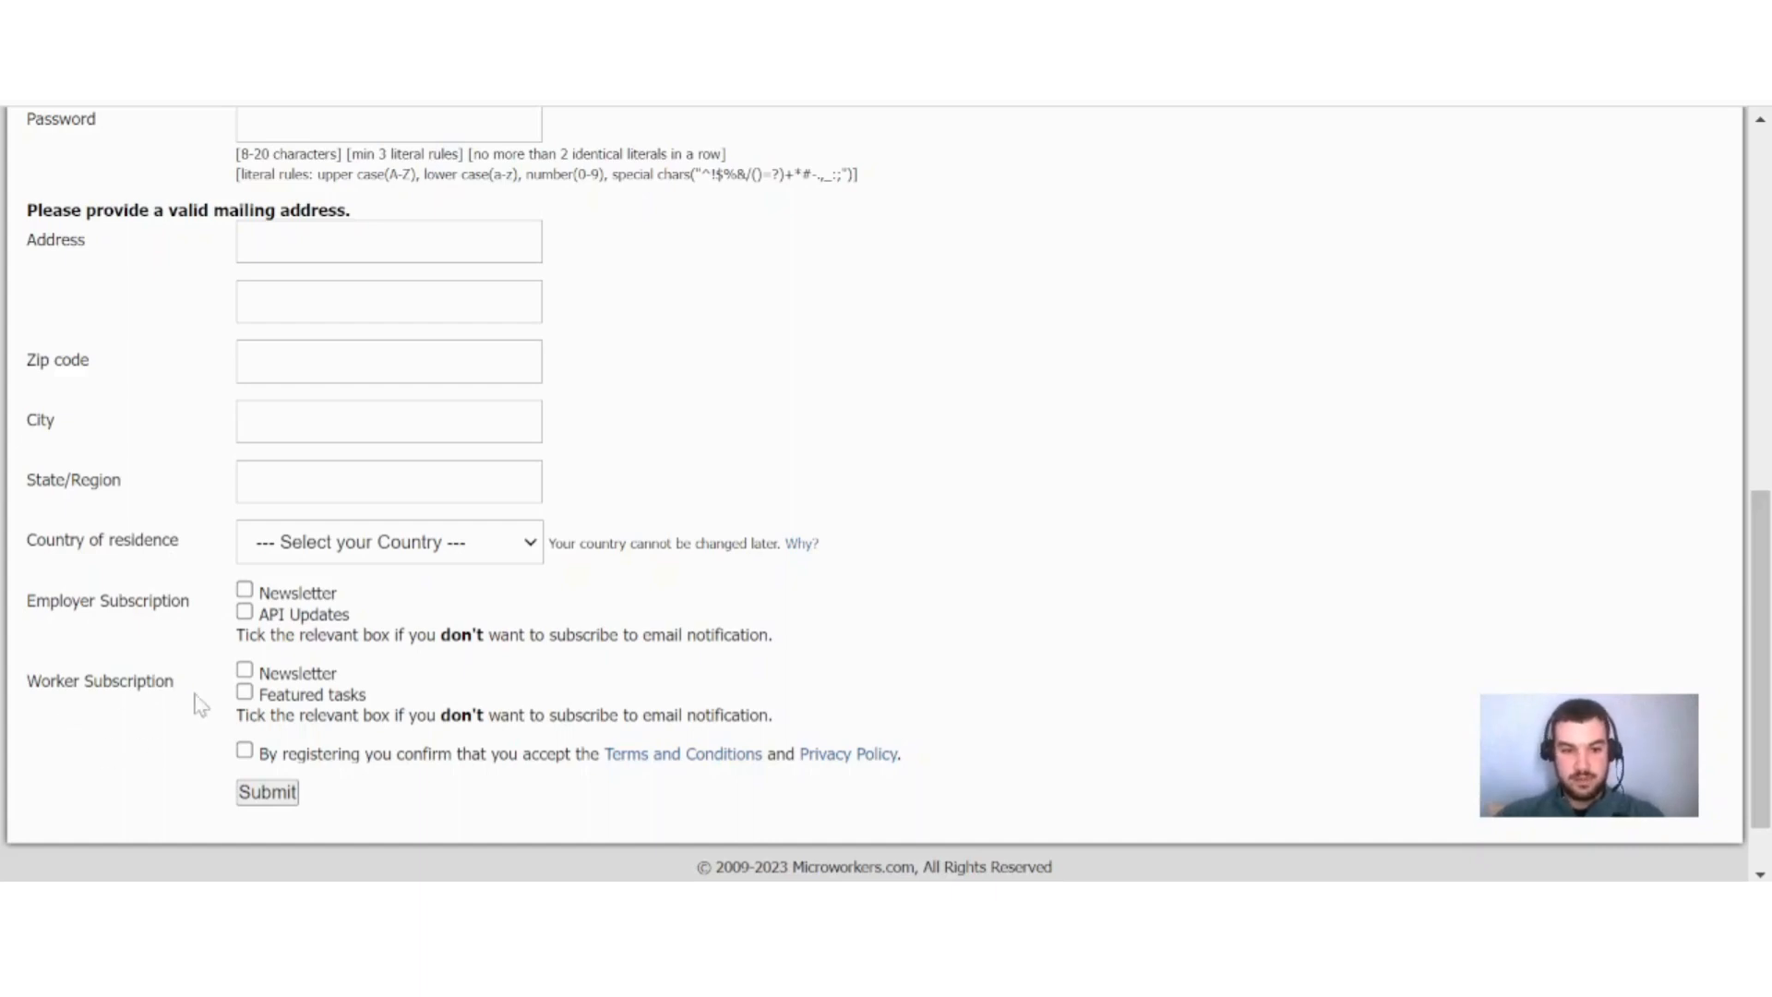
scroll("down", 3)
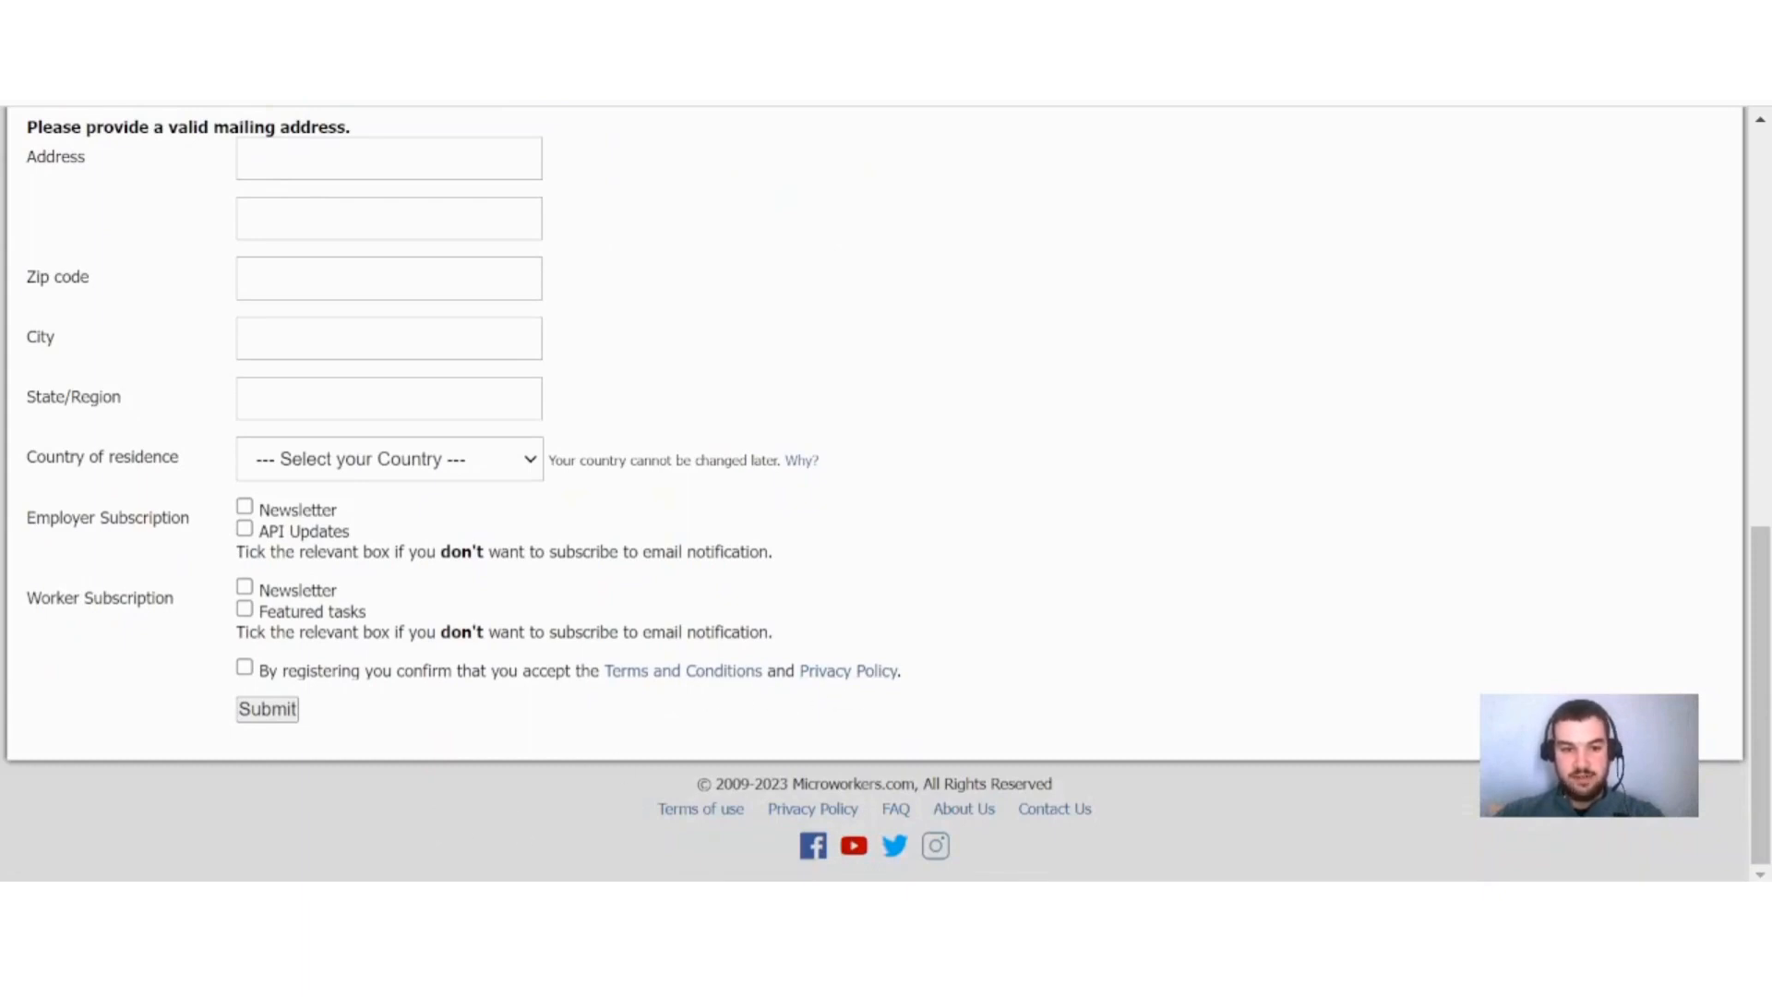
scroll("up", 3)
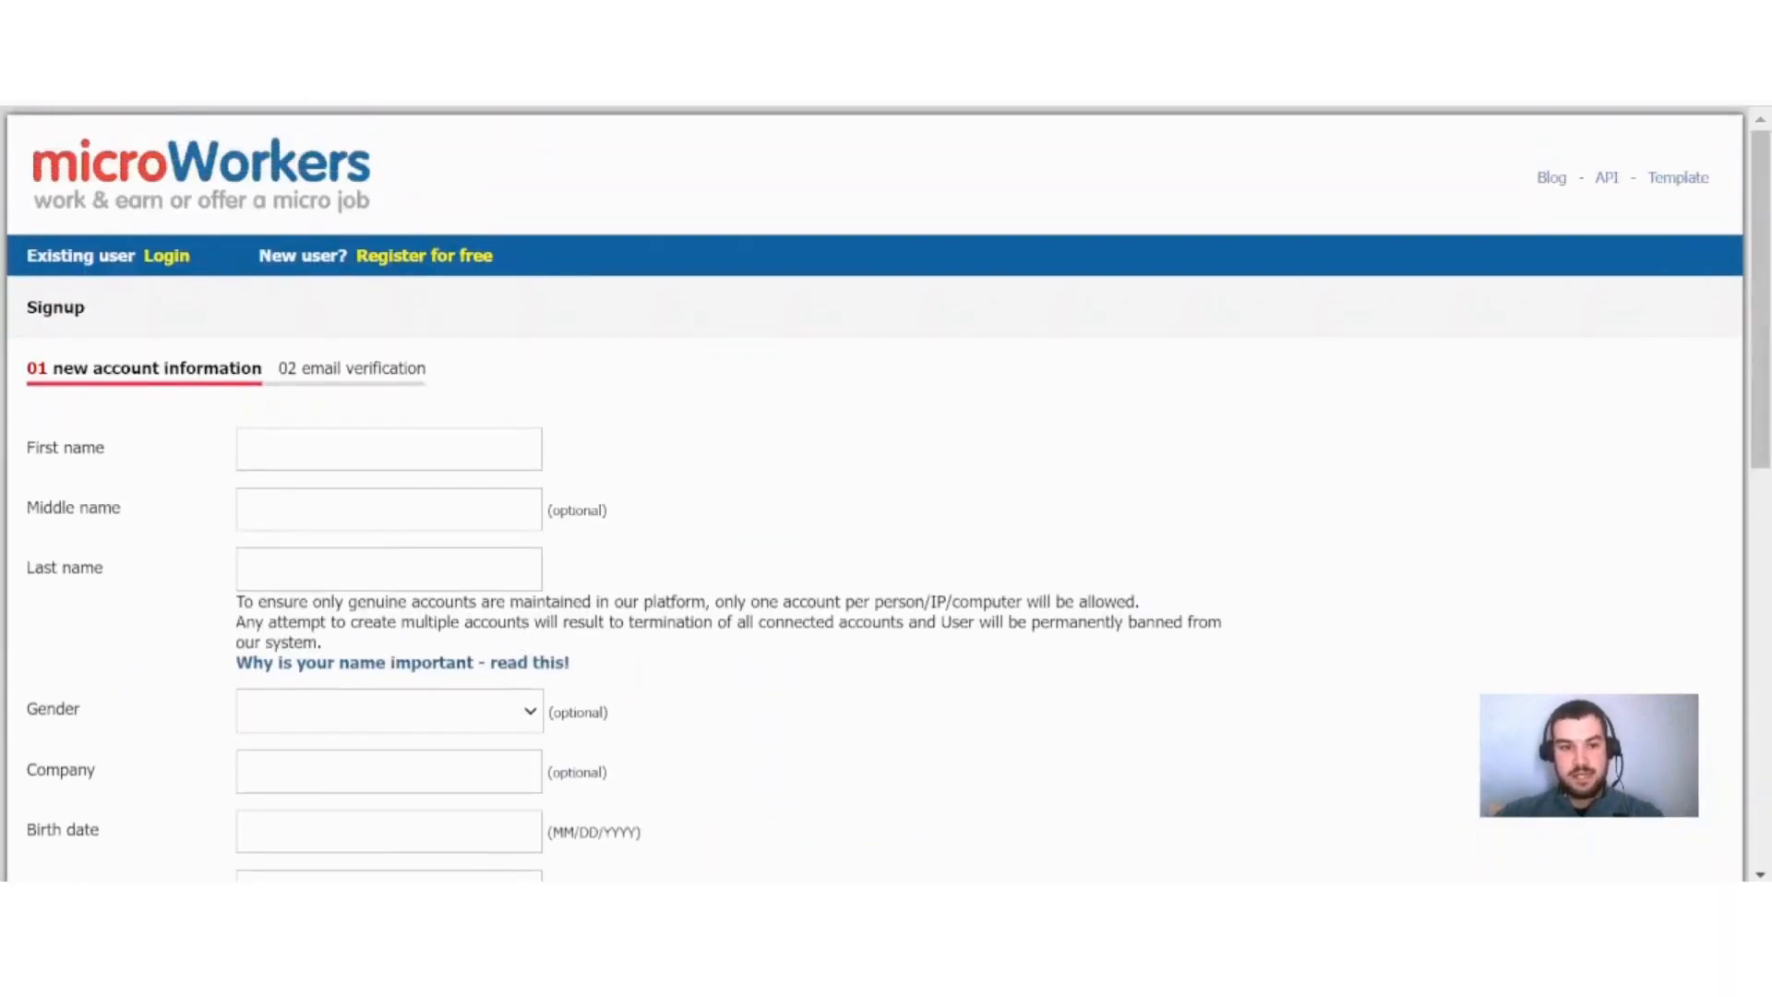
mouse_move(723, 336)
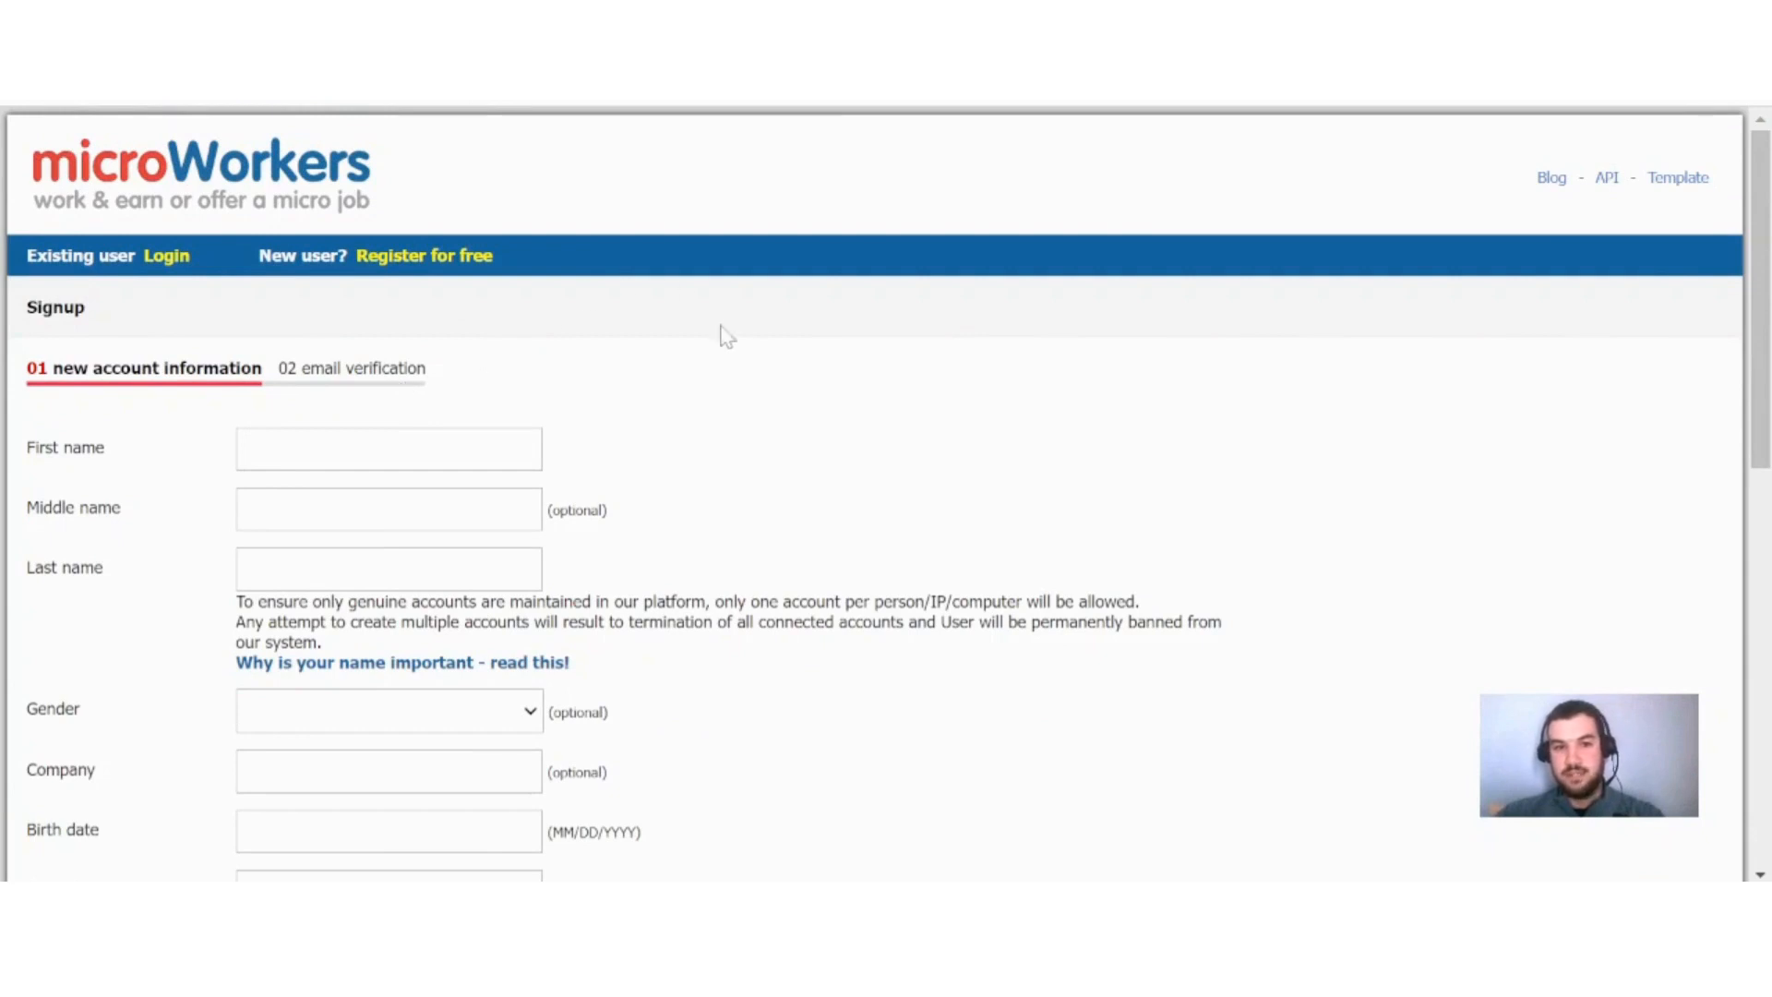
mouse_move(749, 347)
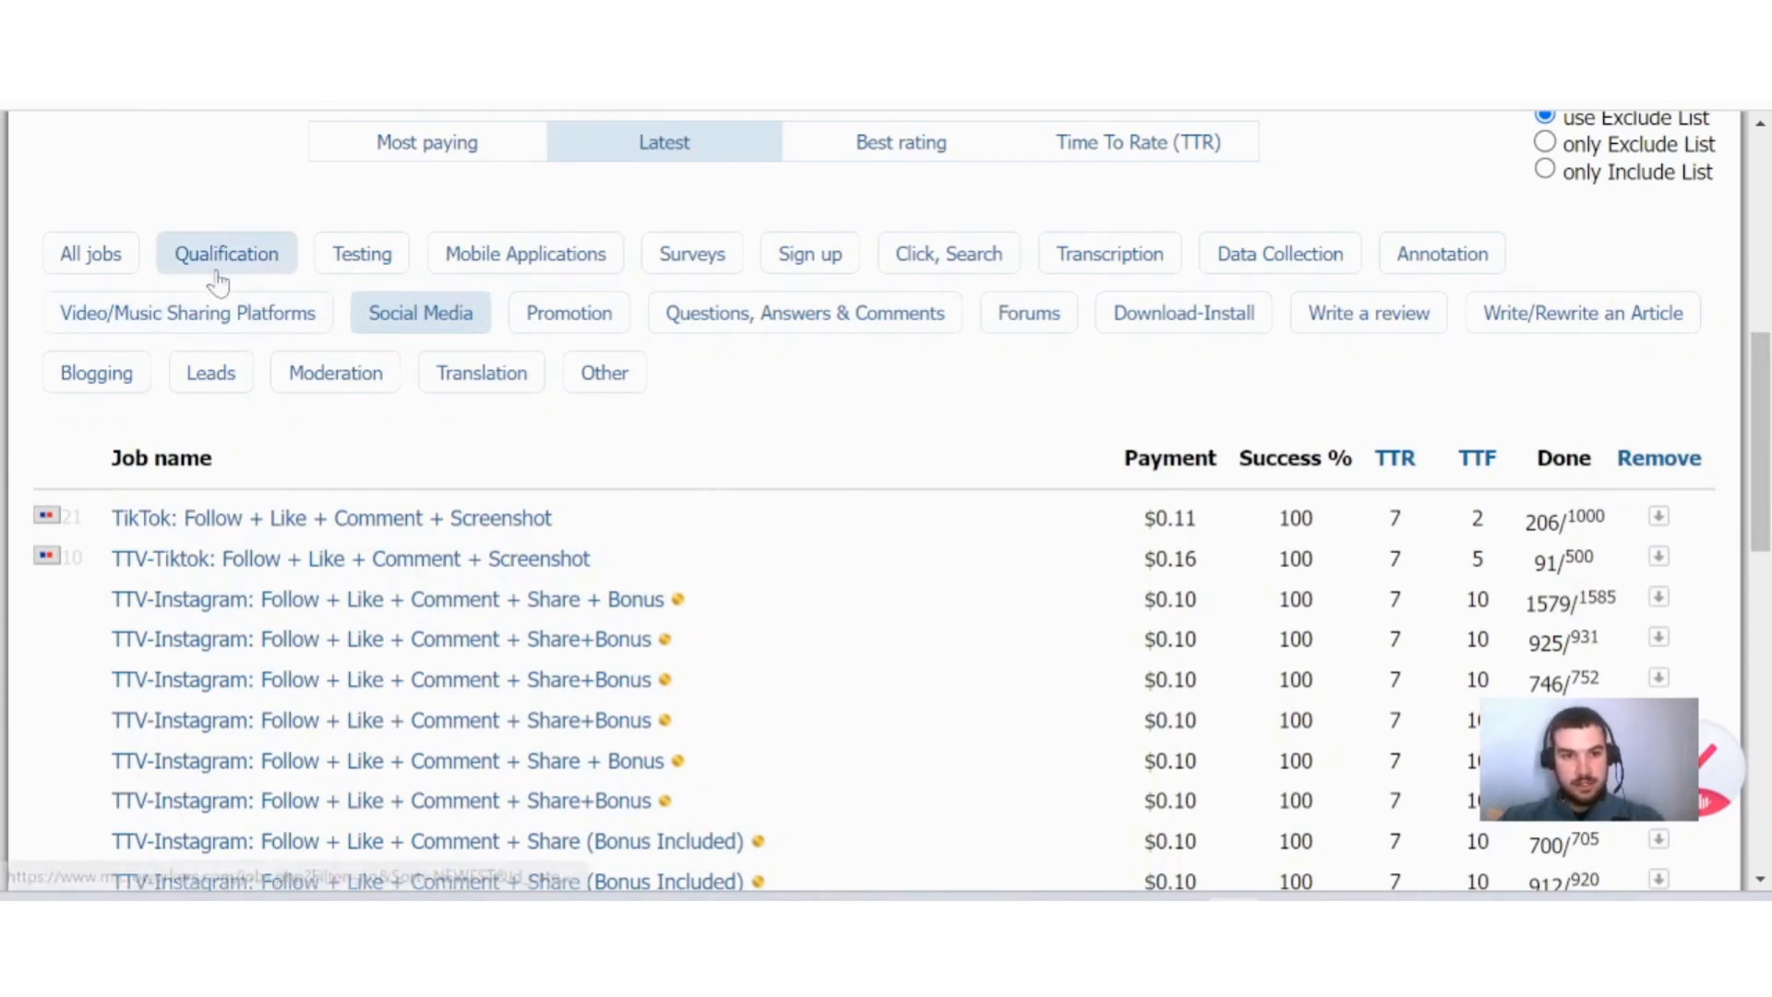
mouse_move(553, 282)
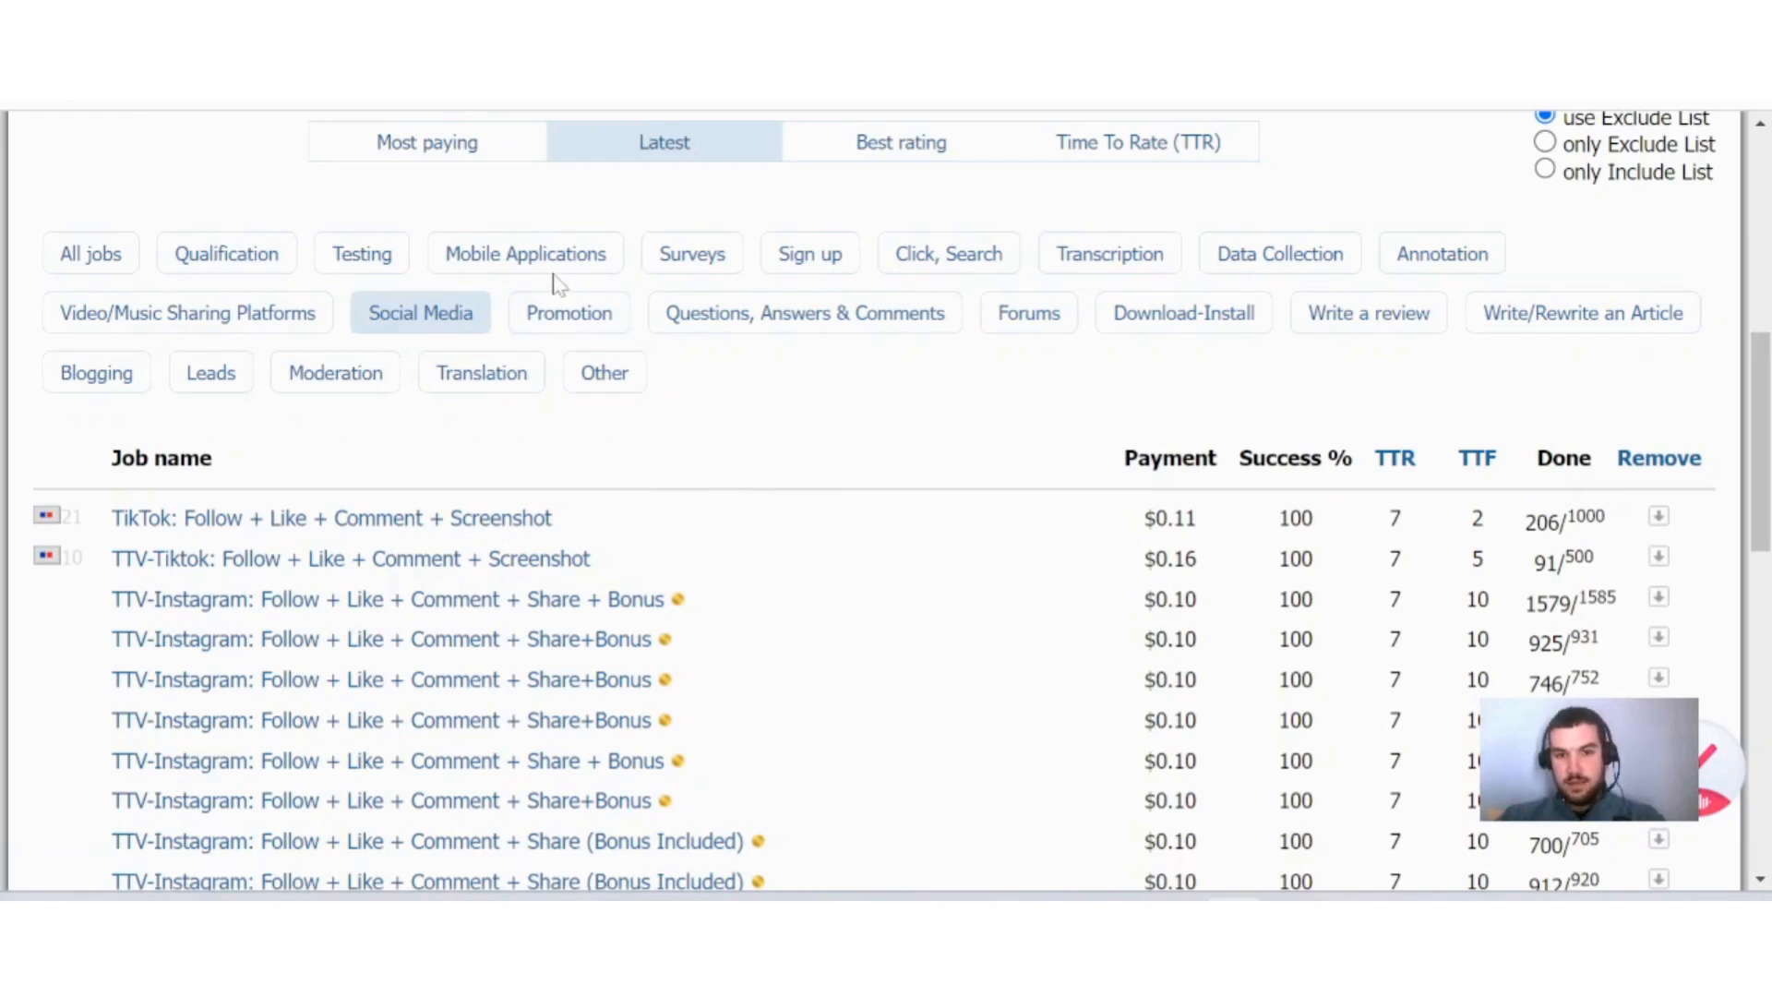
mouse_move(862, 285)
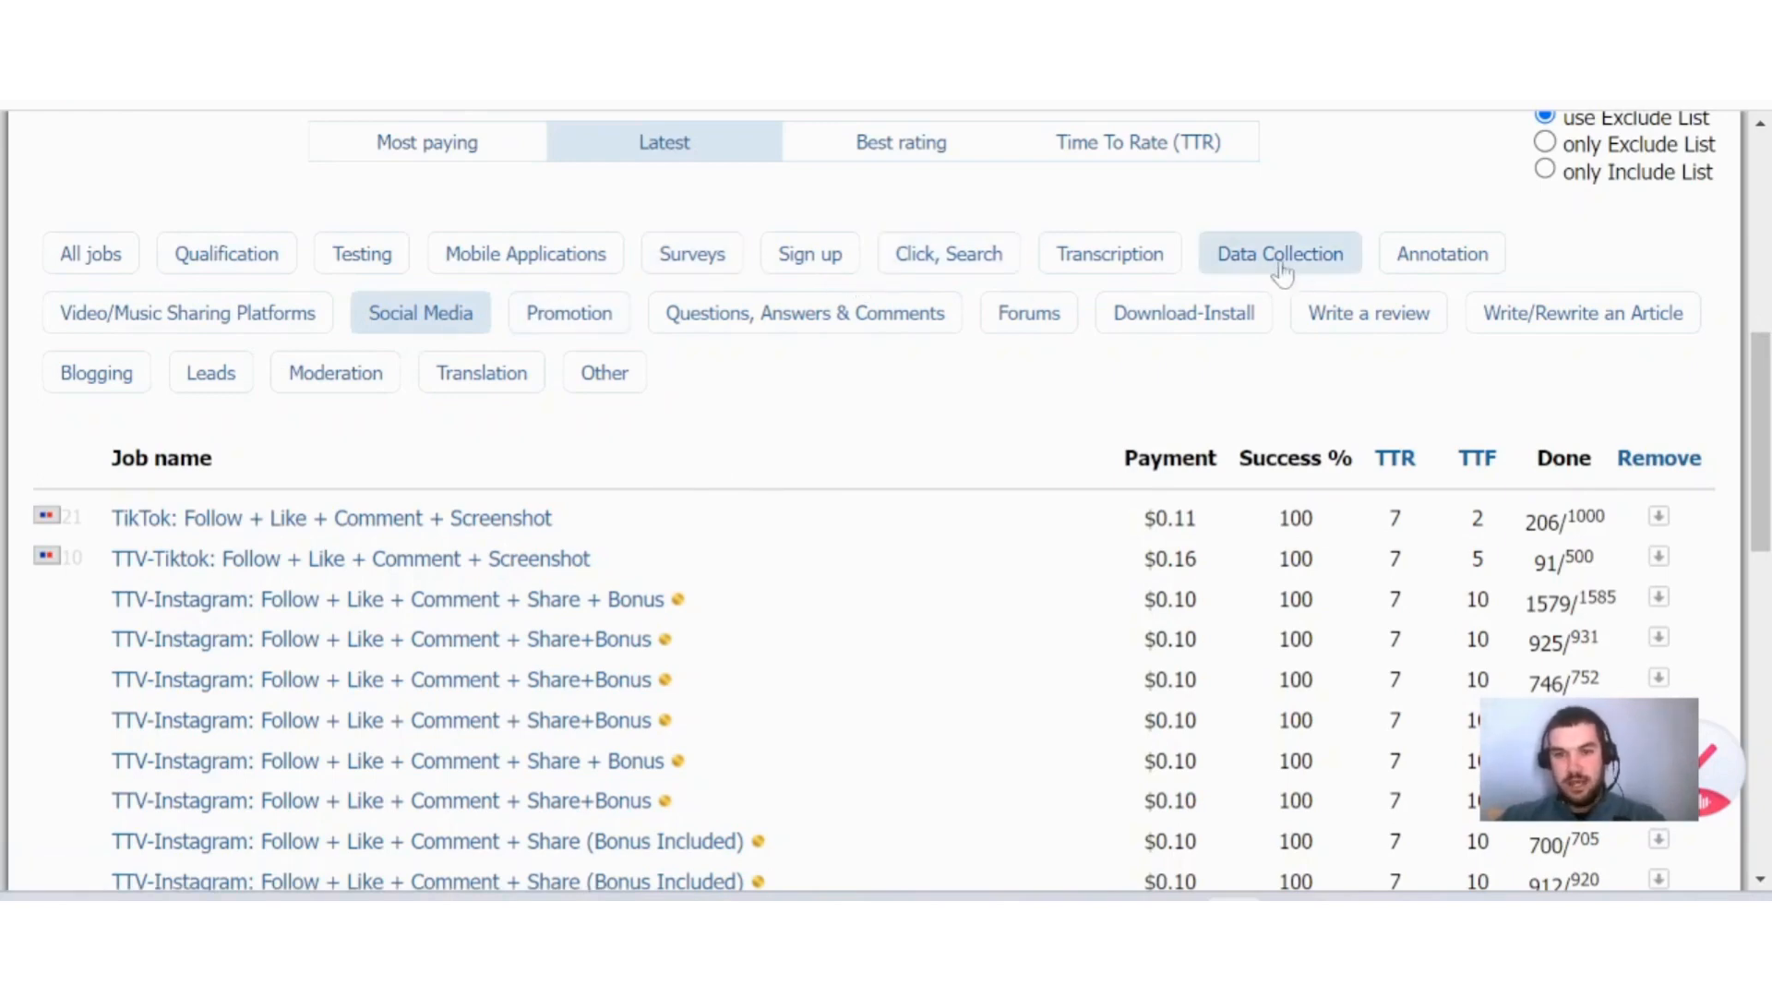
mouse_move(334, 372)
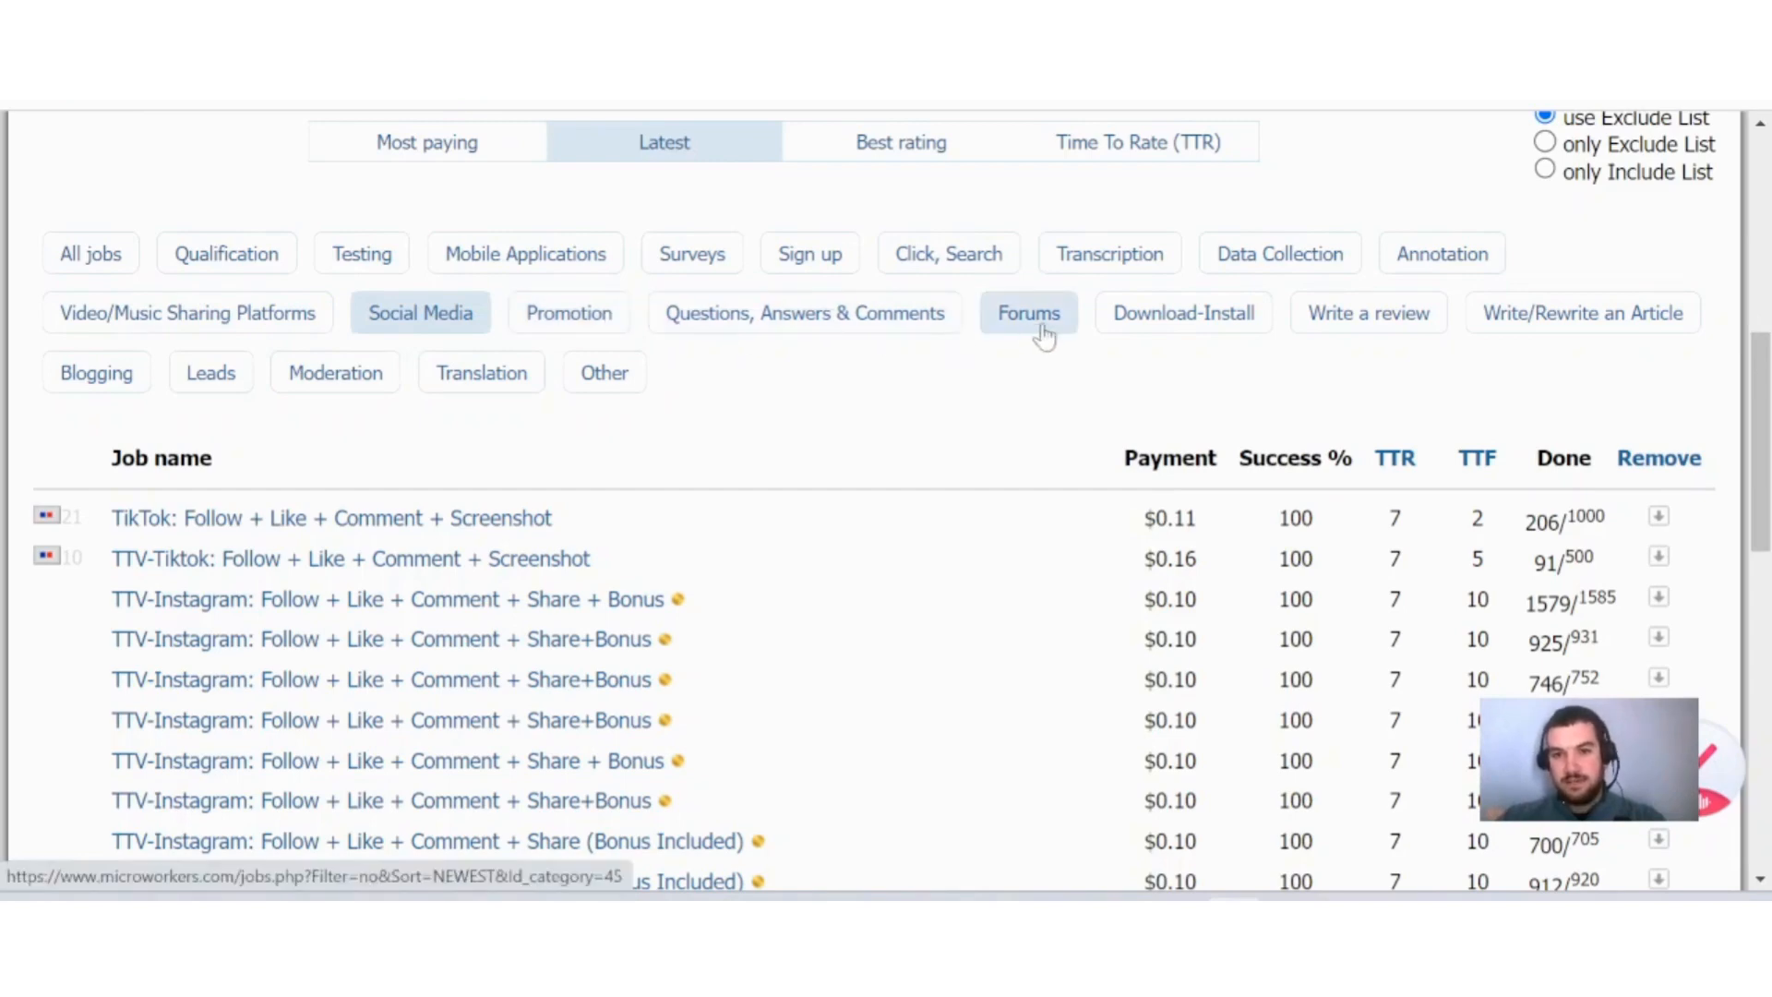
mouse_move(1367, 313)
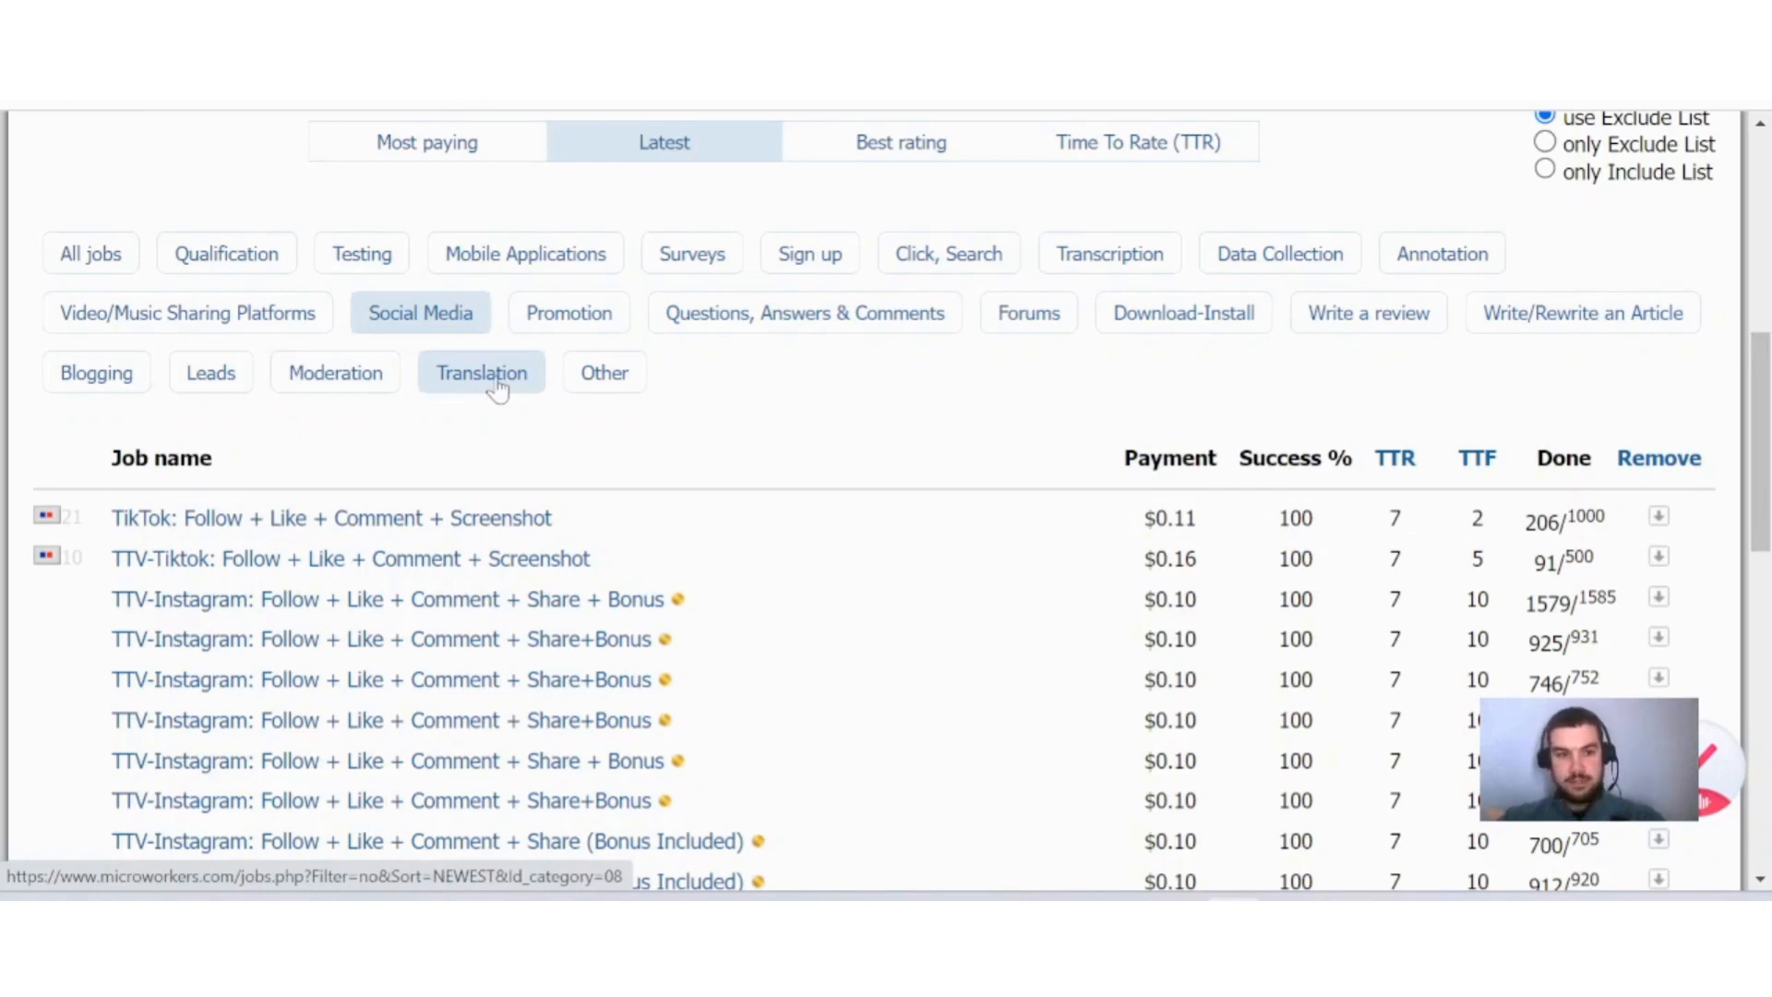
mouse_move(237, 337)
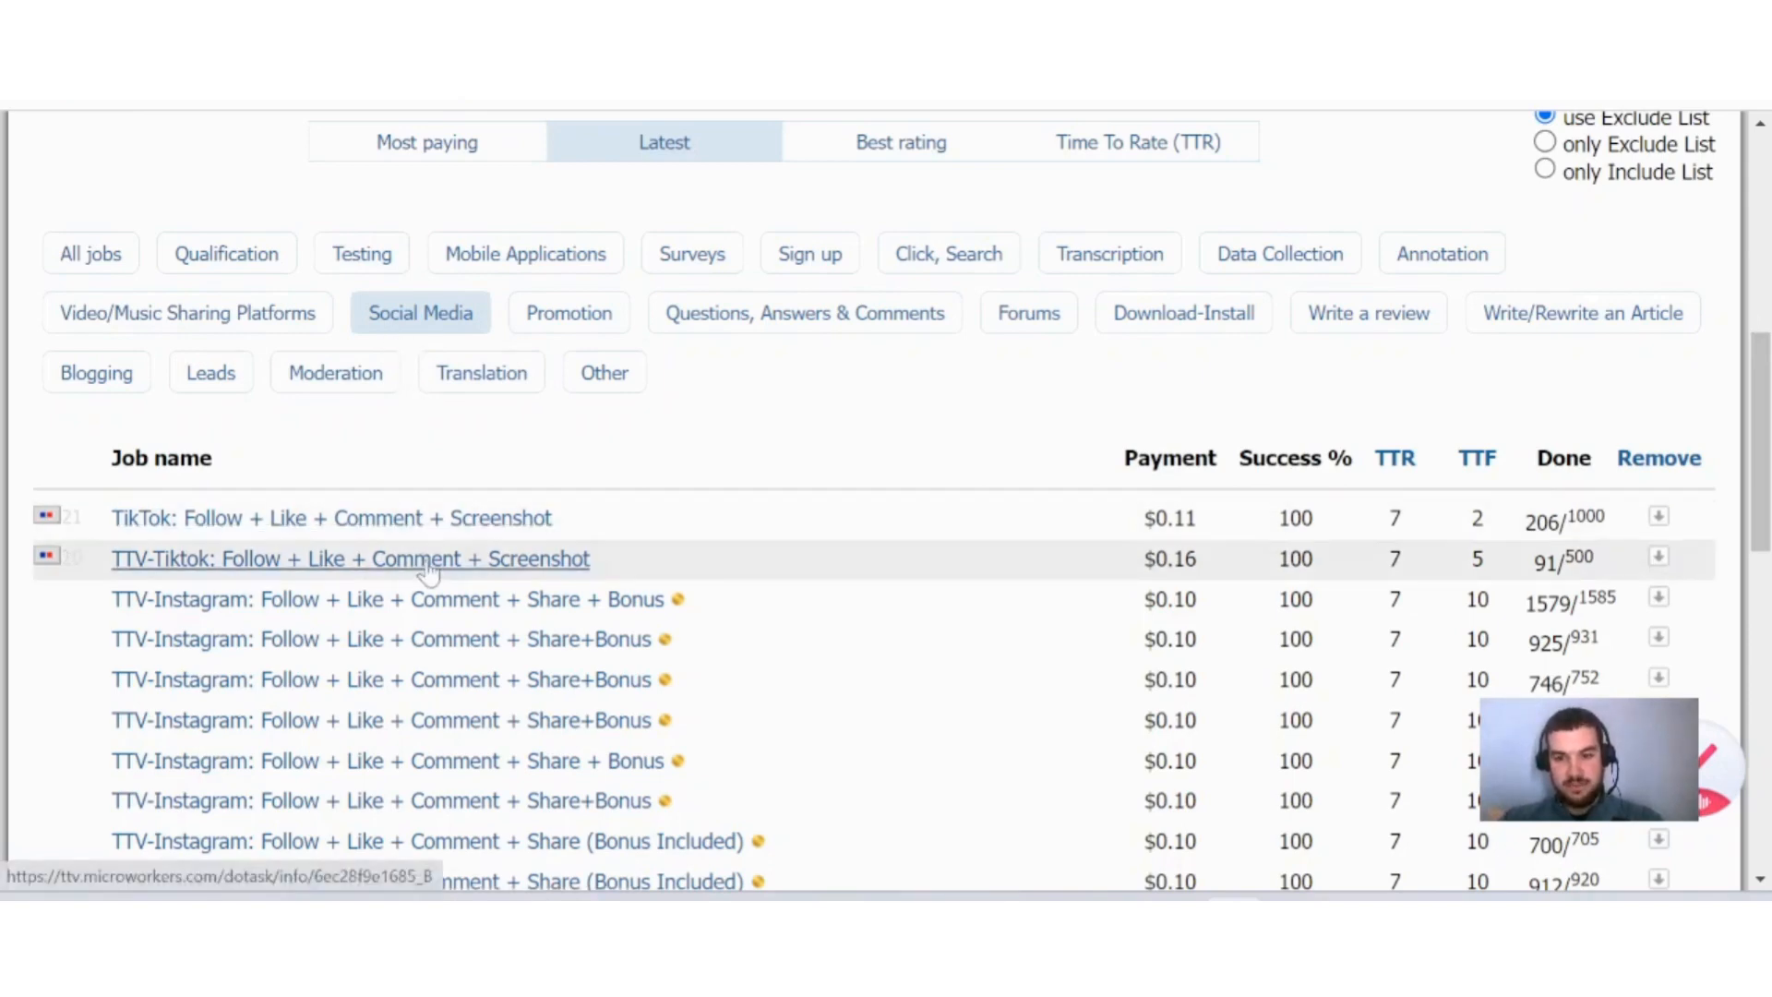
- Scroll through the latest Social Media jobs, showing TikTok and Instagram tasks with payments
scroll("down", 3)
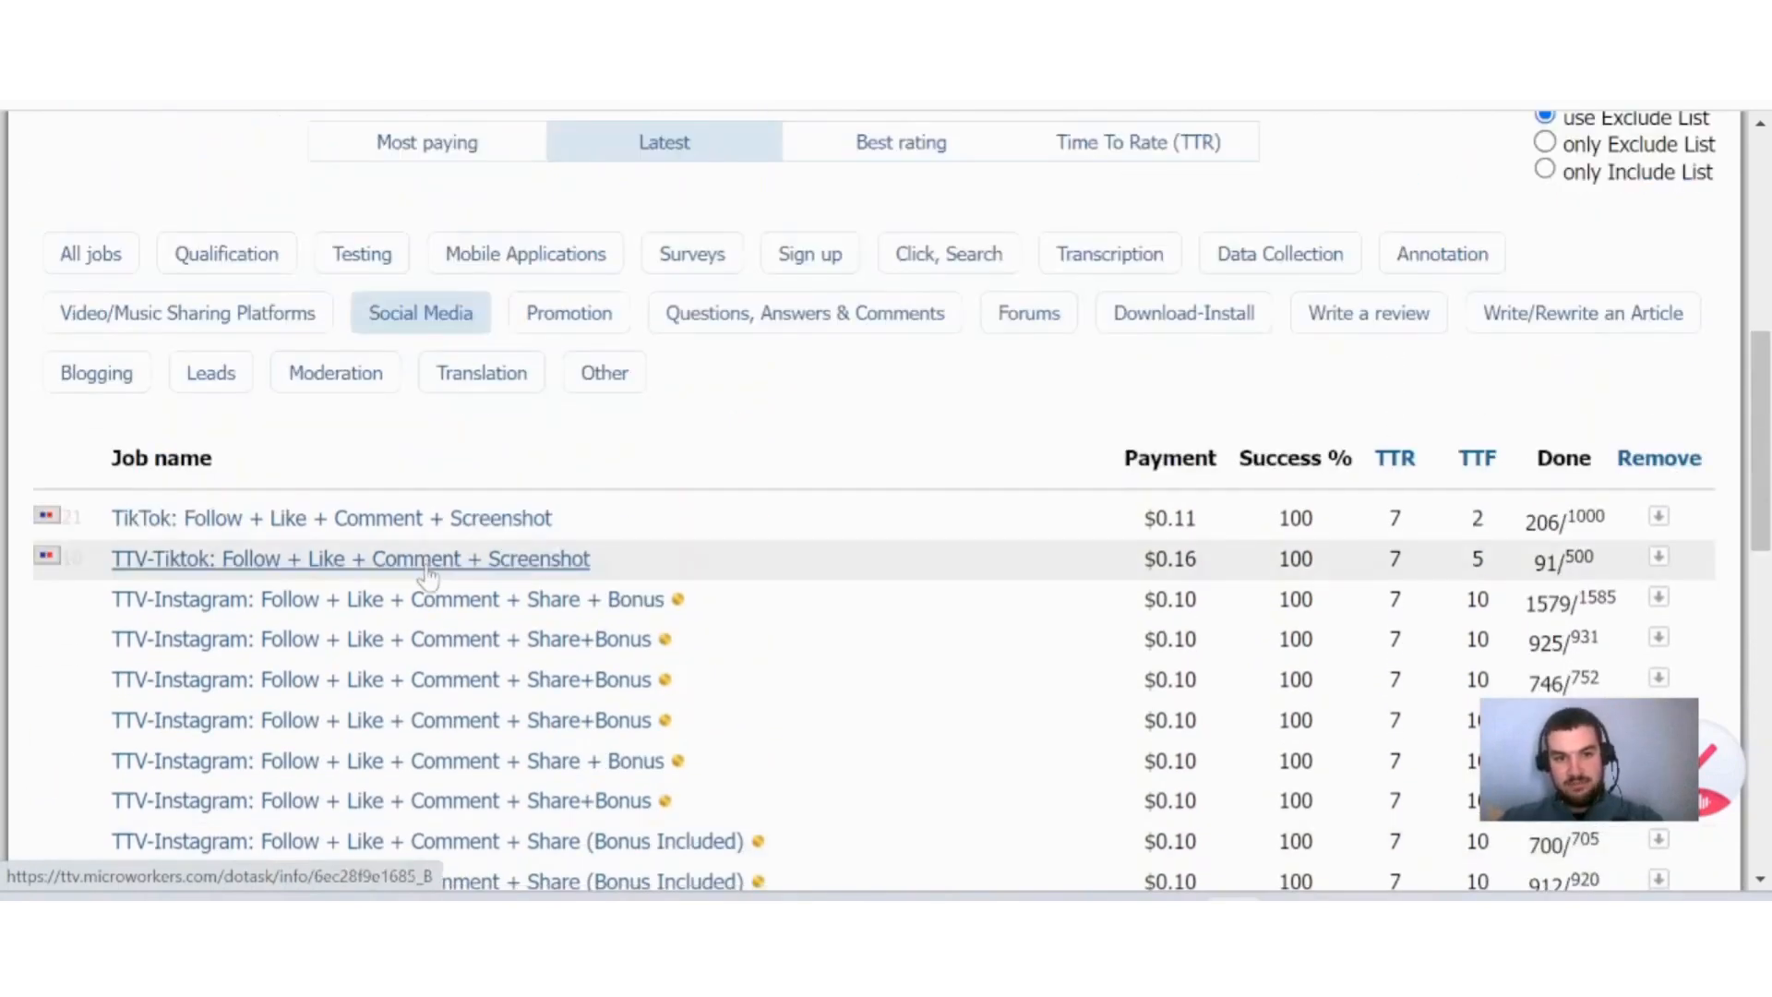
scroll("down", 3)
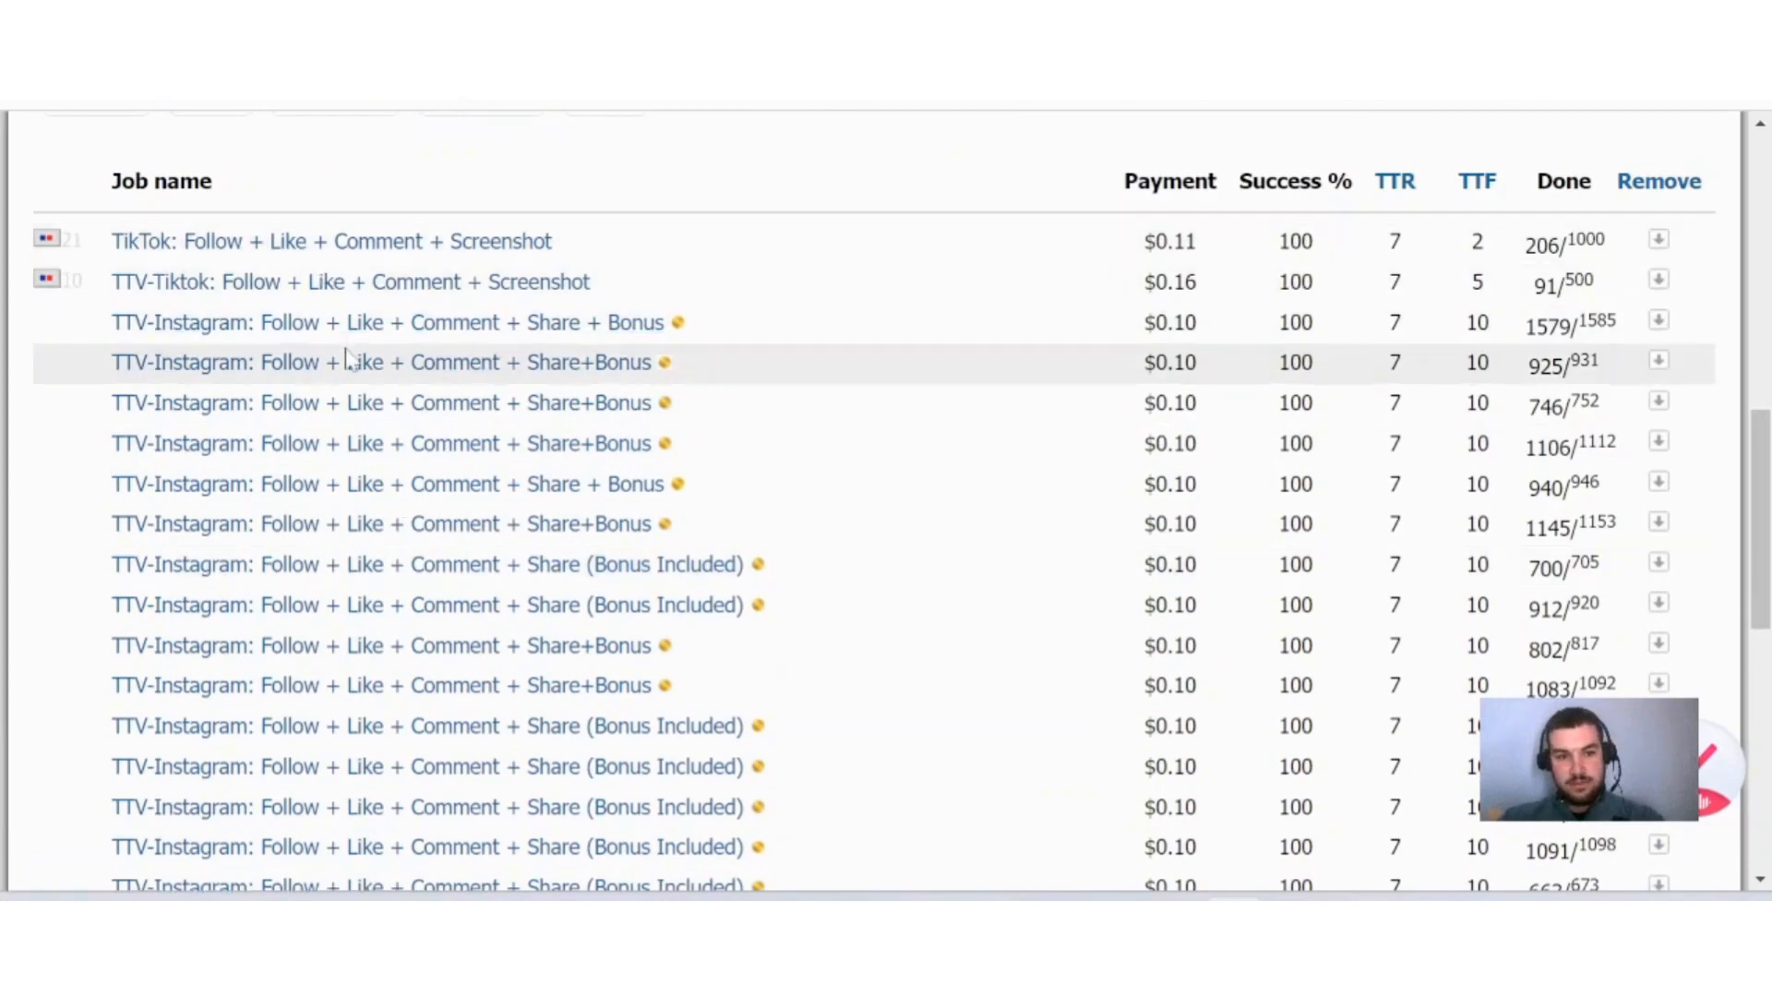
mouse_move(345, 402)
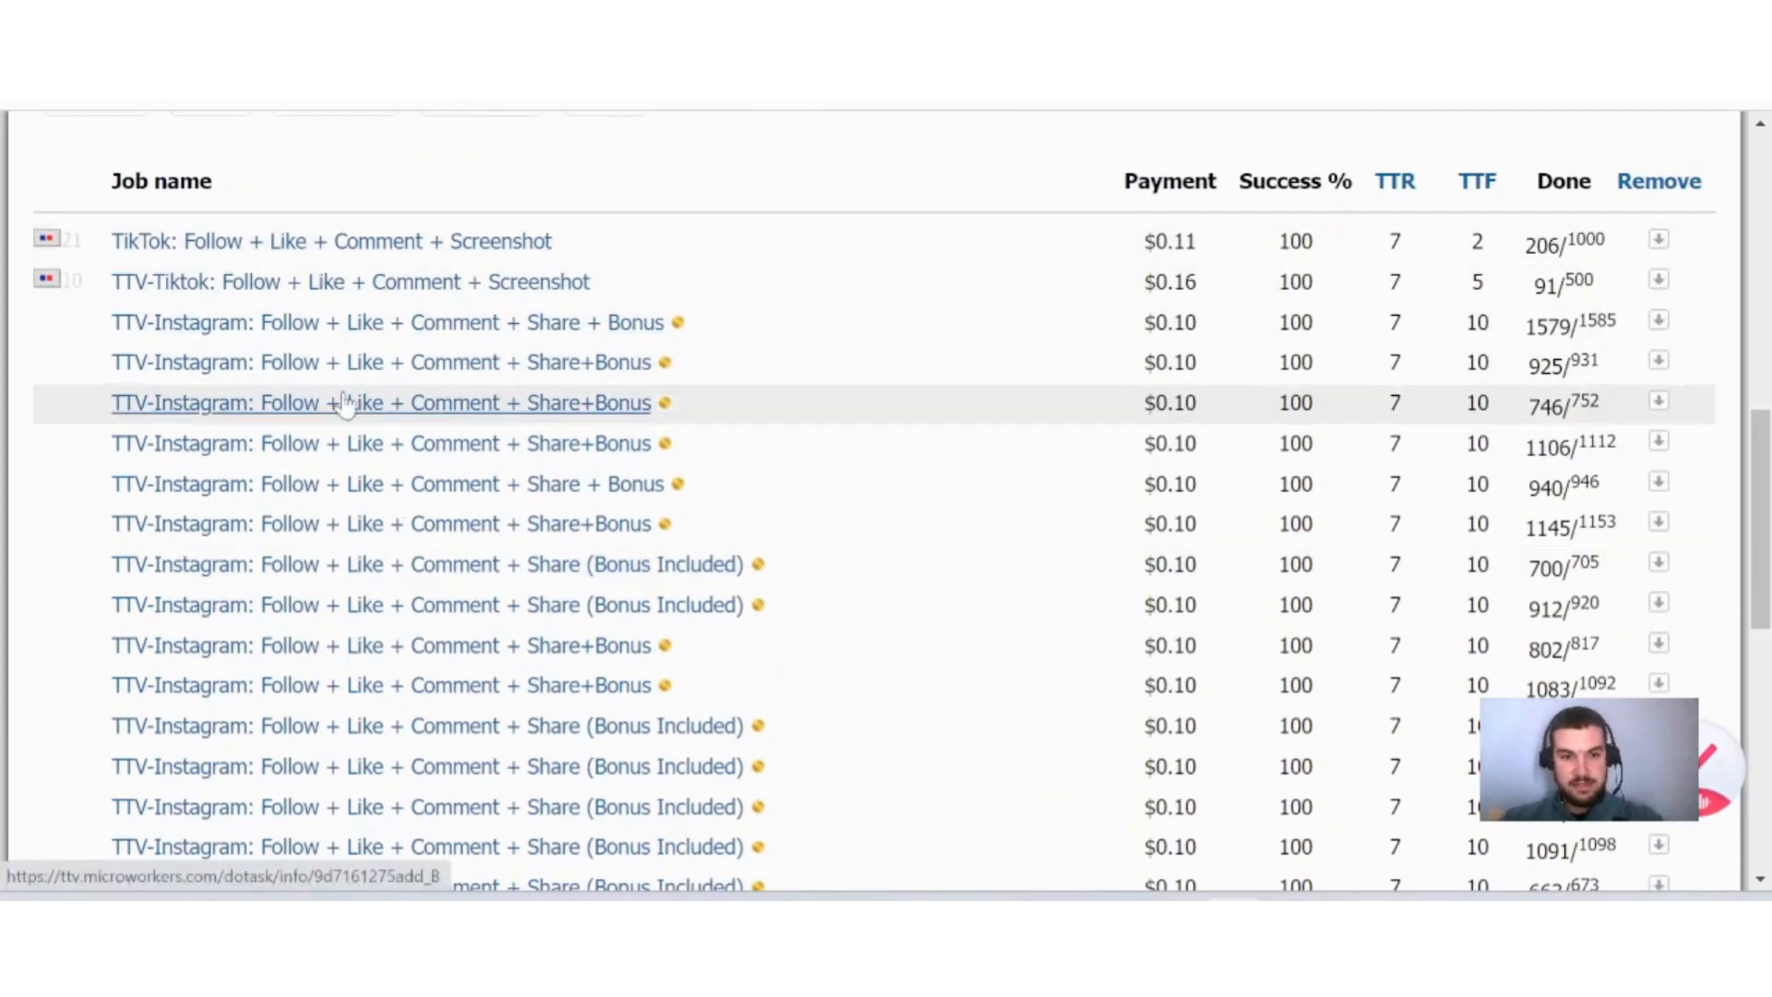
mouse_move(509, 423)
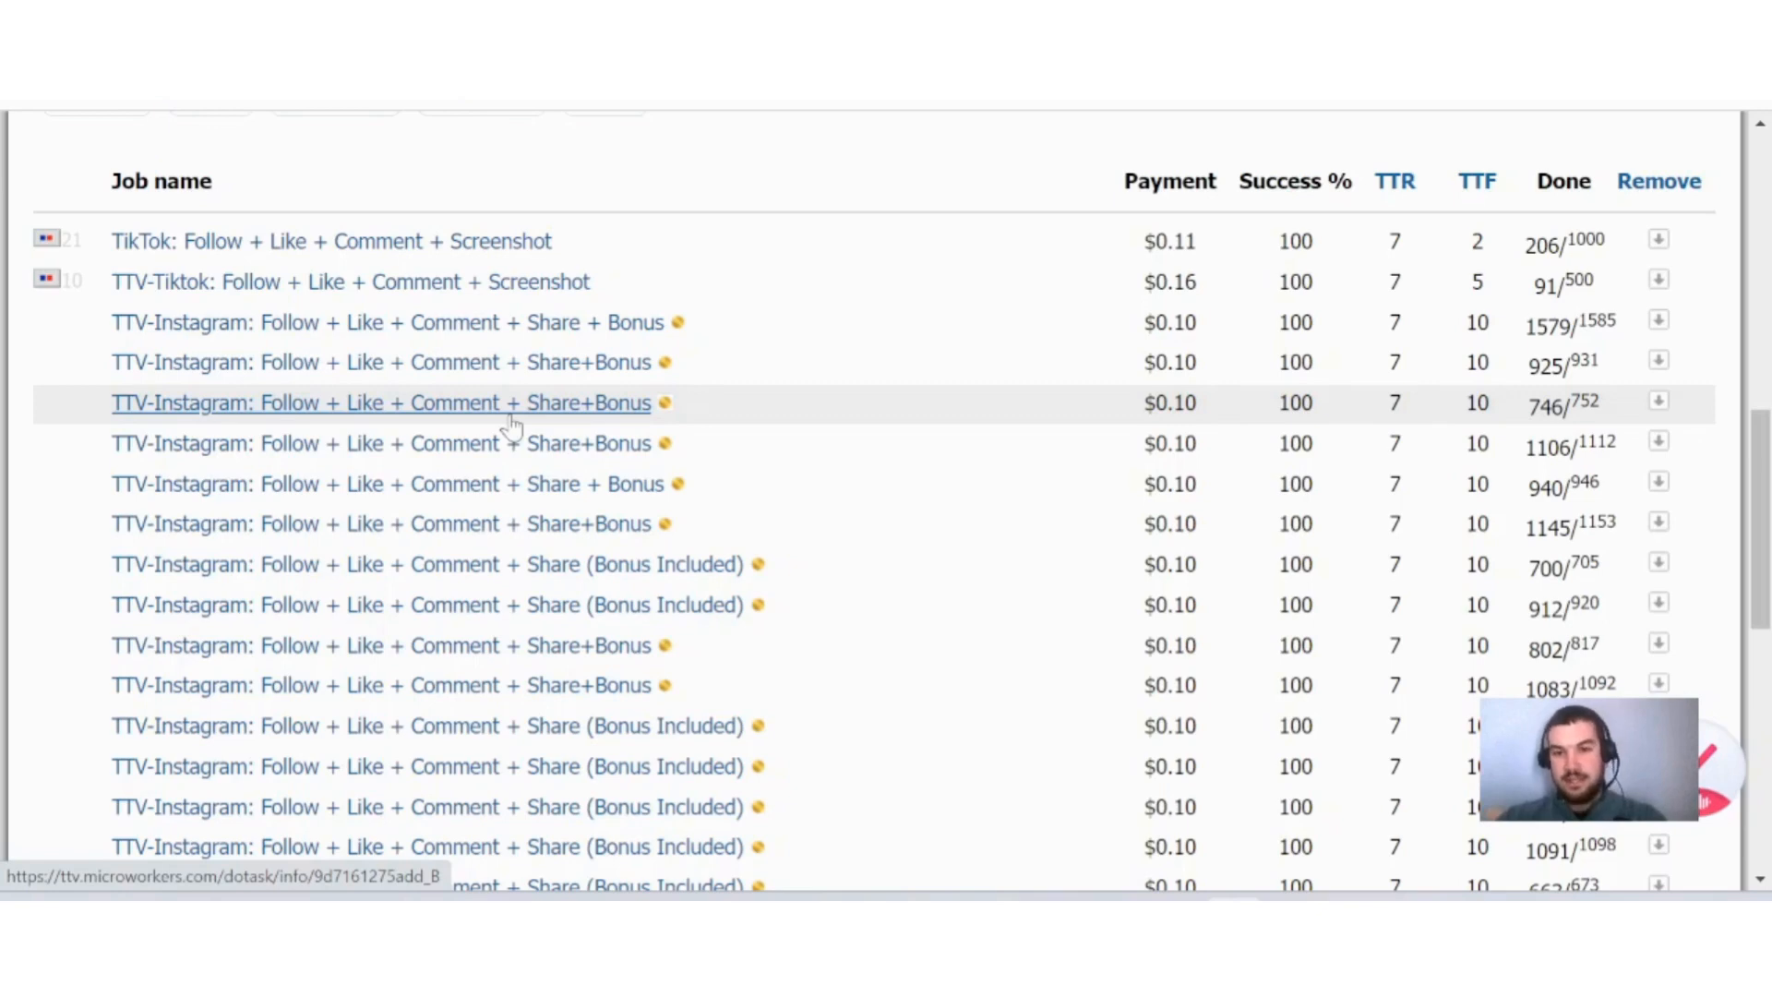
mouse_move(1141, 221)
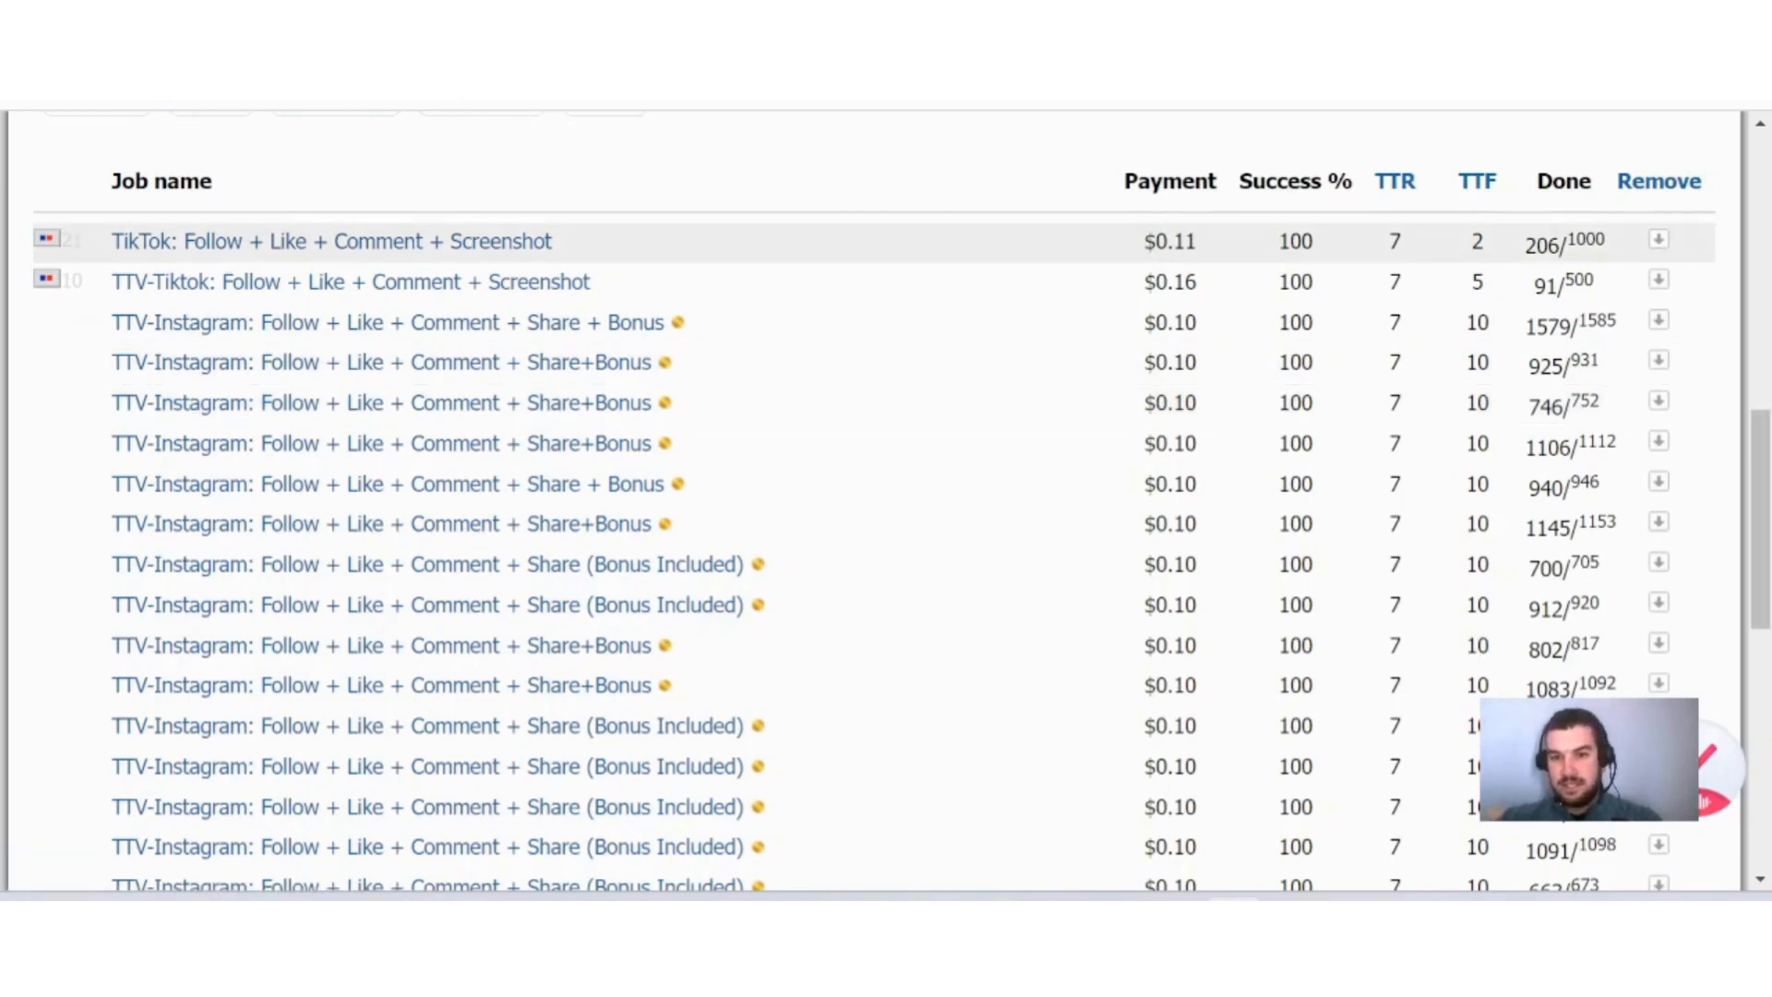
mouse_move(1229, 296)
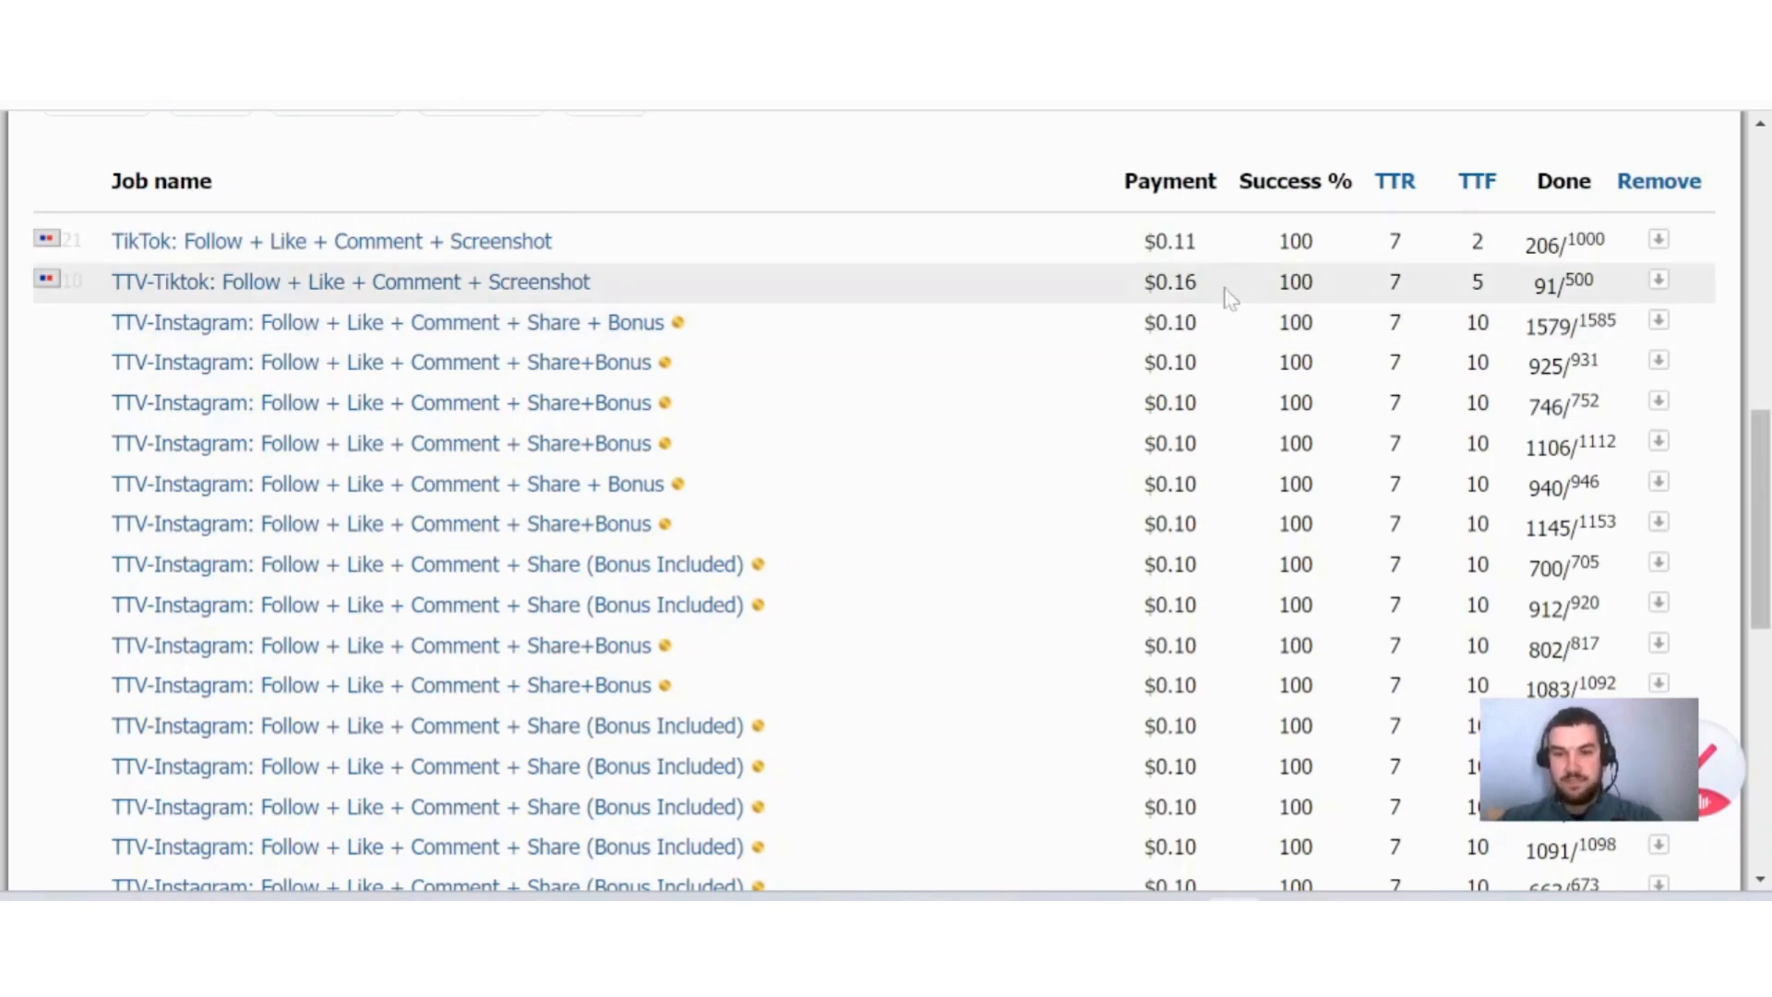
mouse_move(1274, 258)
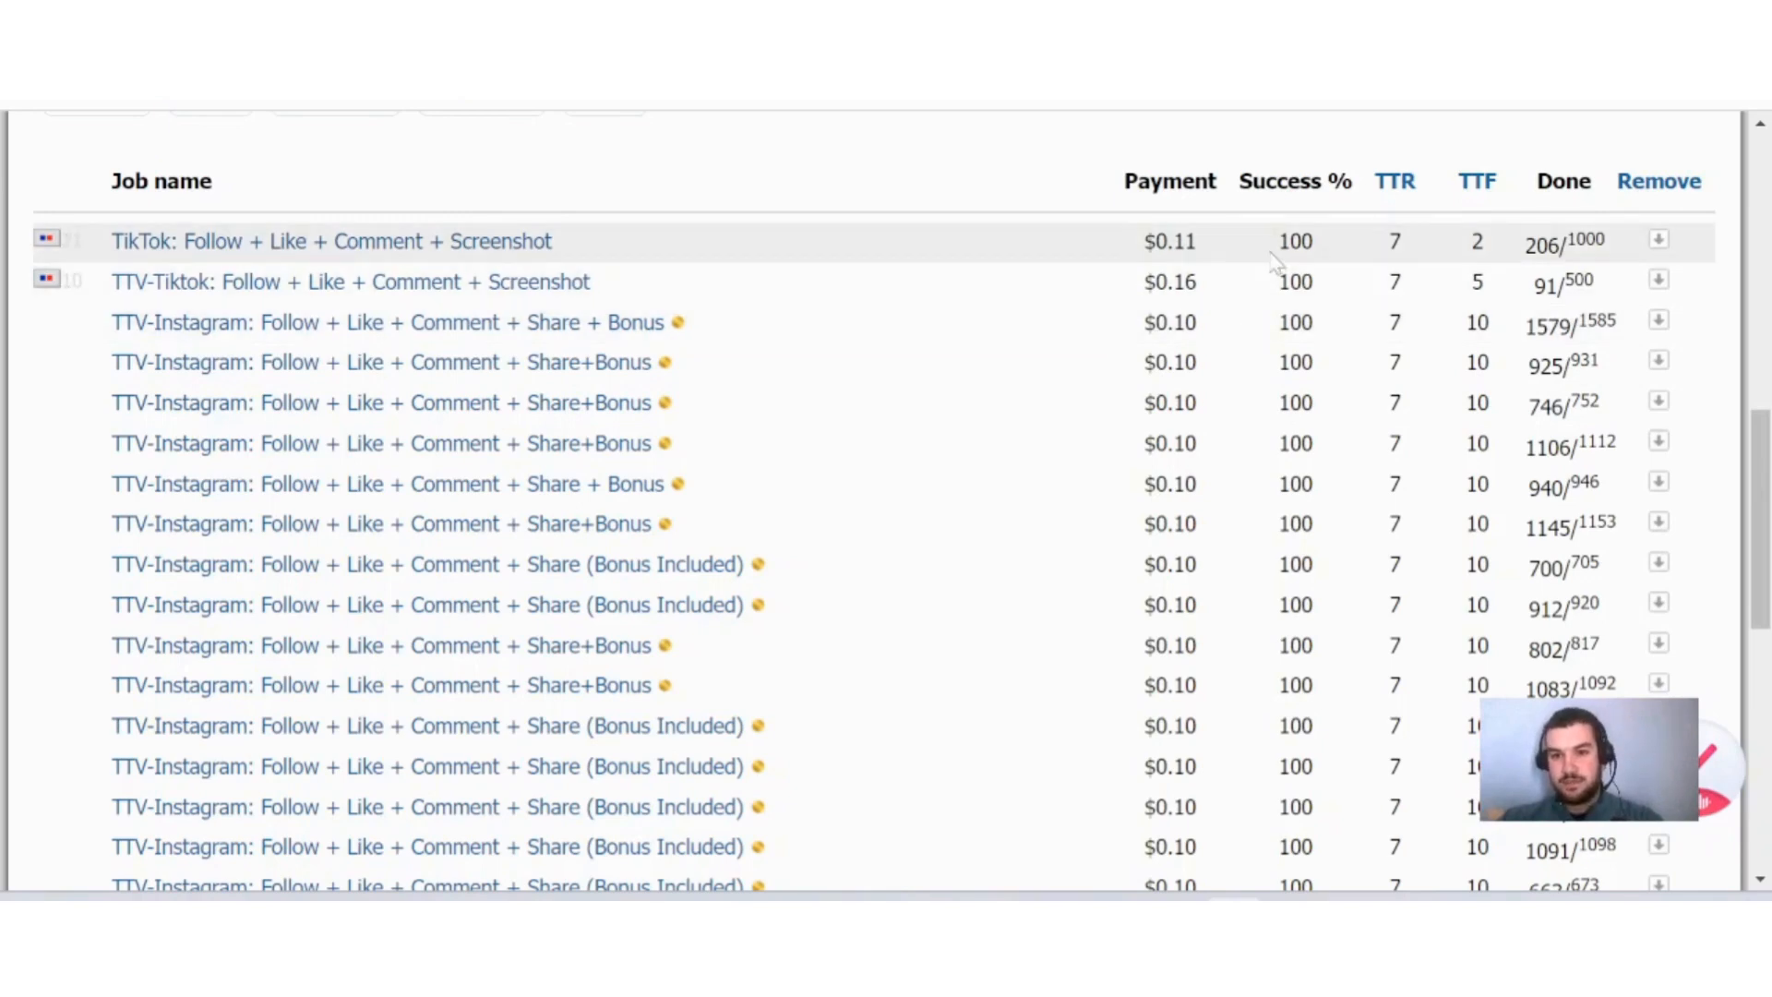
mouse_move(1319, 262)
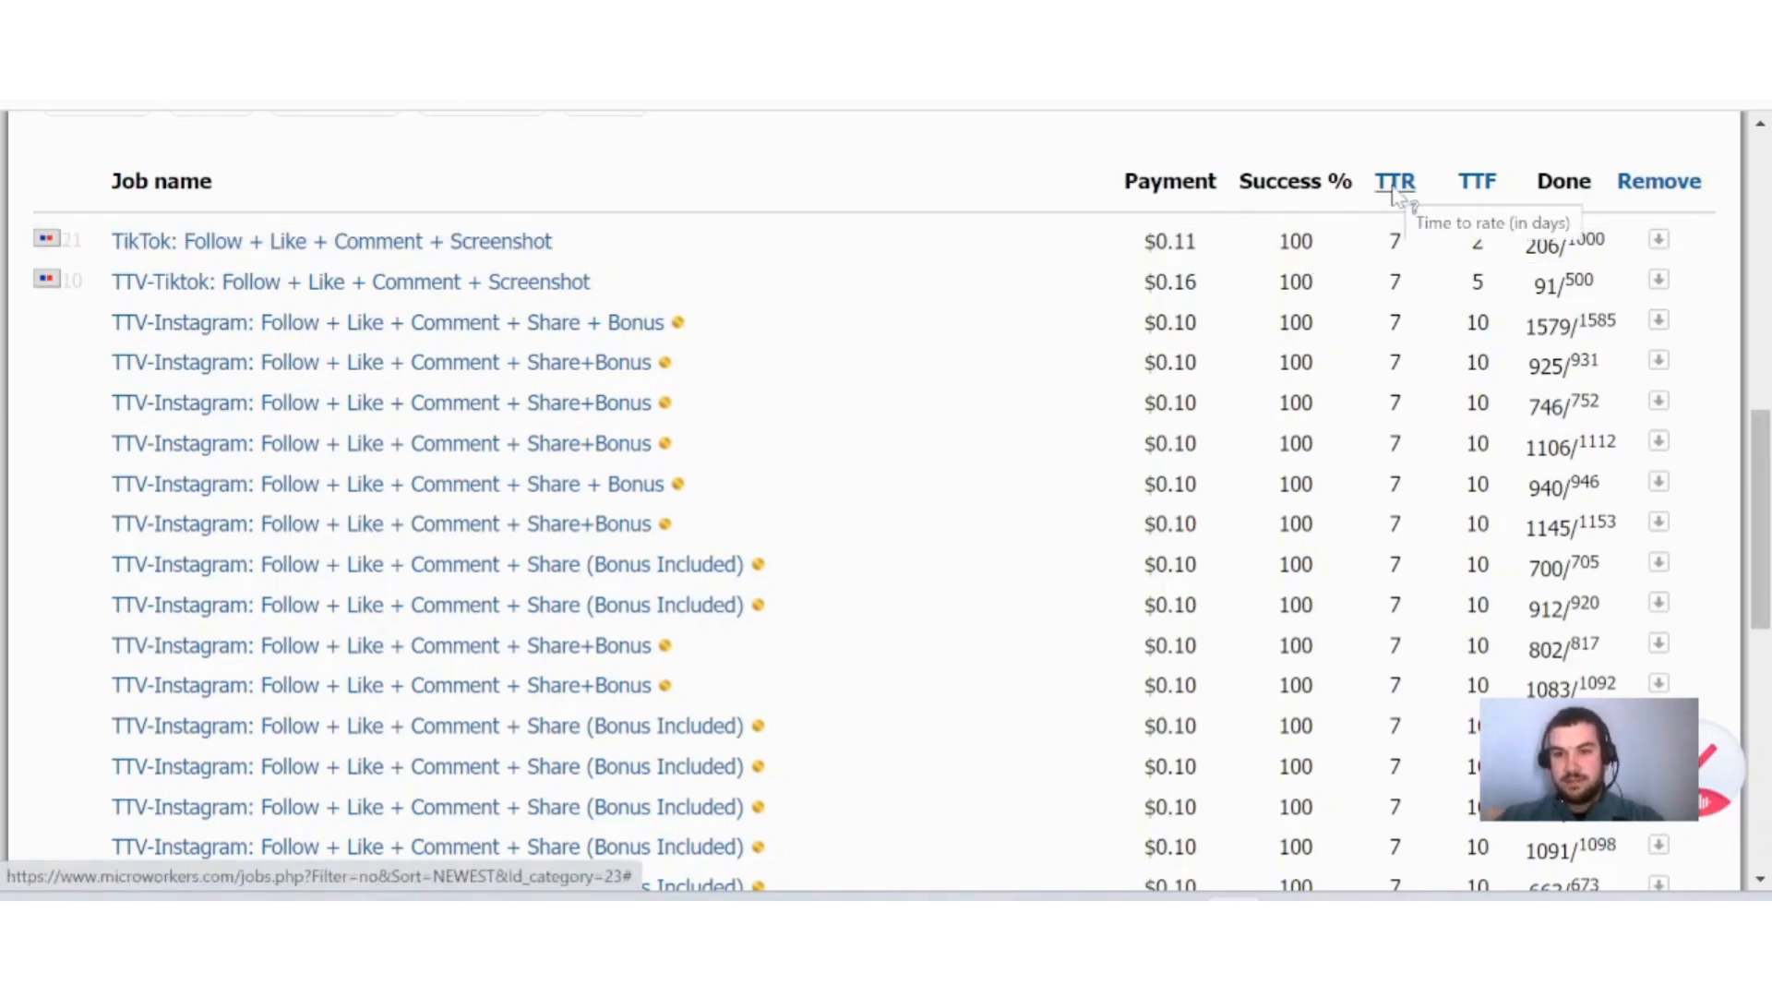
mouse_move(1406, 306)
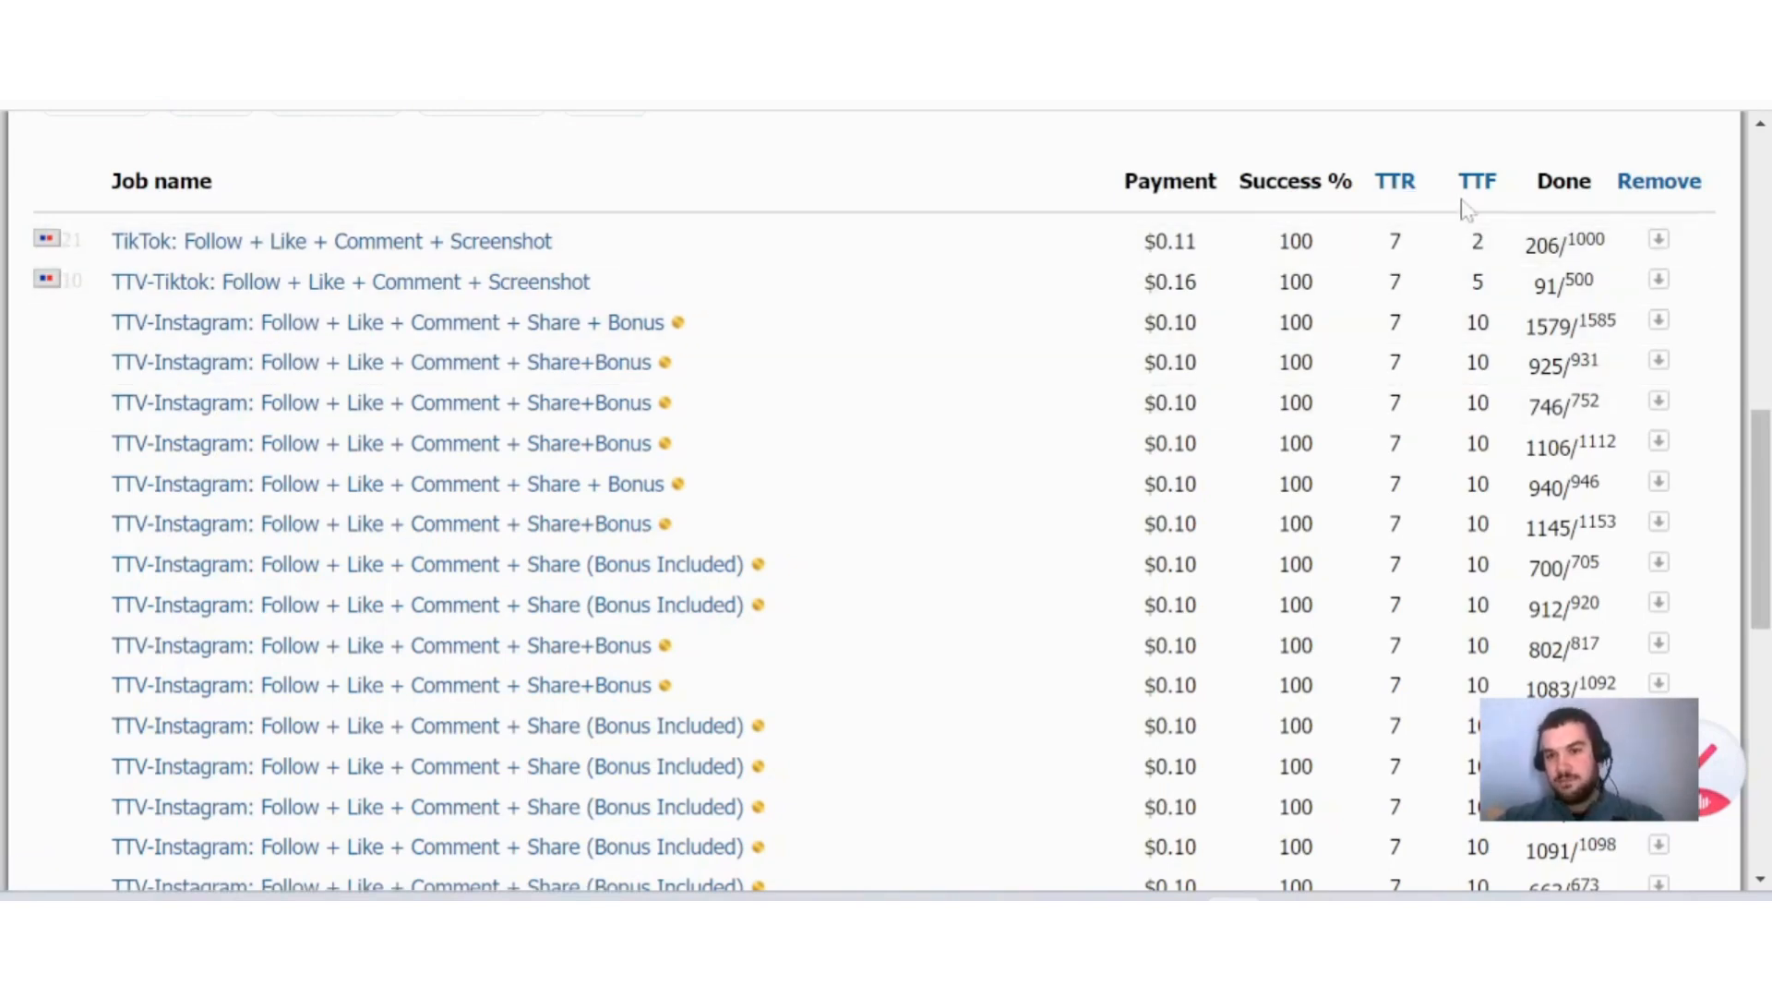
mouse_move(1476, 181)
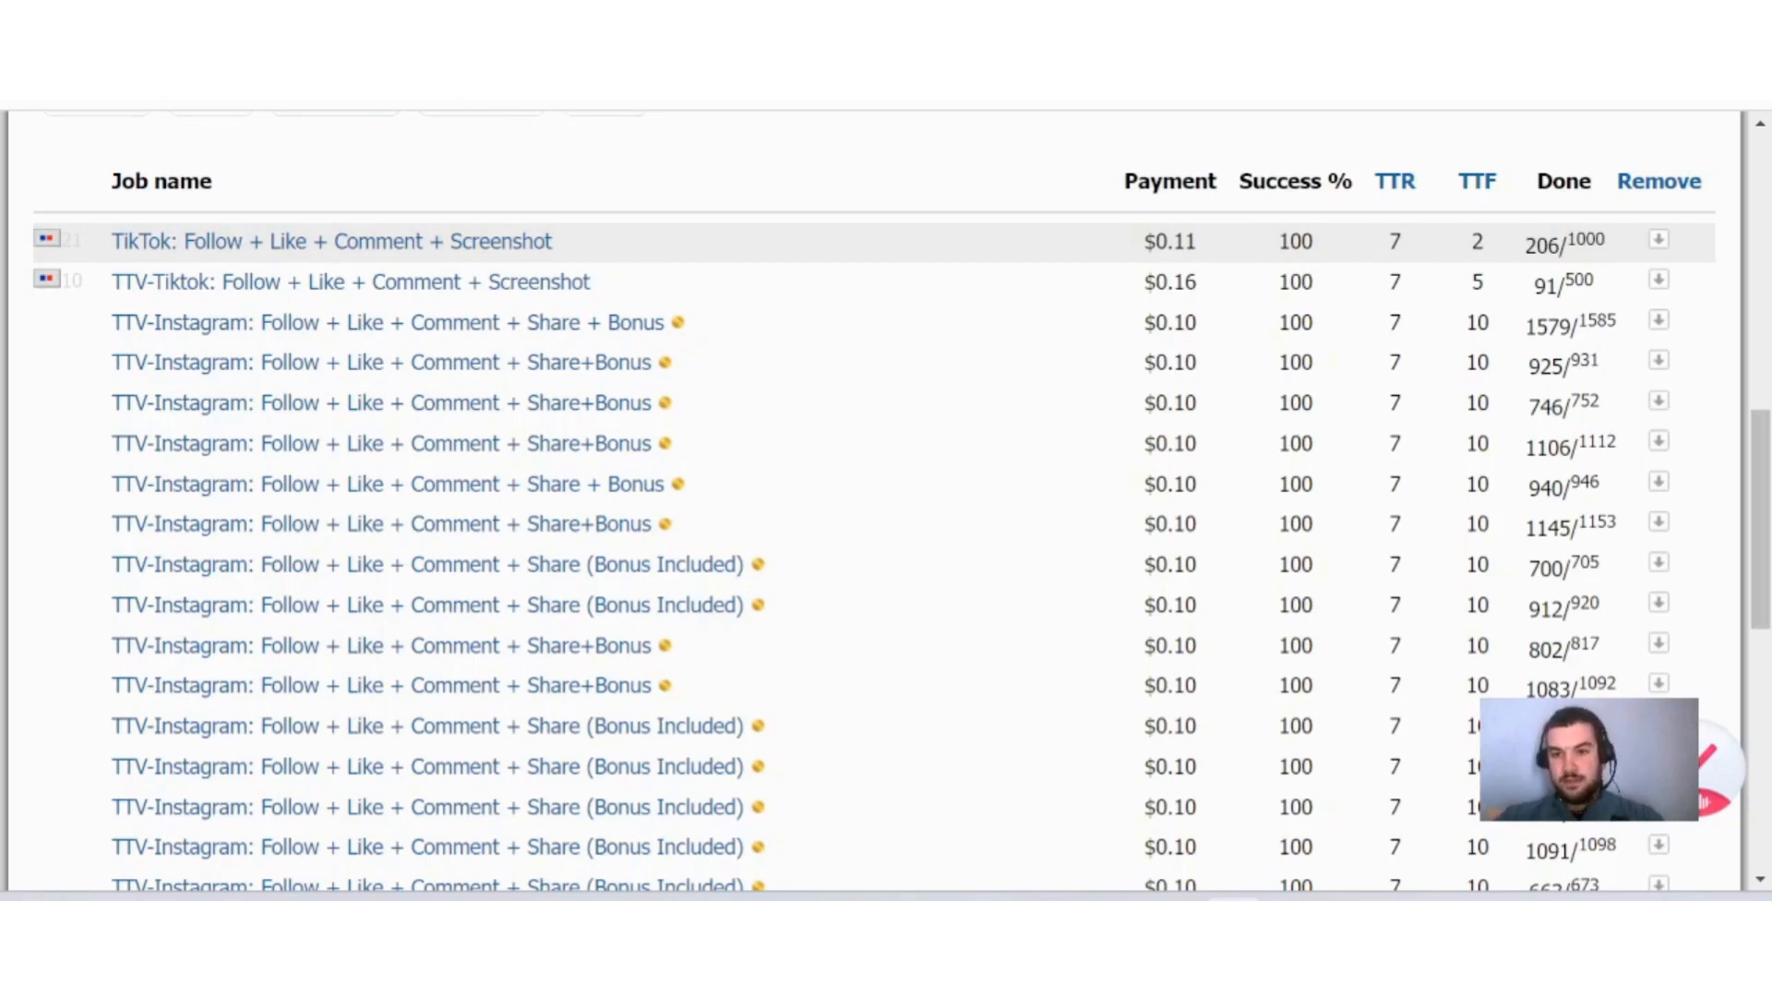
mouse_move(1500, 264)
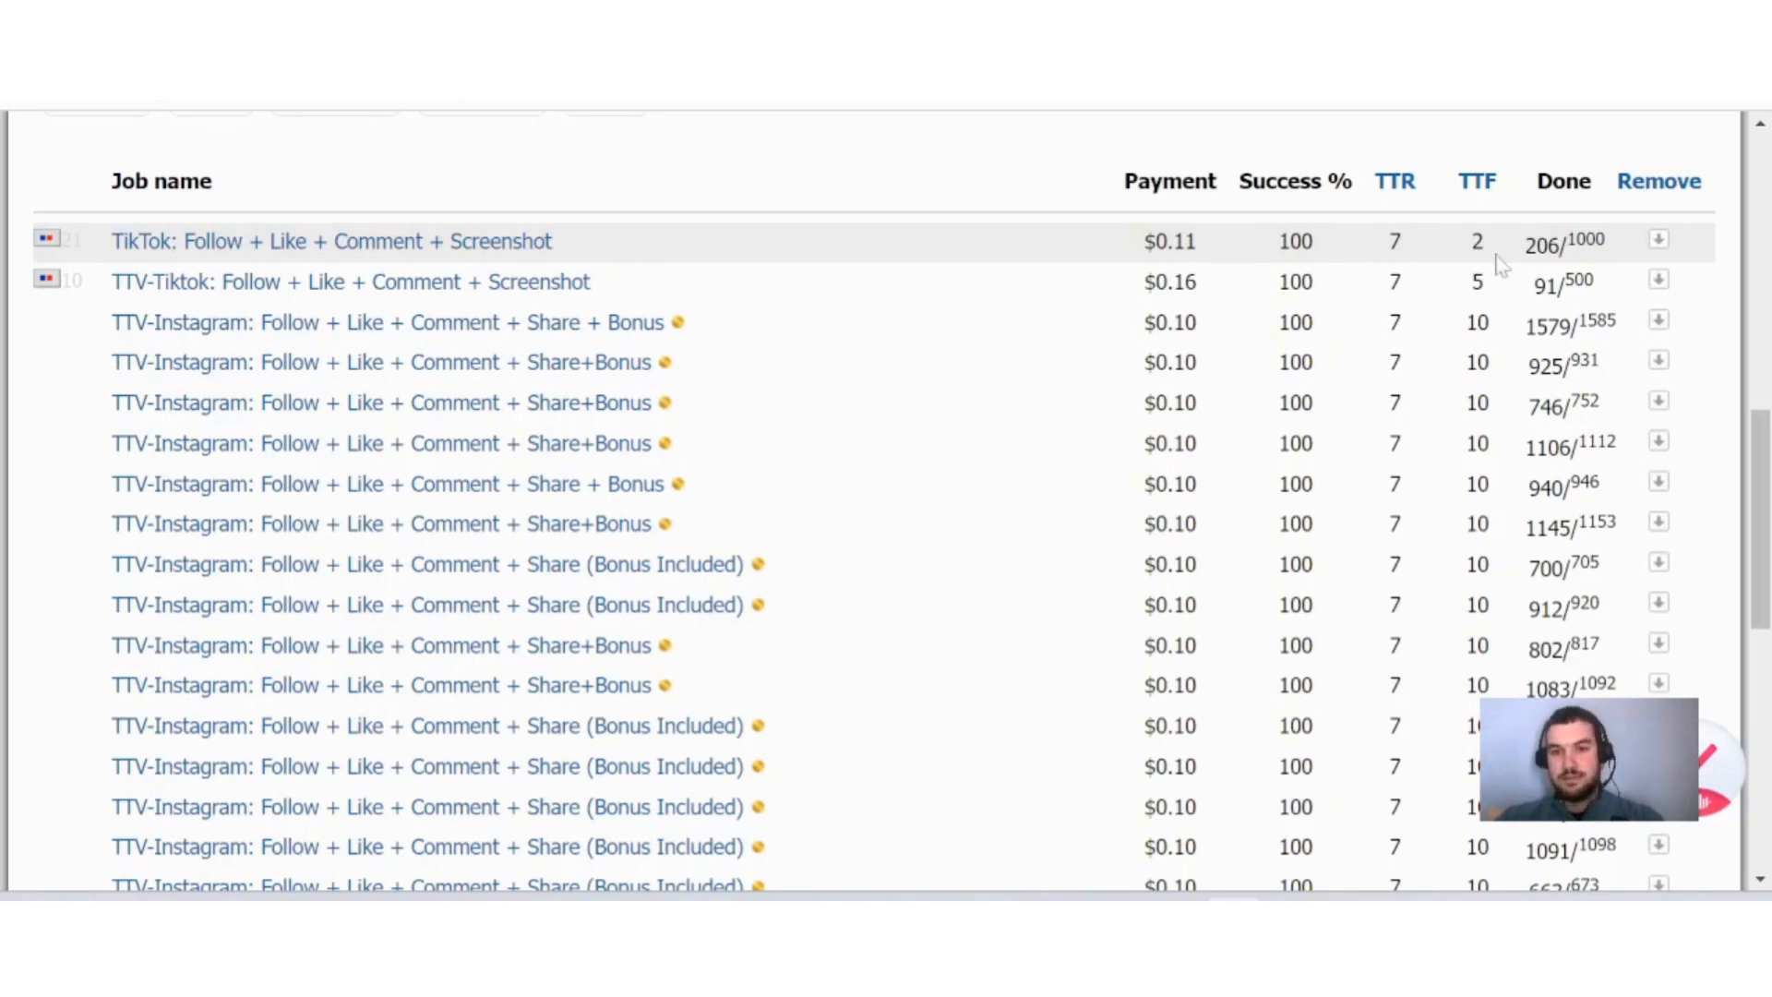
mouse_move(1735, 211)
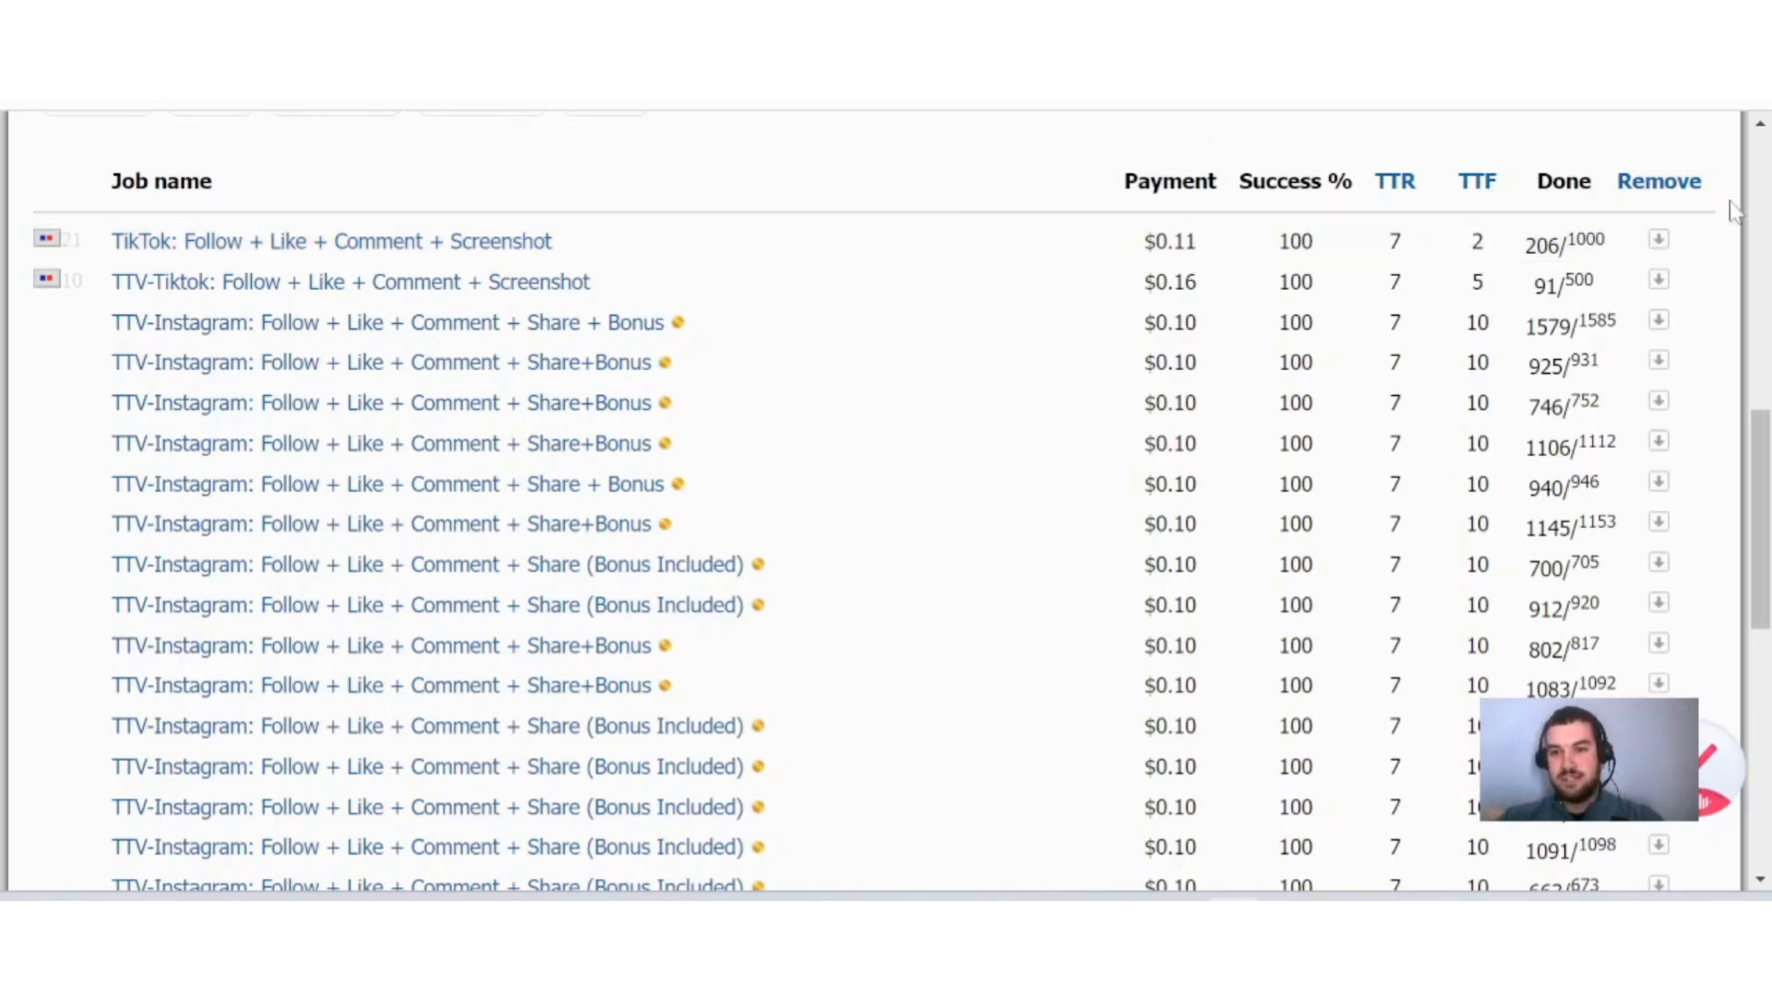
mouse_move(1706, 237)
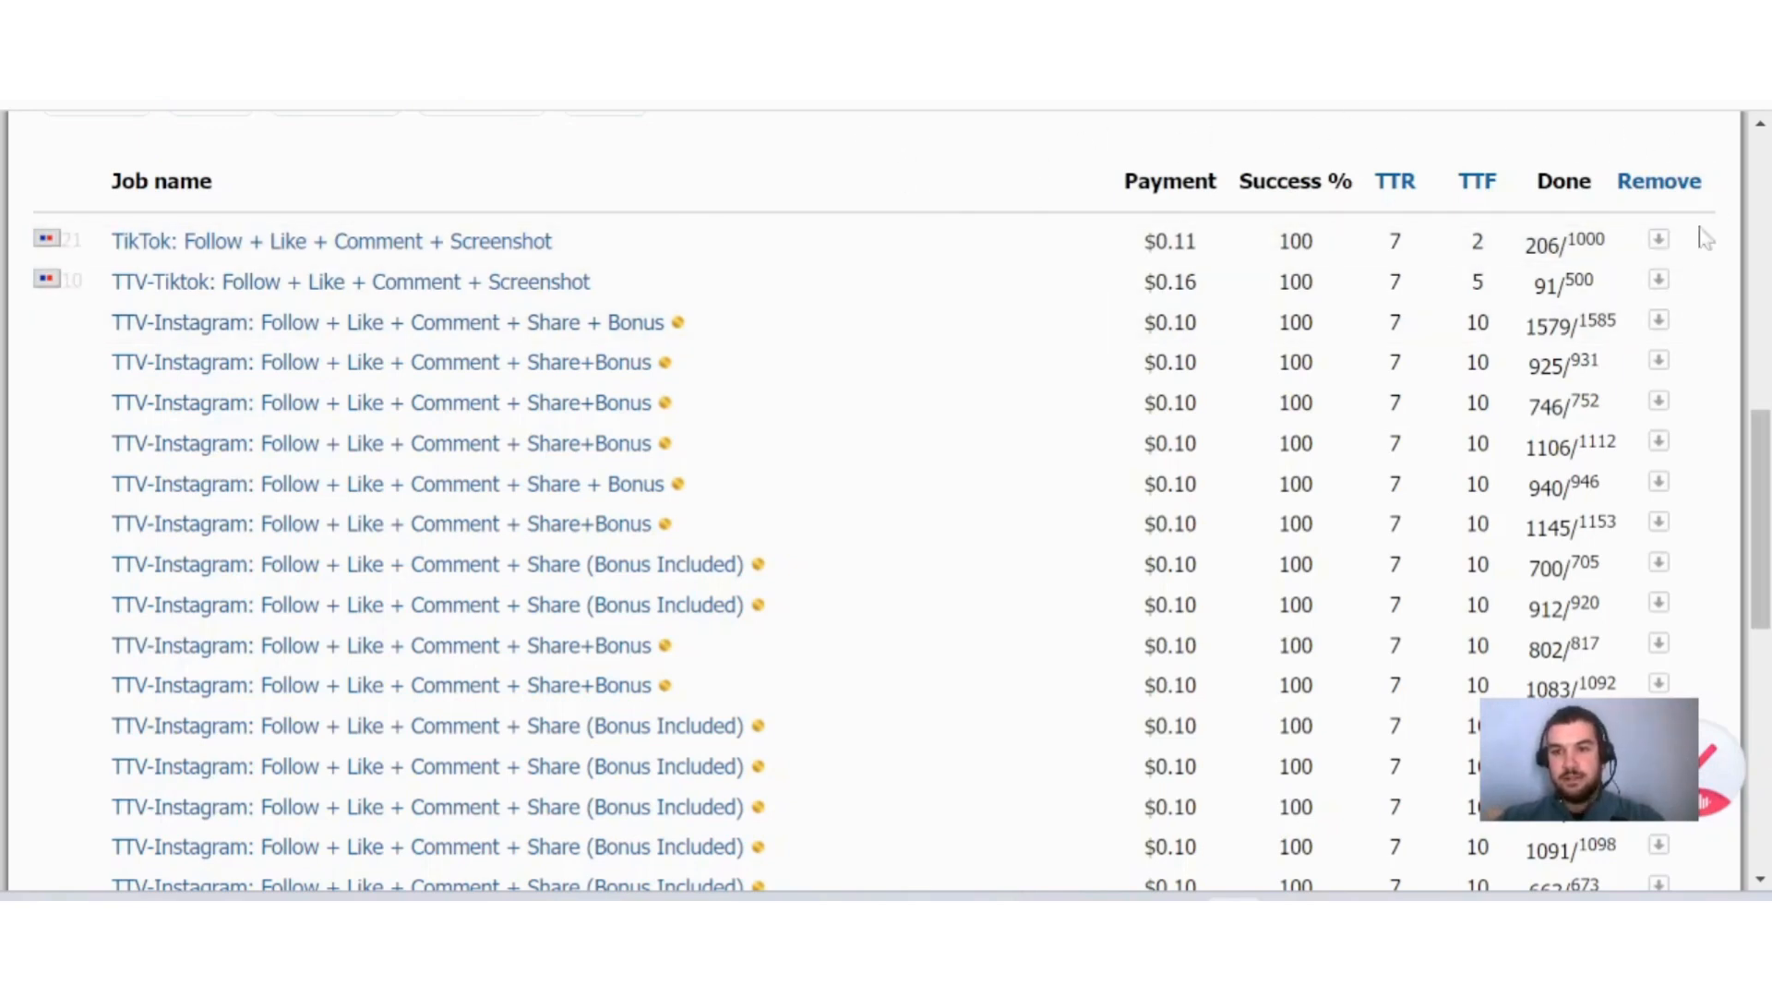
mouse_move(943, 167)
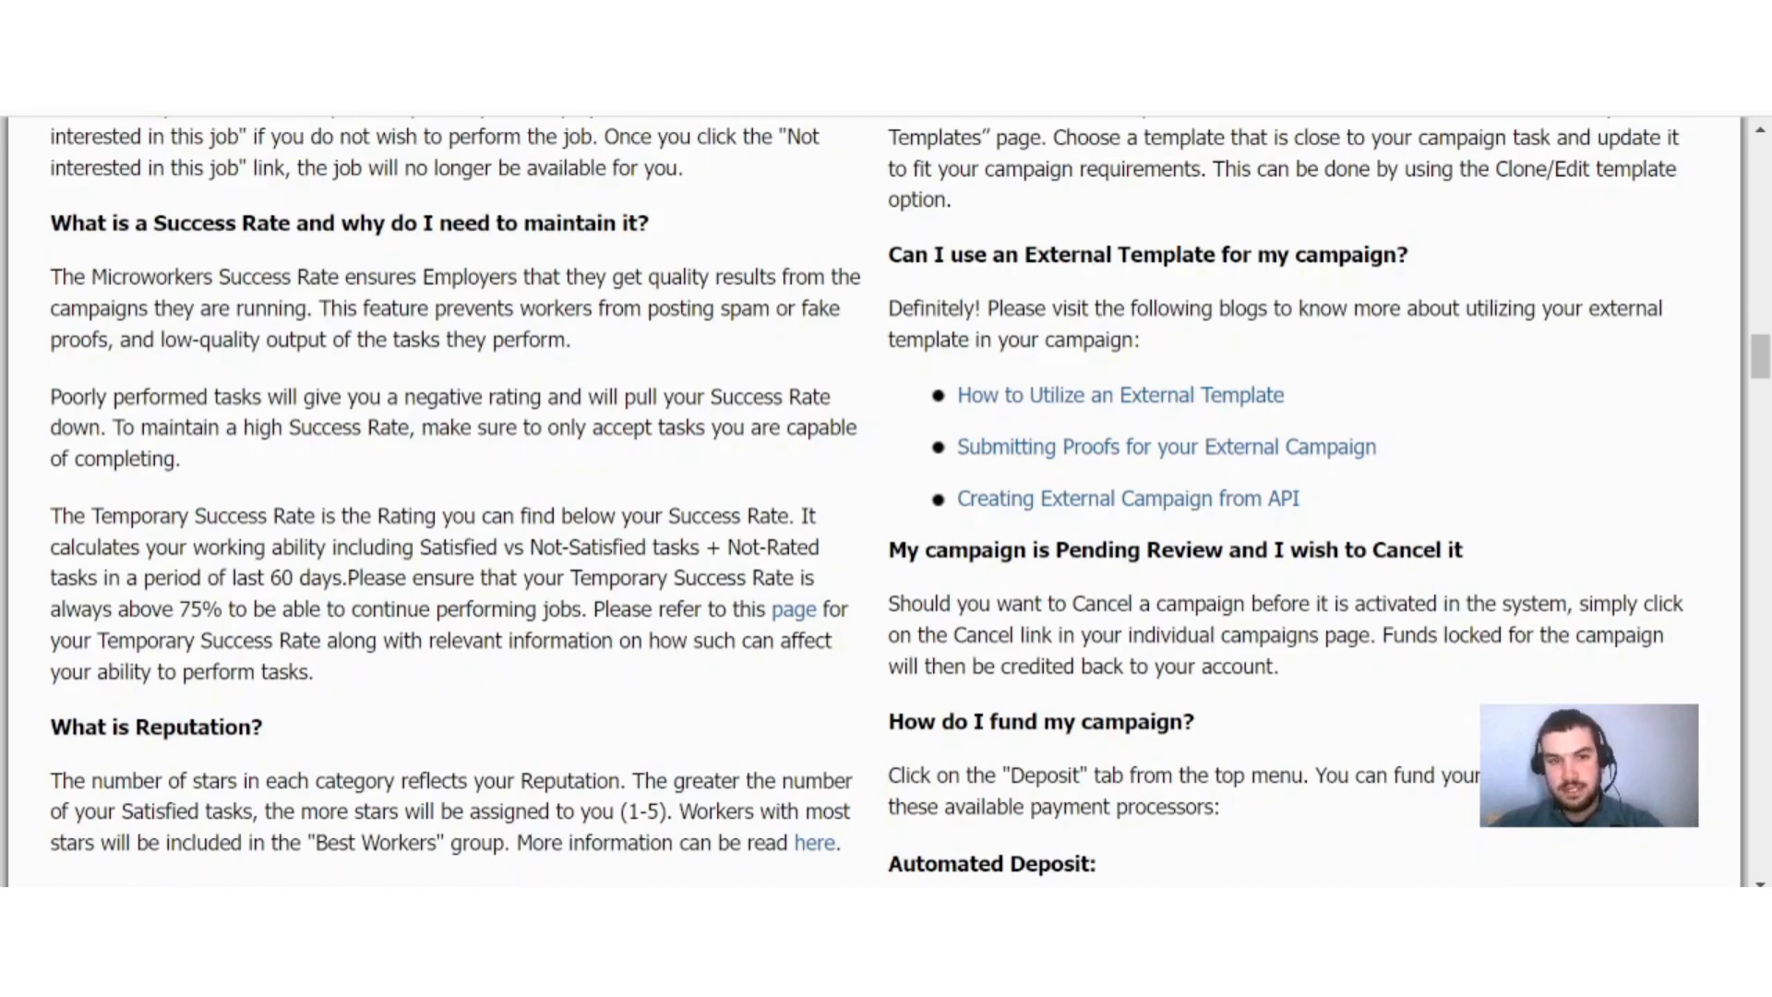
mouse_move(595, 351)
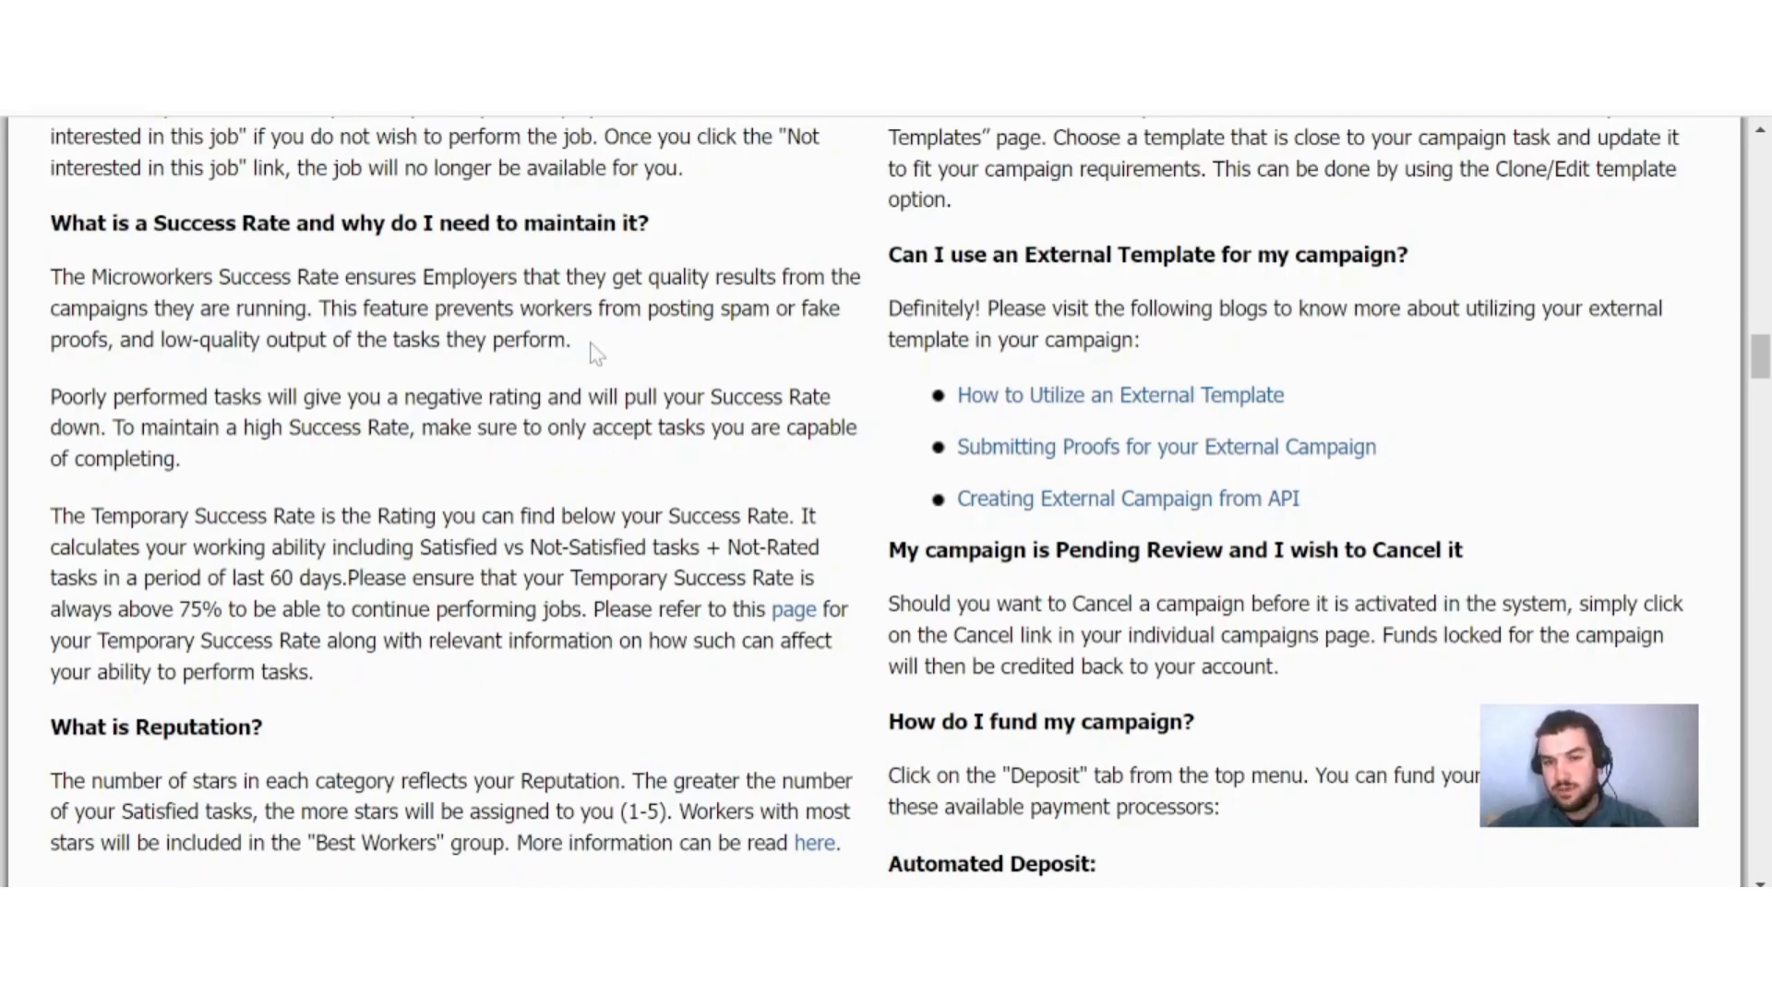
mouse_move(236, 364)
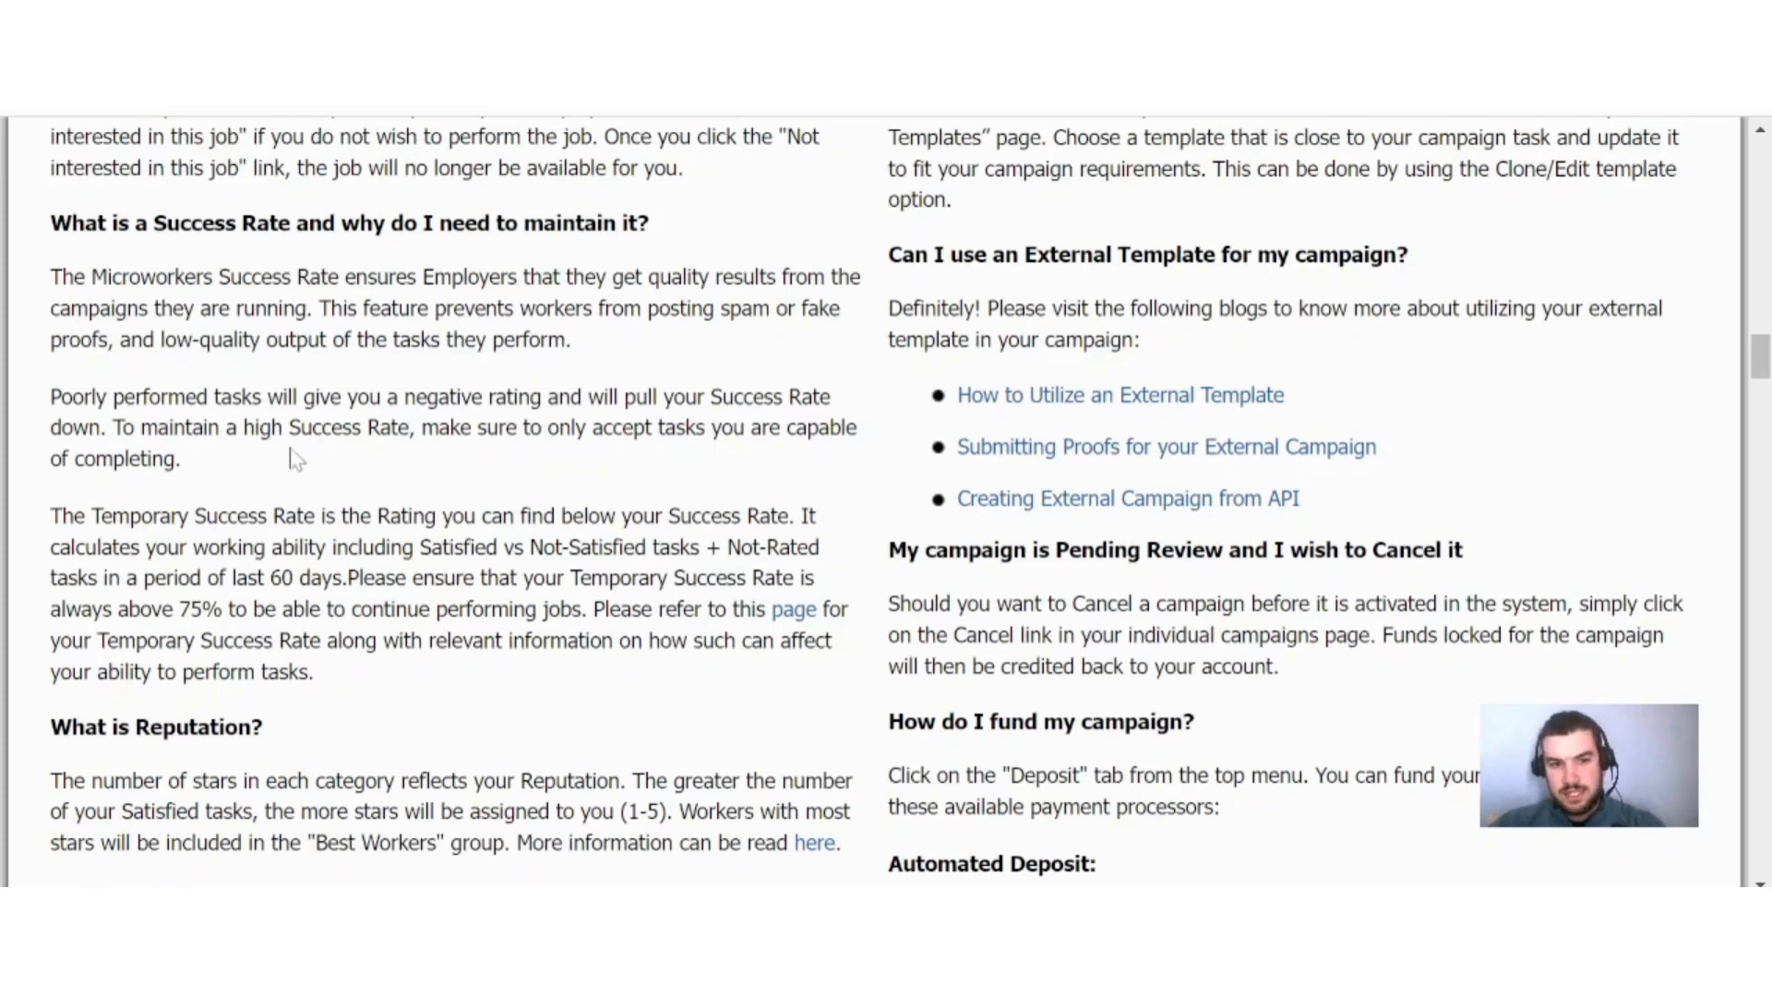
mouse_move(620, 462)
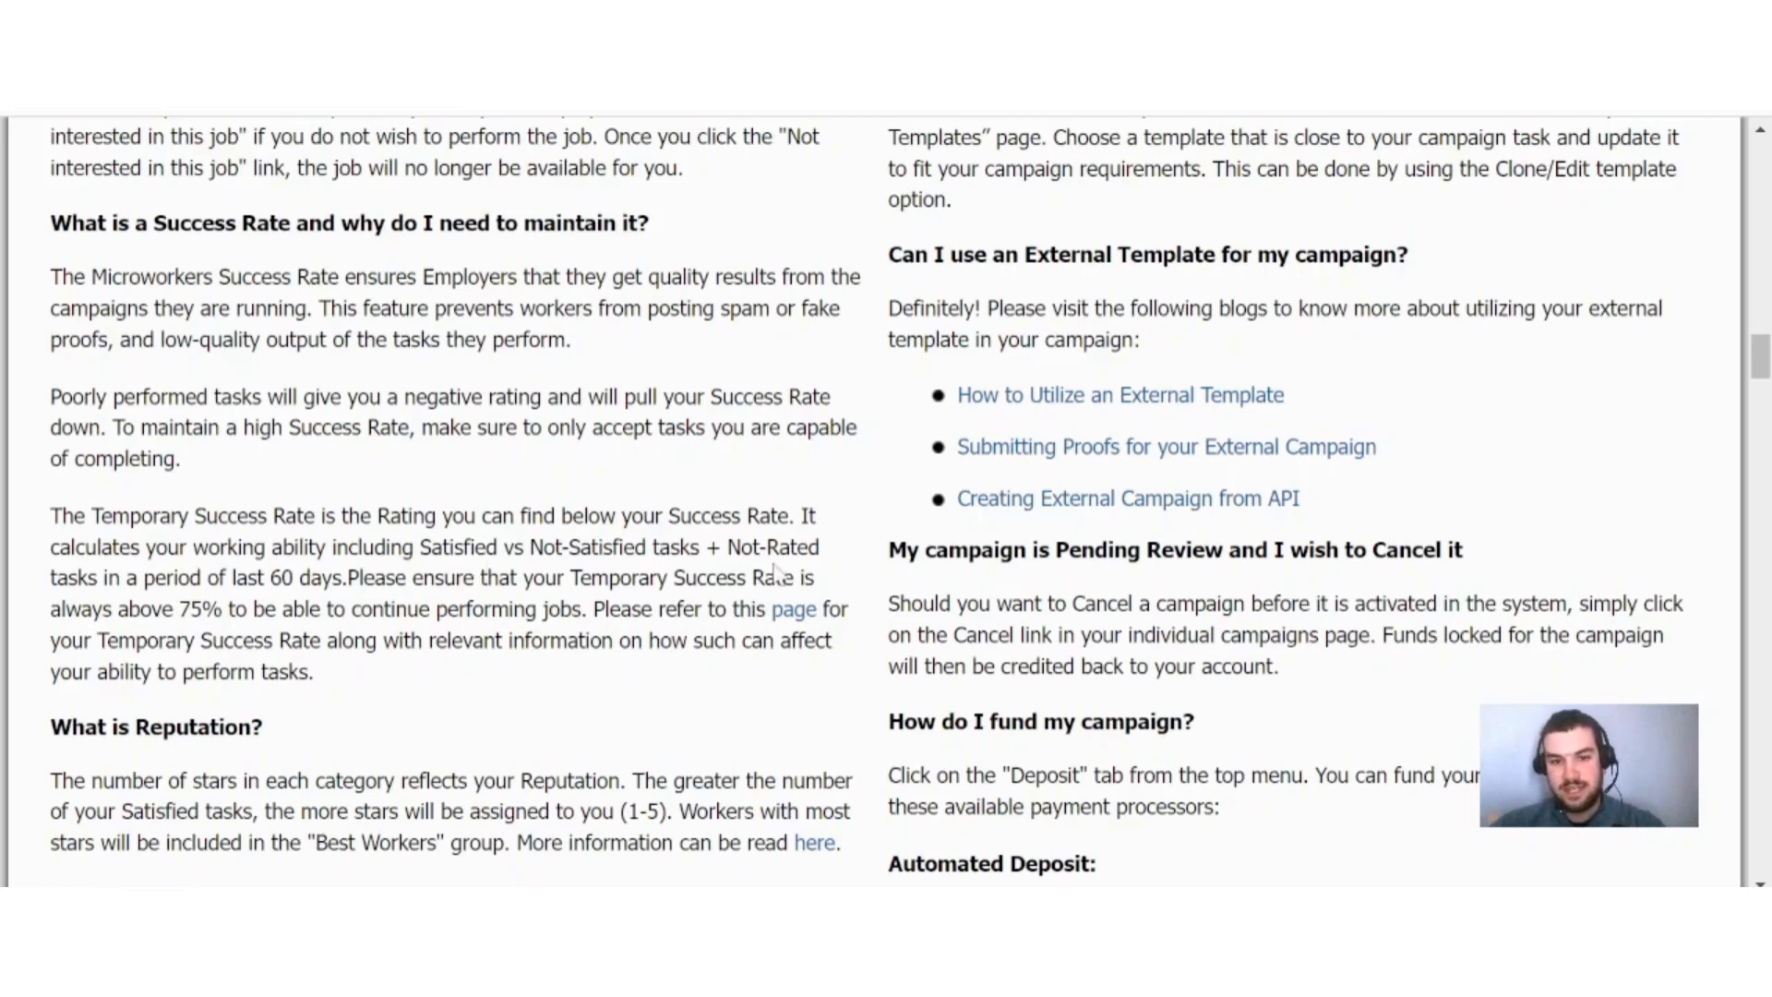
mouse_move(774, 574)
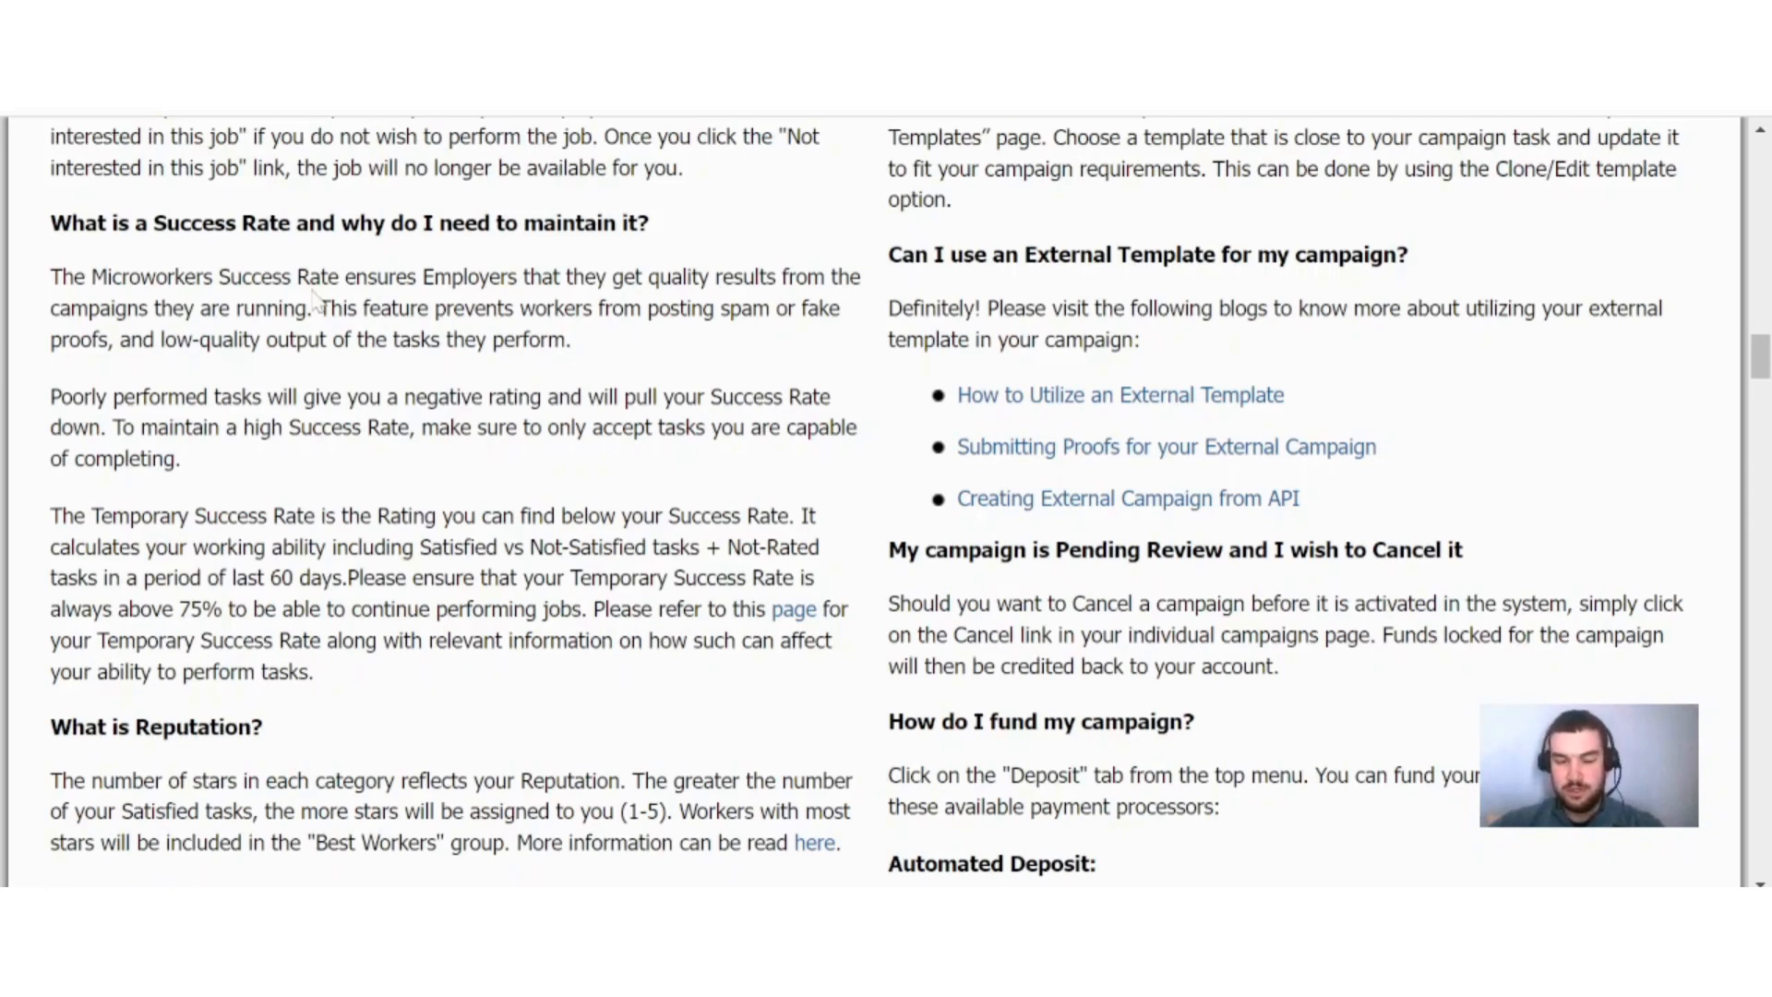
- Scroll the FAQ to the sections on earnings, getting paid and campaign speed
scroll("down", 3)
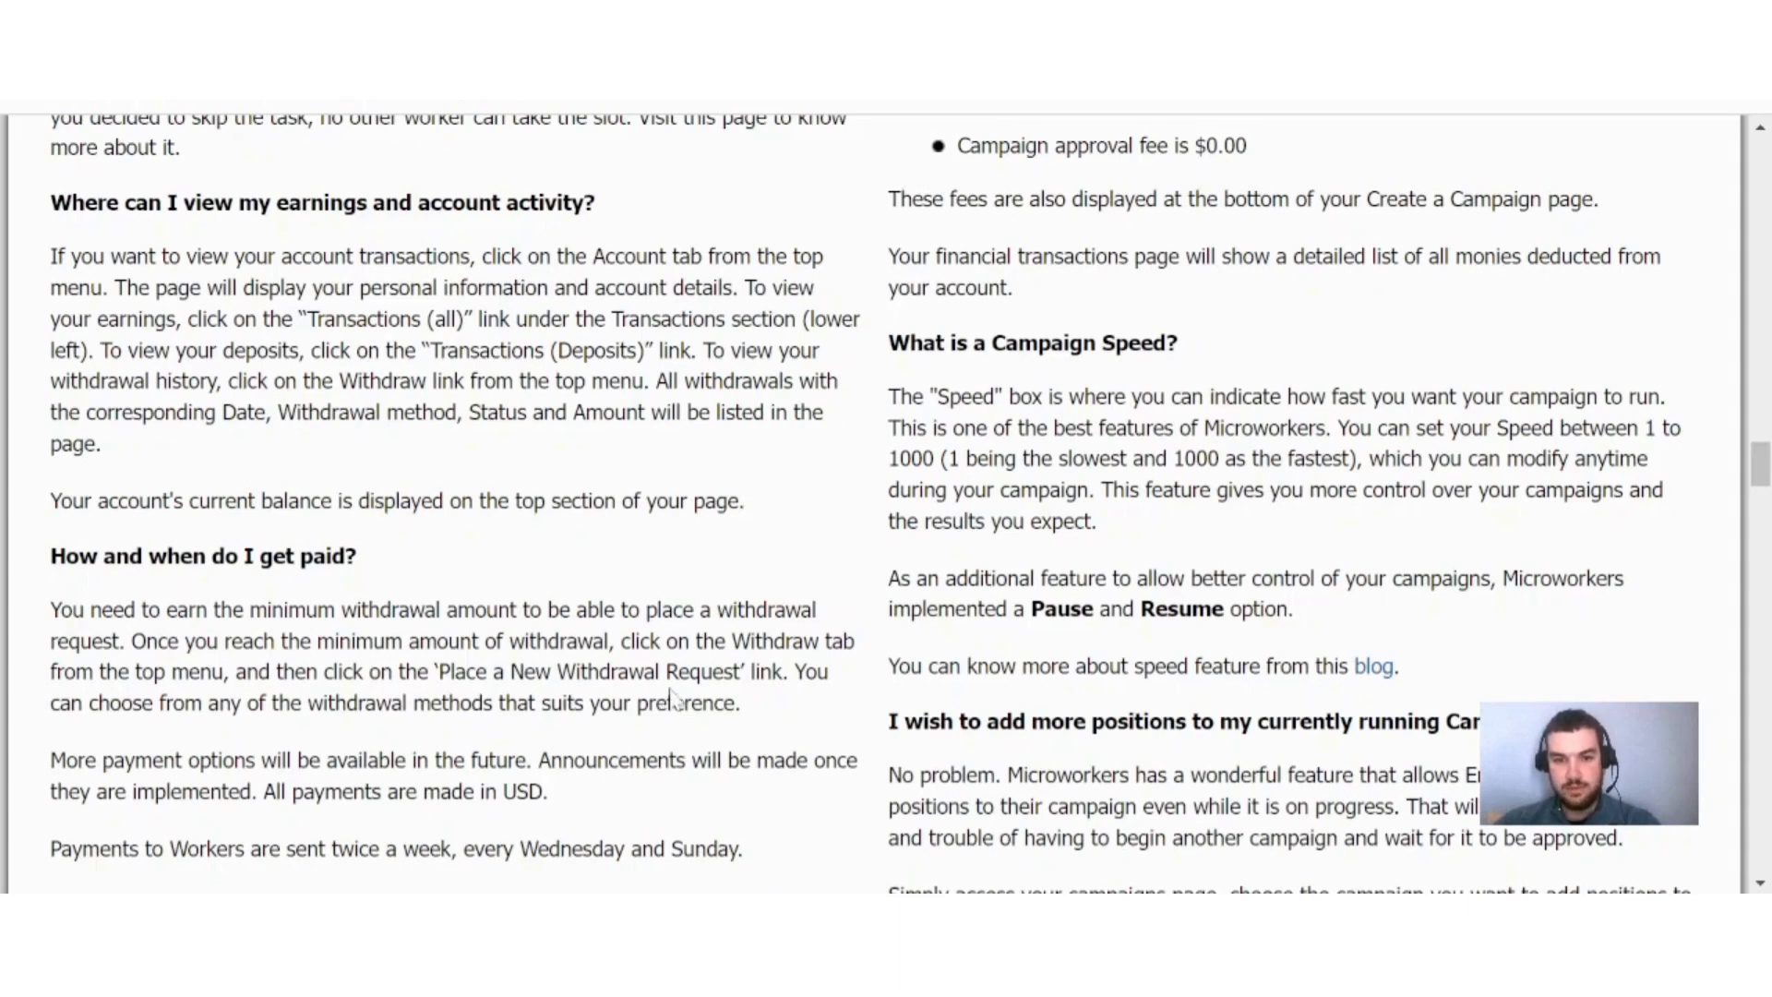
mouse_move(678, 698)
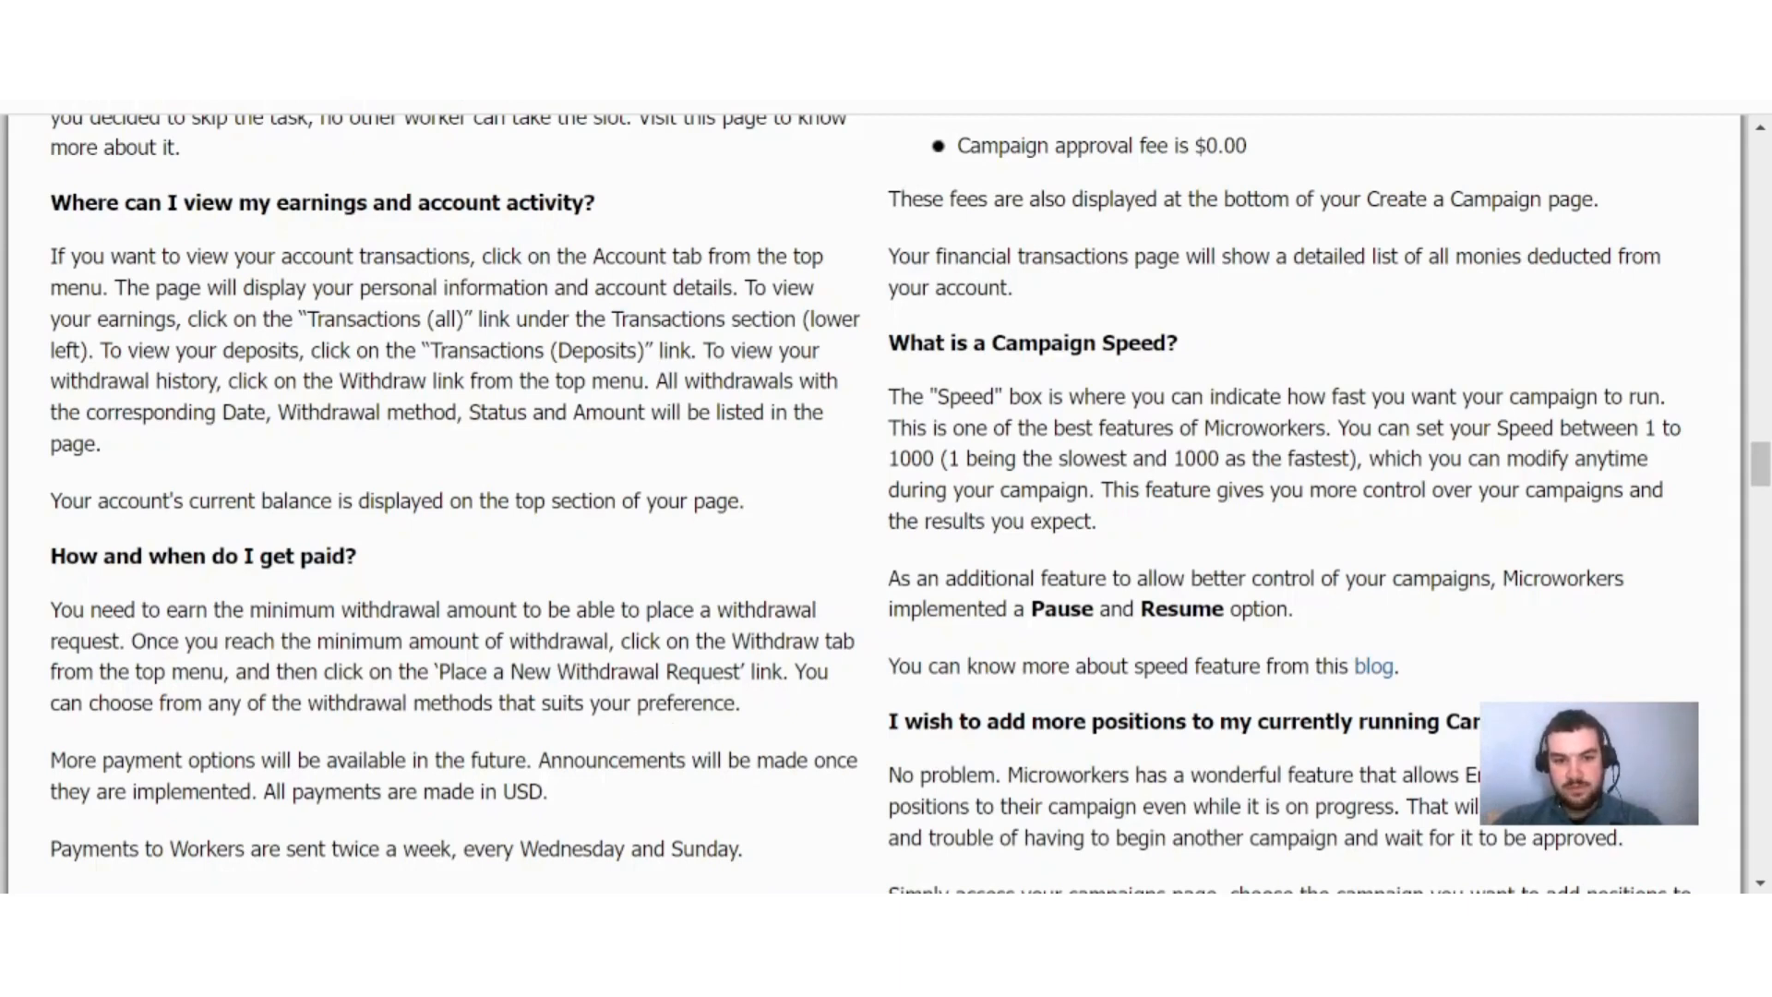
mouse_move(424, 831)
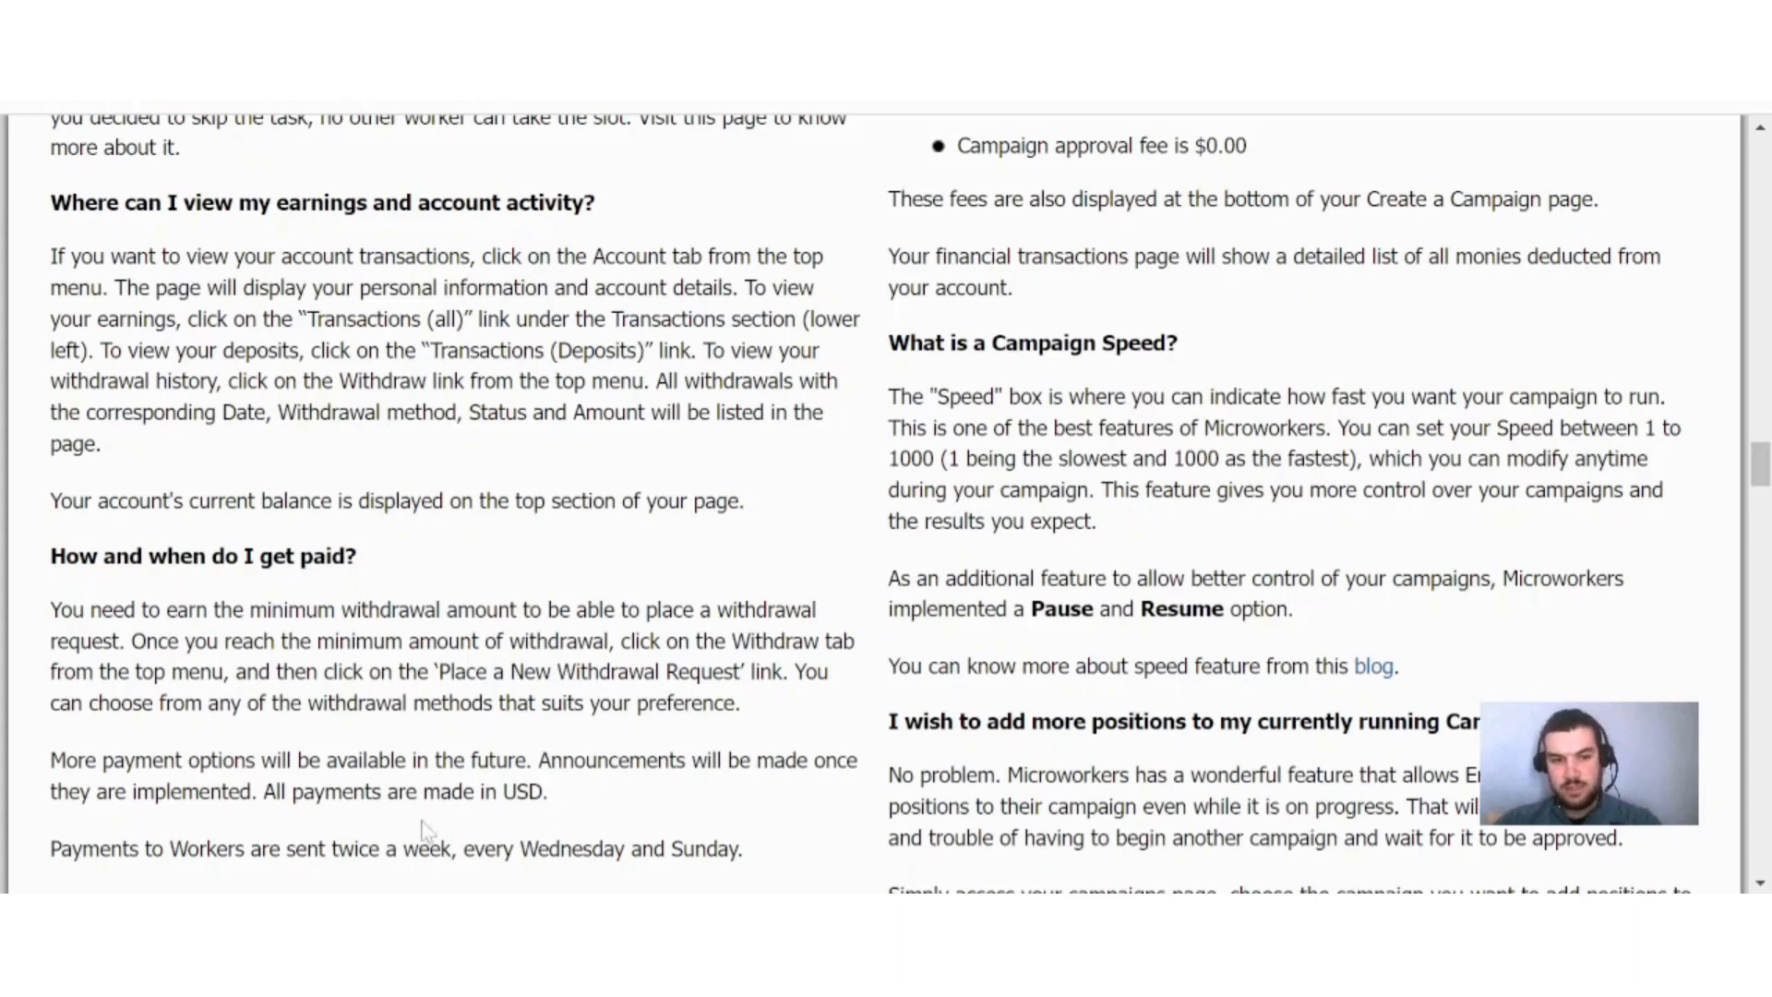
mouse_move(338, 813)
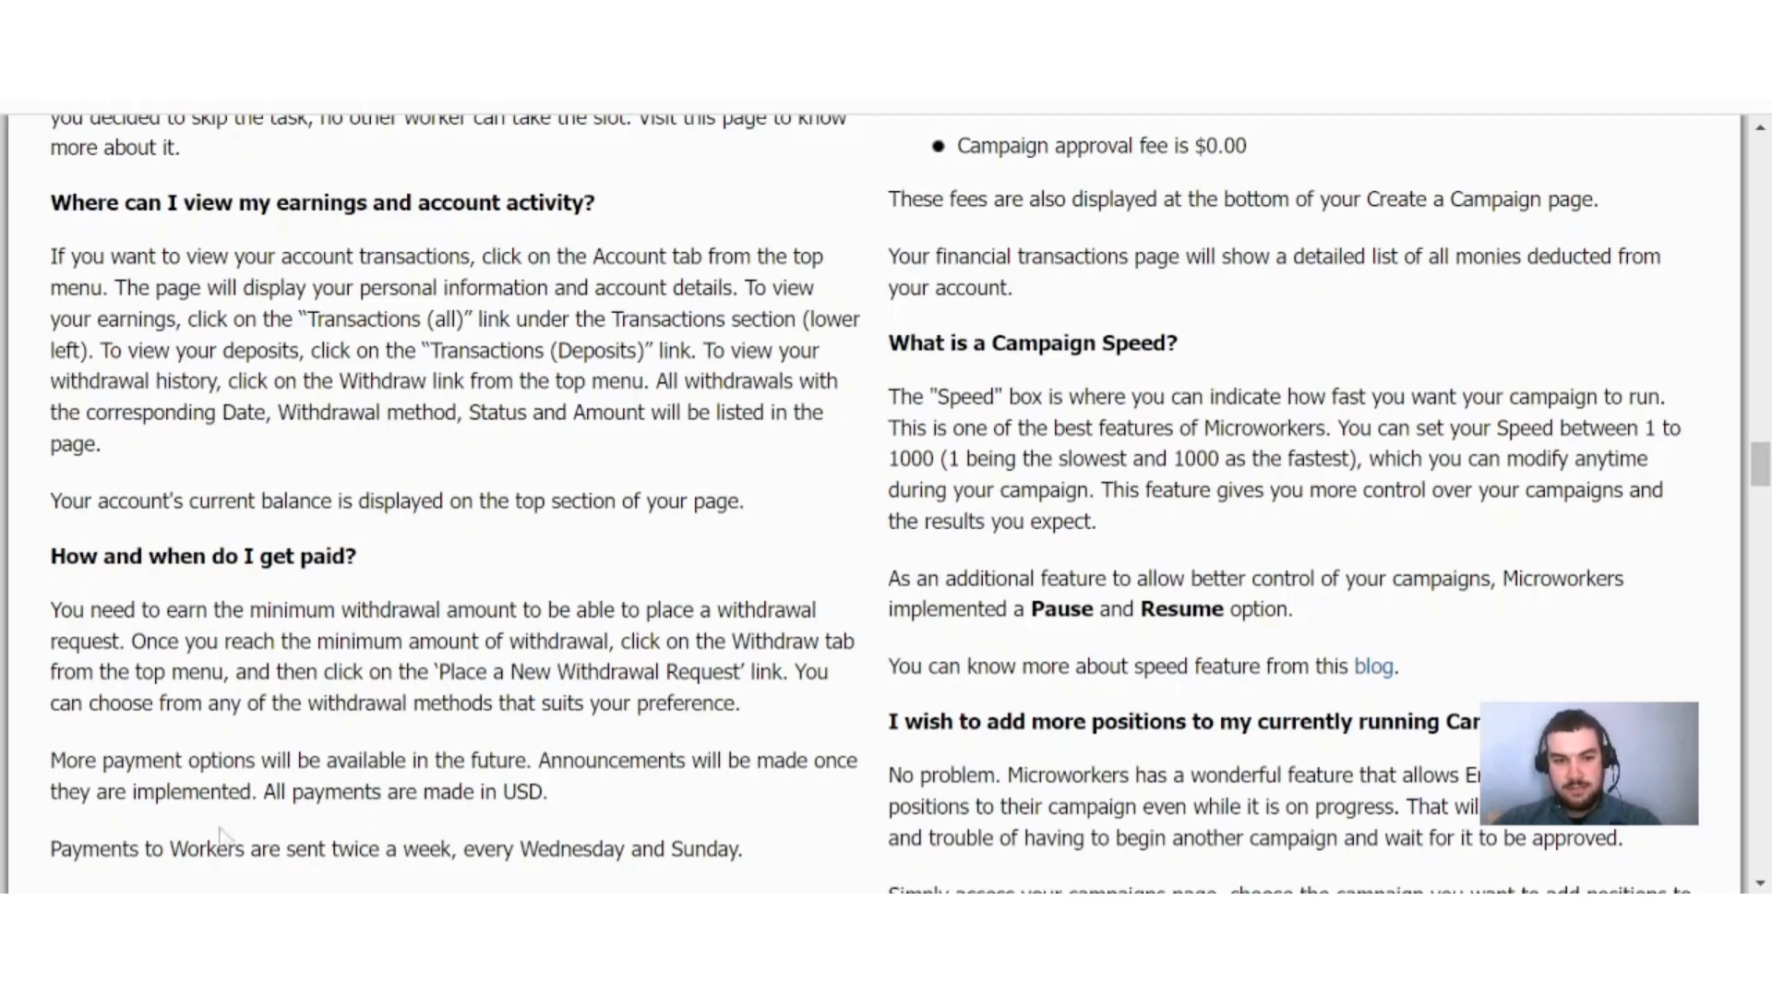
mouse_move(379, 836)
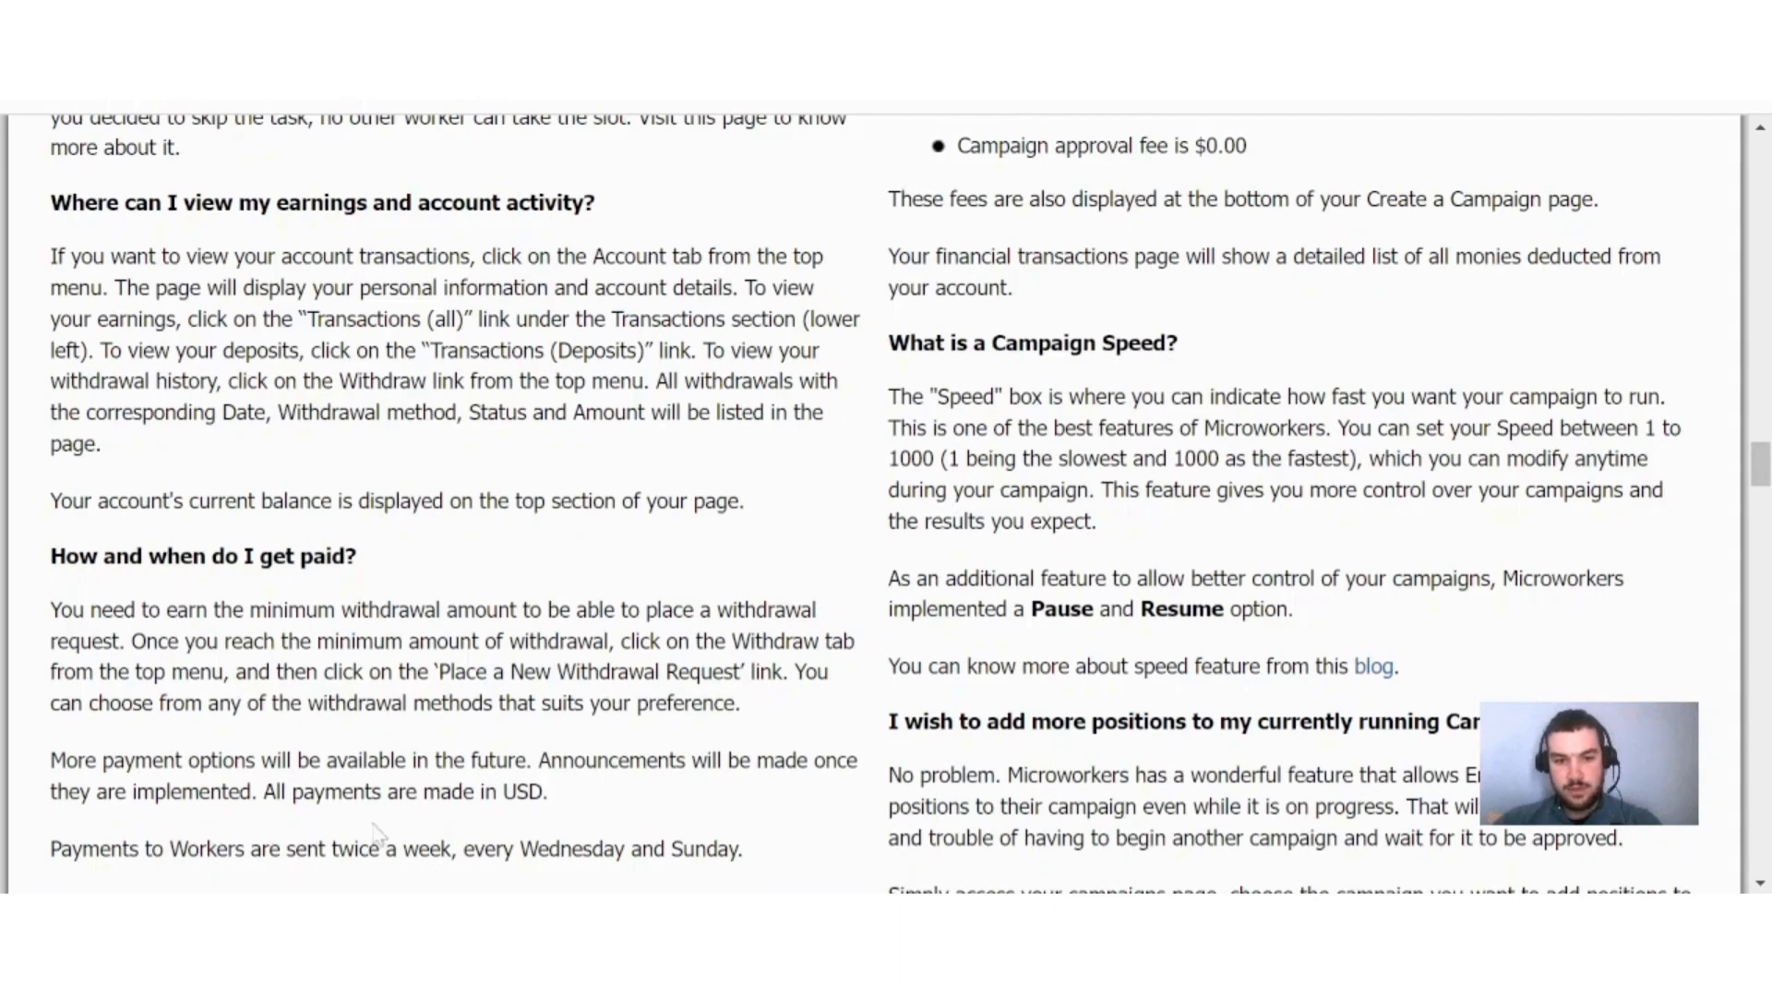